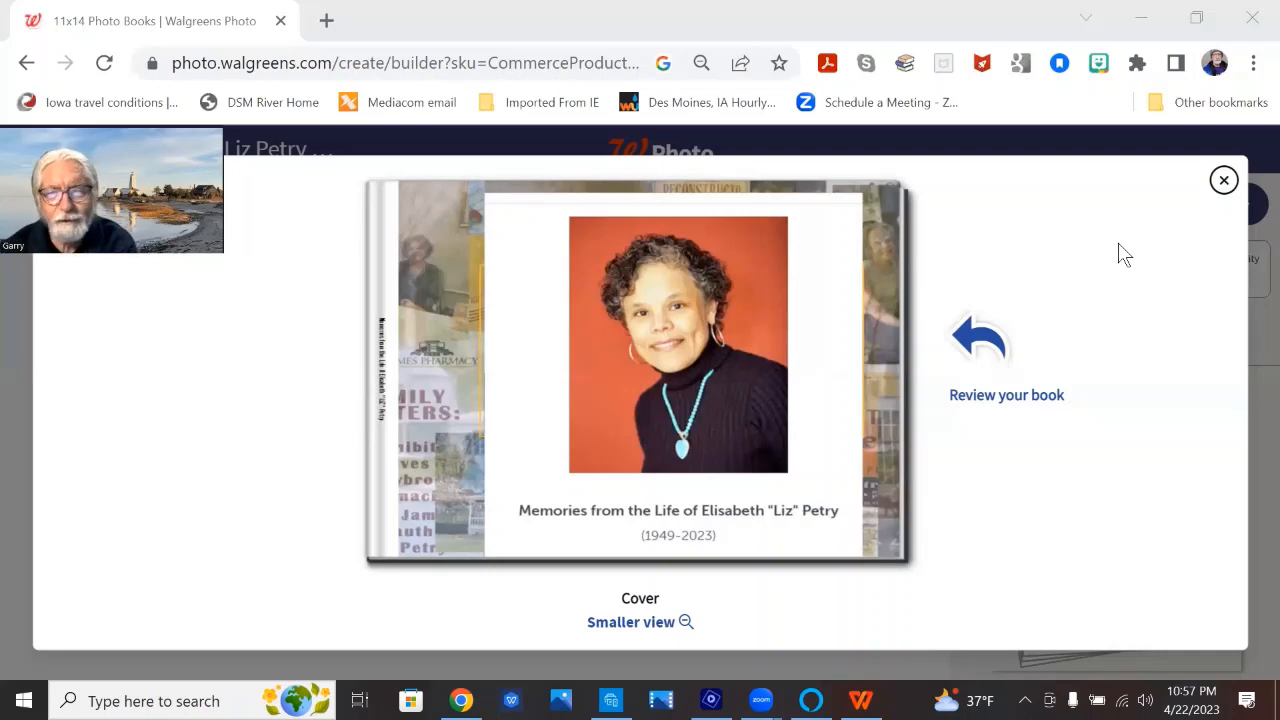
pyautogui.moveTo(1147, 197)
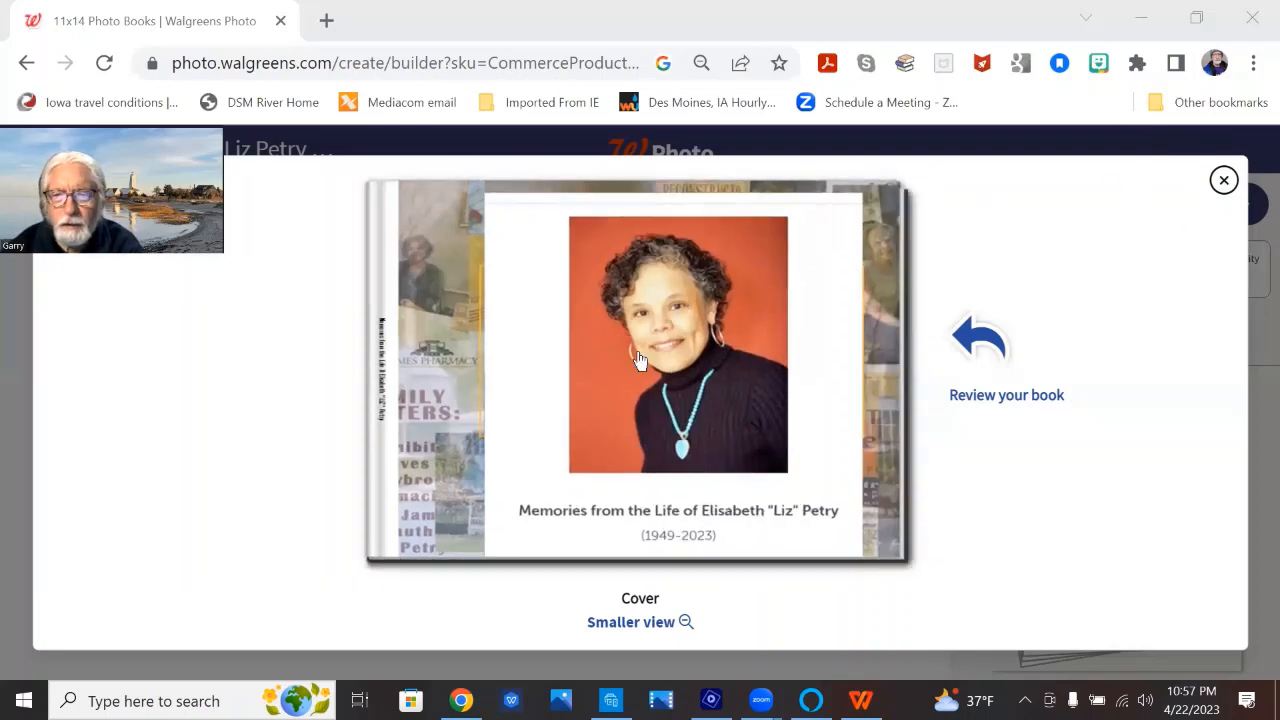
pyautogui.moveTo(400, 452)
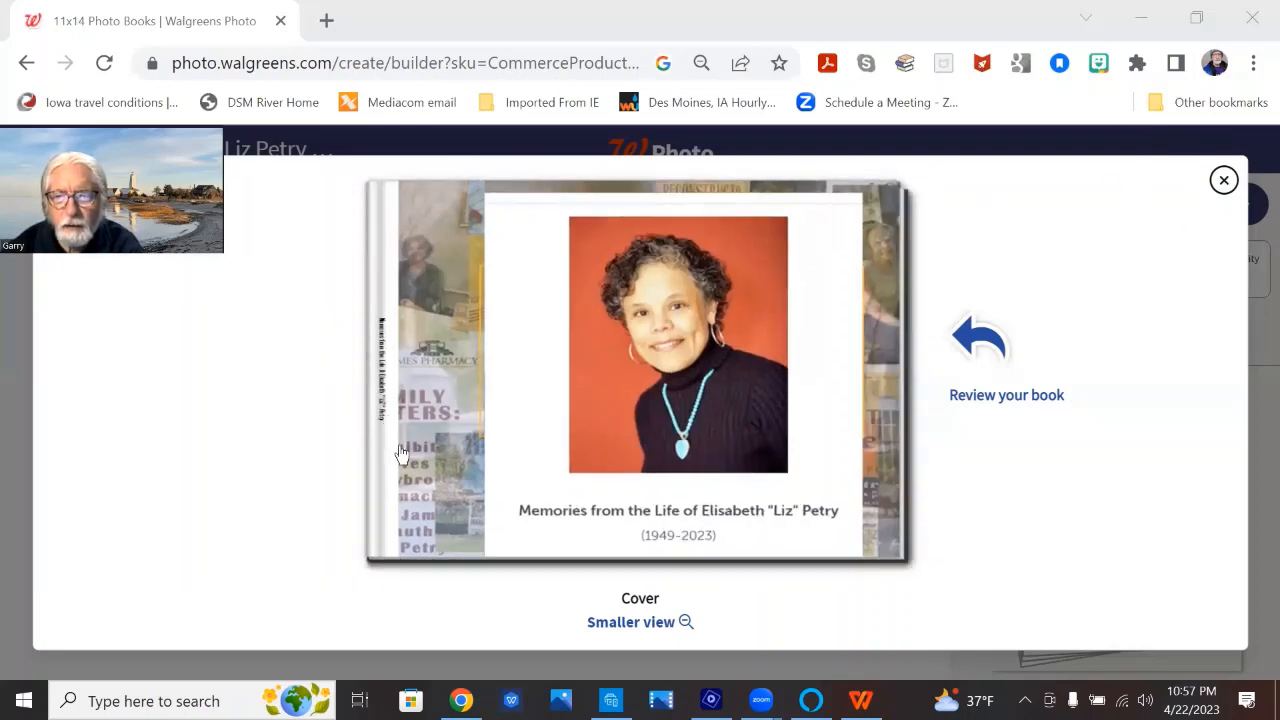
pyautogui.moveTo(677, 173)
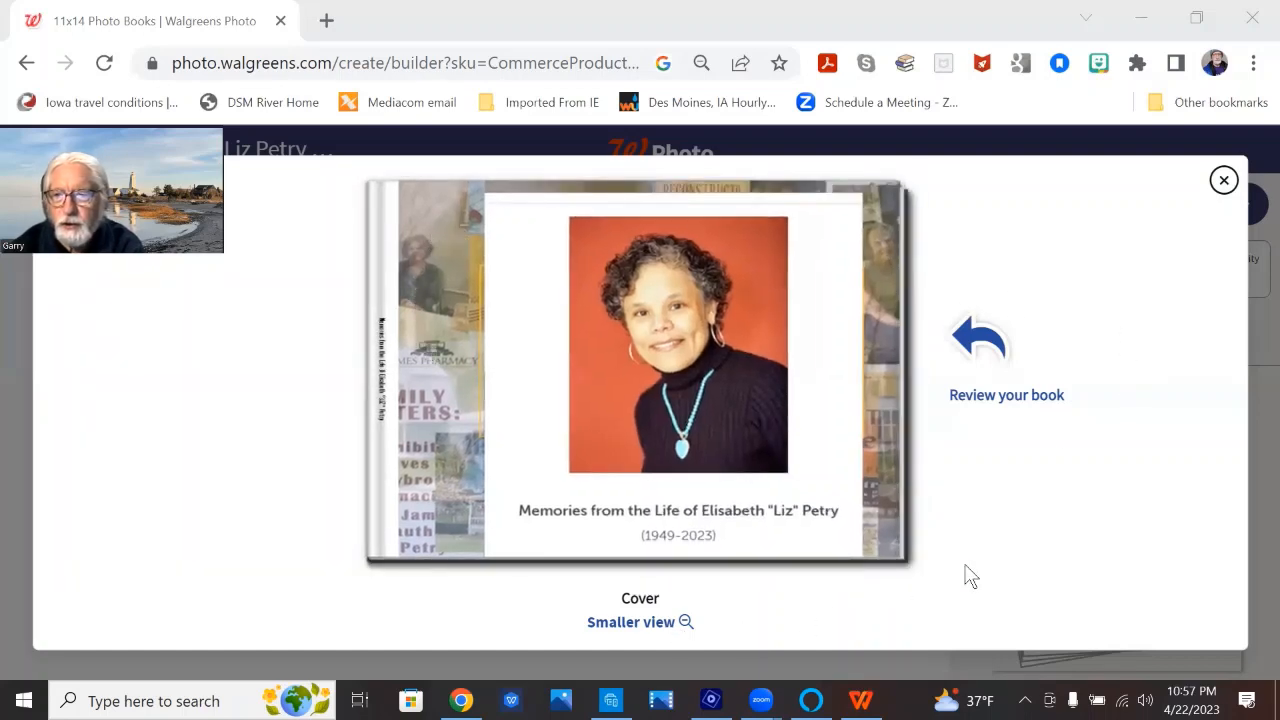
pyautogui.moveTo(667, 355)
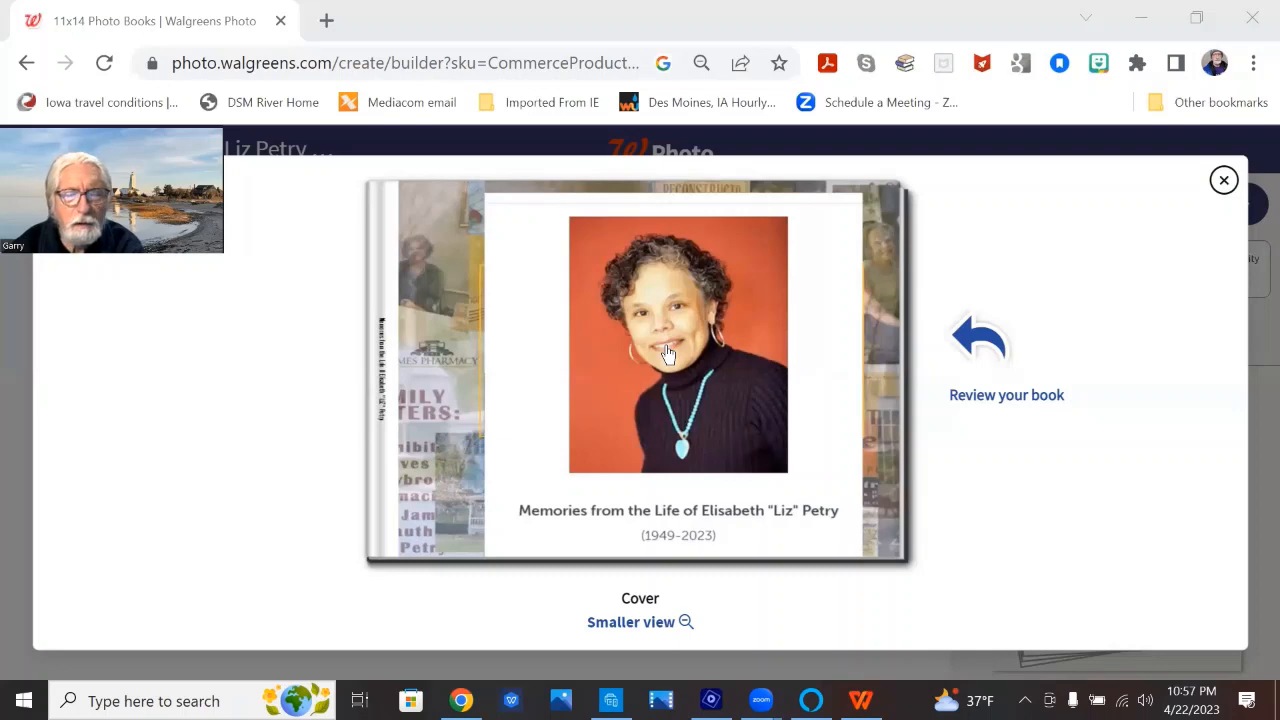
pyautogui.moveTo(455, 294)
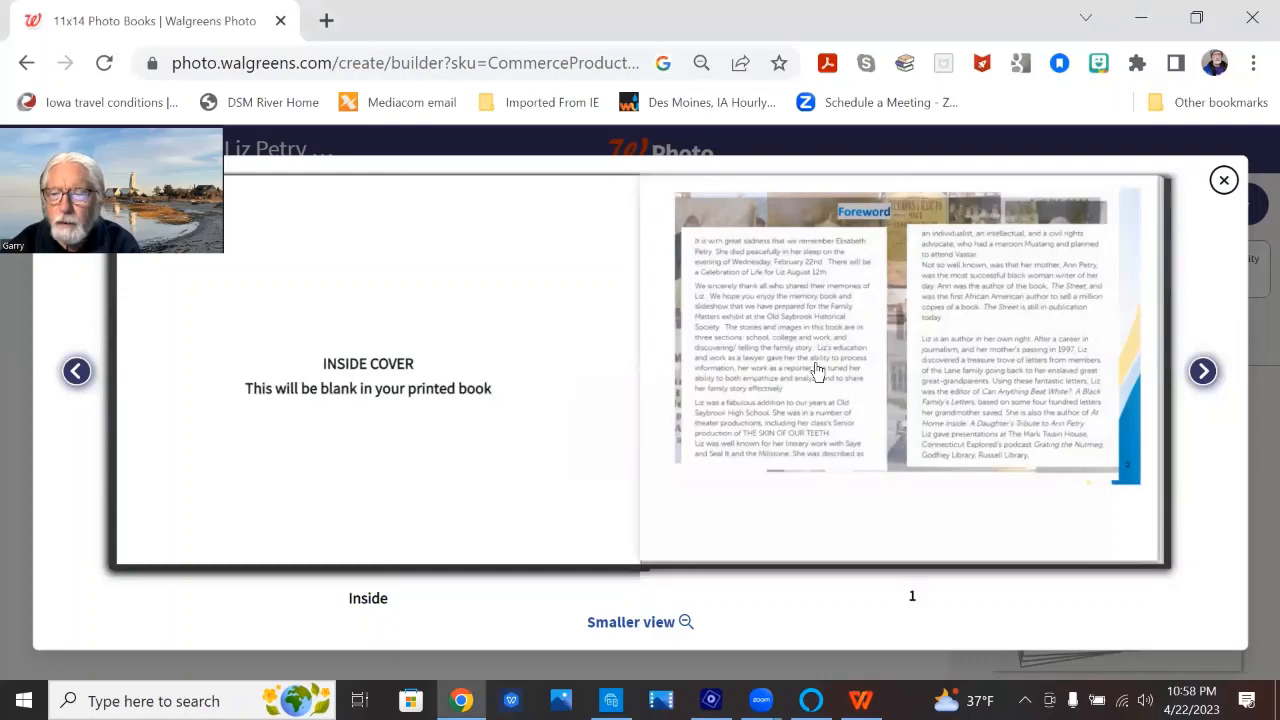
# Page past the obituary spread (pages 2–3) to pages 4–5 with the Women's History Month tribute
pyautogui.click(1202, 370)
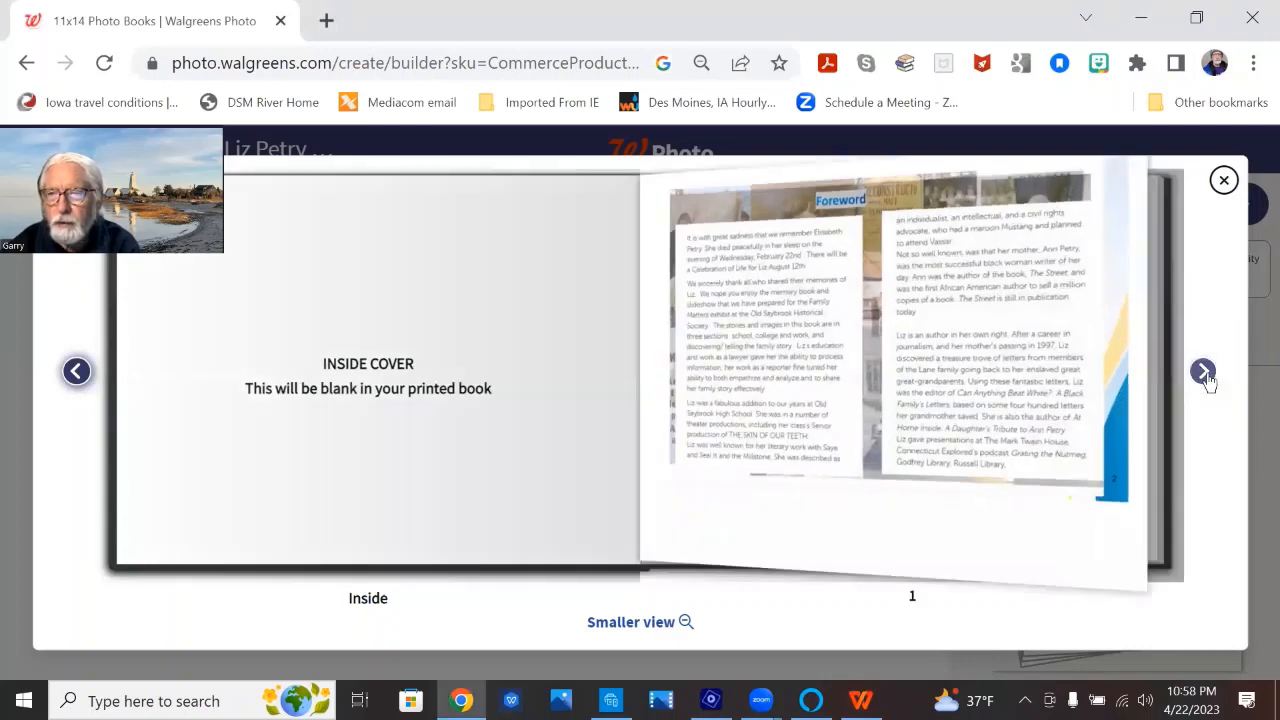
pyautogui.click(1203, 372)
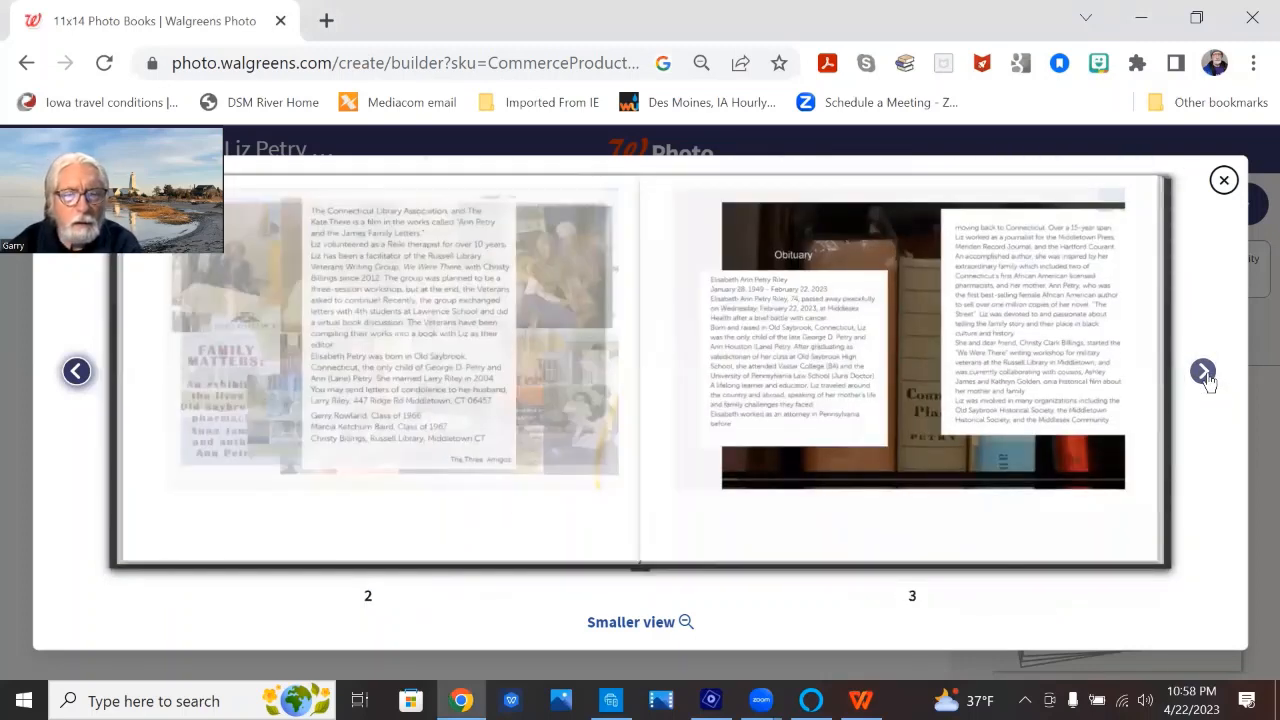
pyautogui.moveTo(1107, 360)
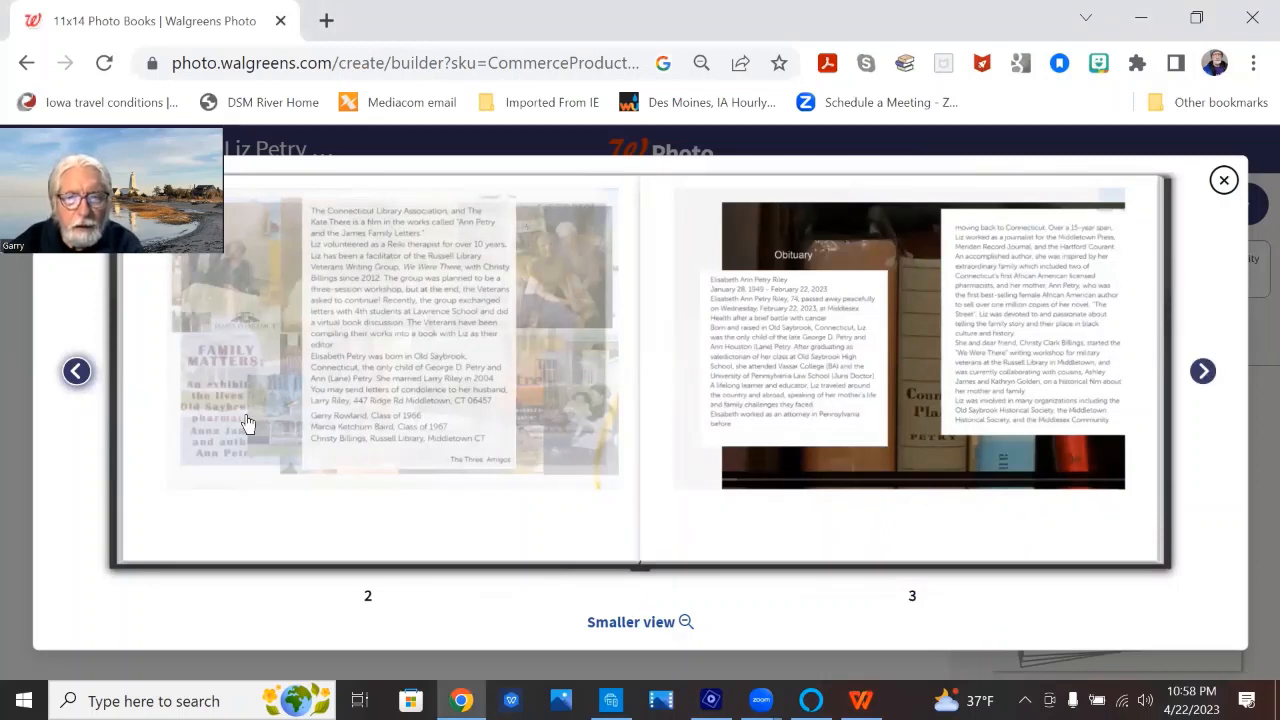
pyautogui.moveTo(368, 234)
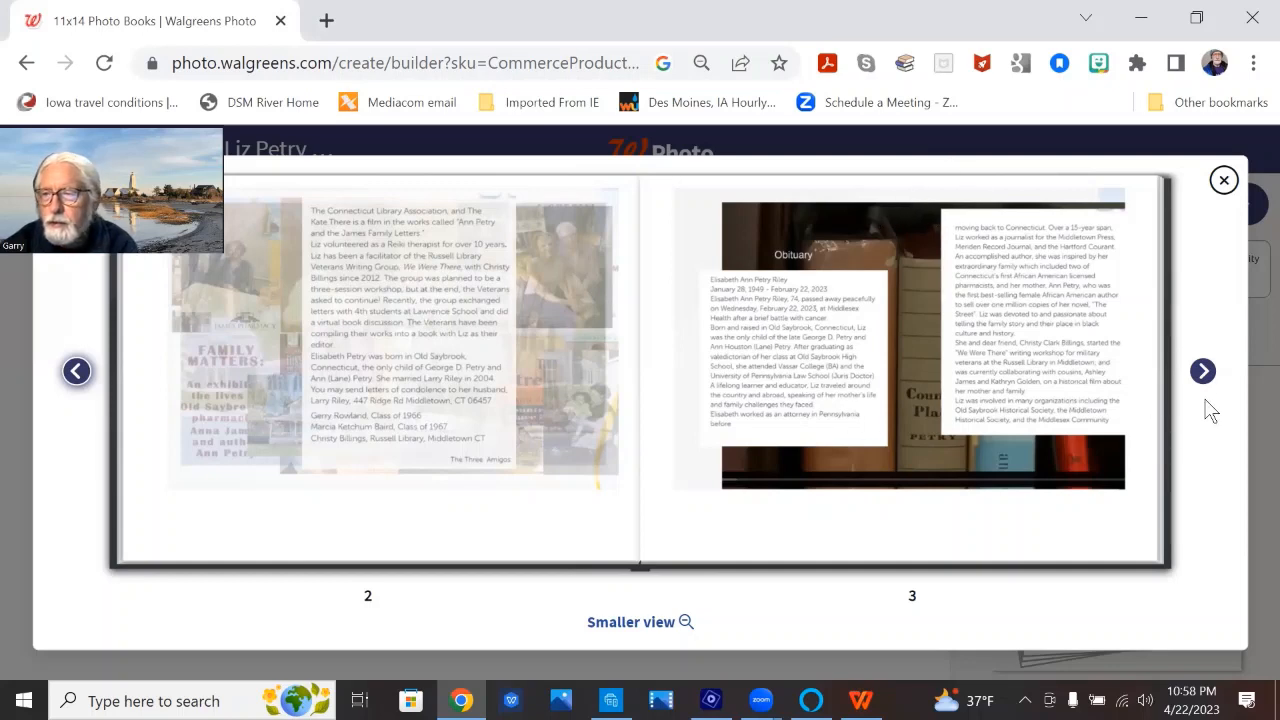
pyautogui.click(1202, 371)
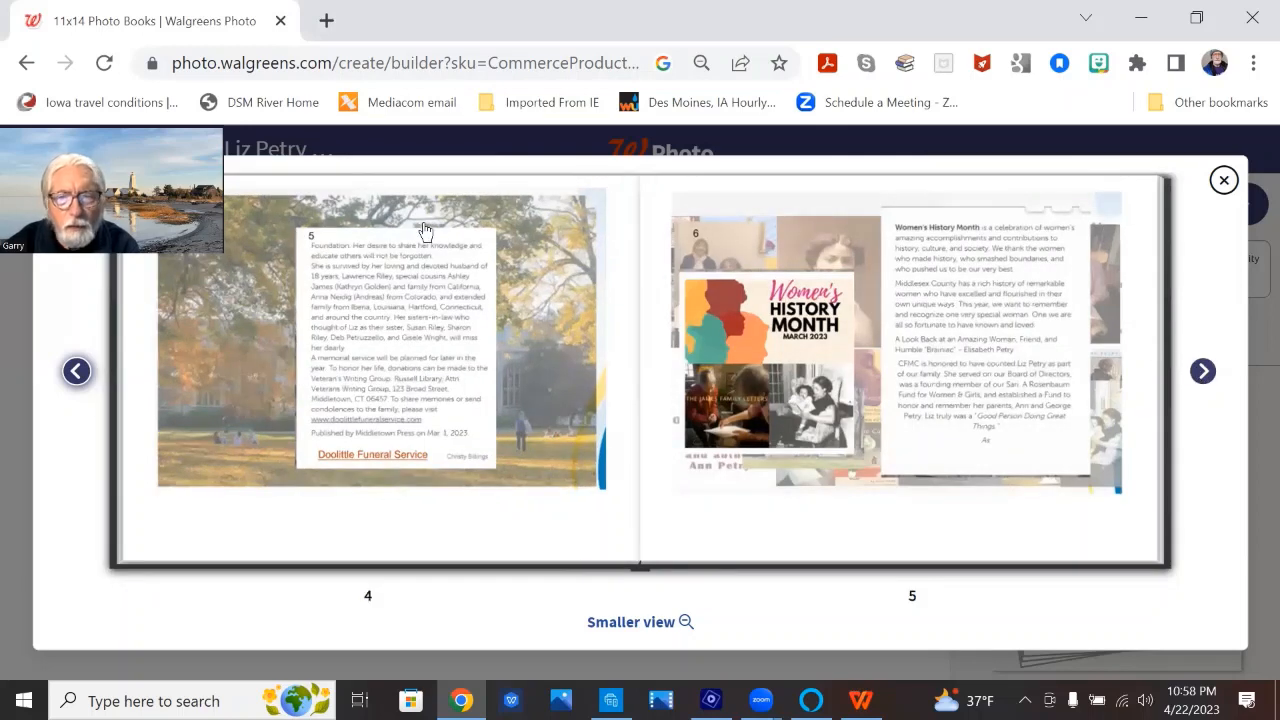
pyautogui.moveTo(227, 361)
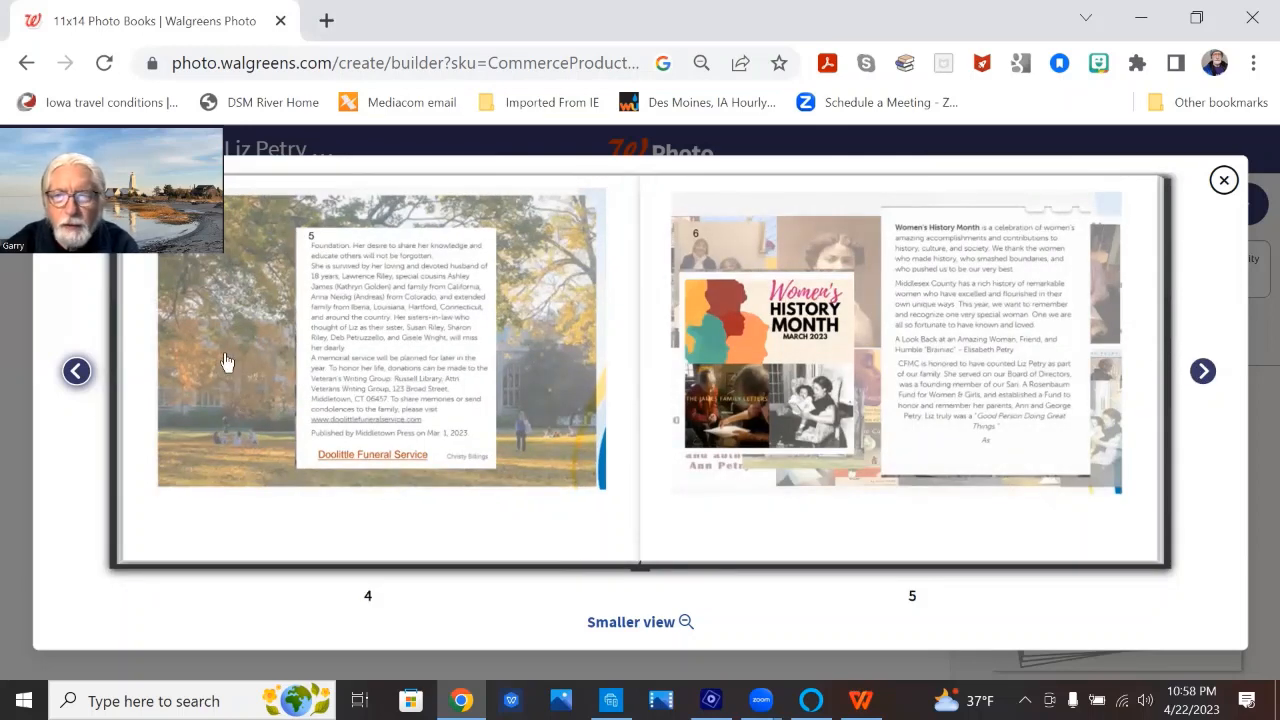
pyautogui.moveTo(428, 270)
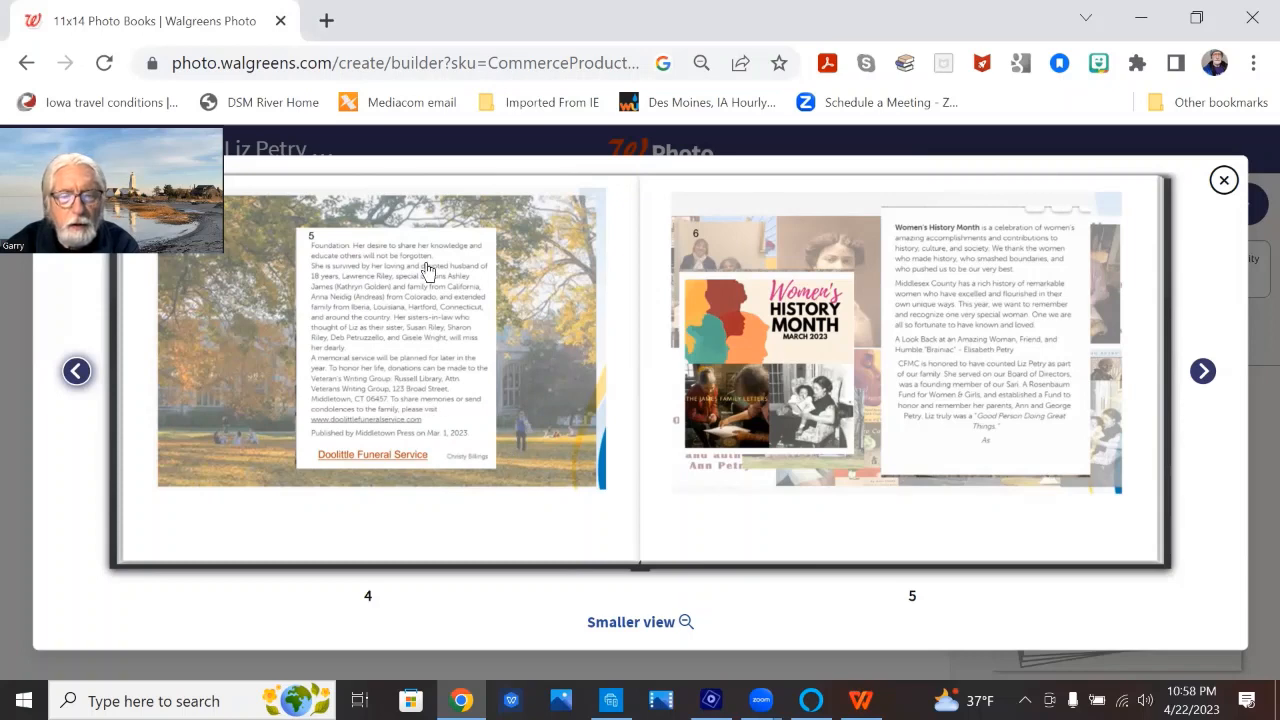
pyautogui.moveTo(567, 238)
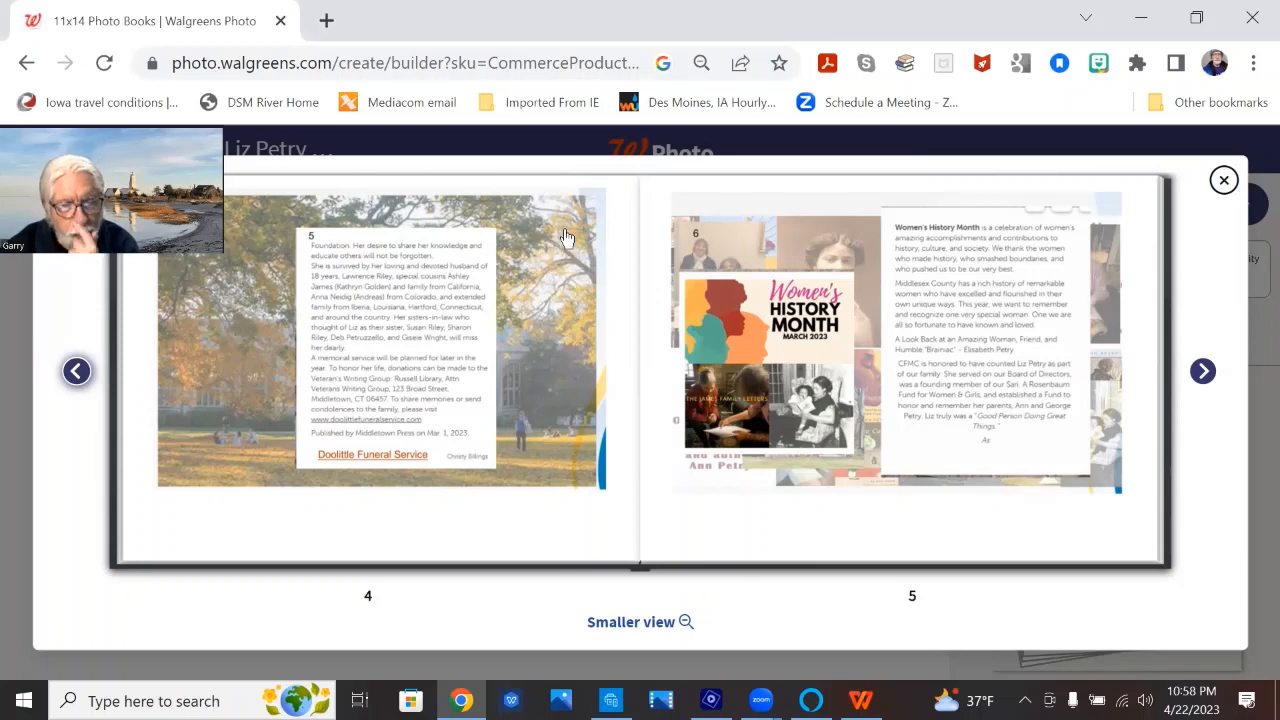
pyautogui.moveTo(377, 437)
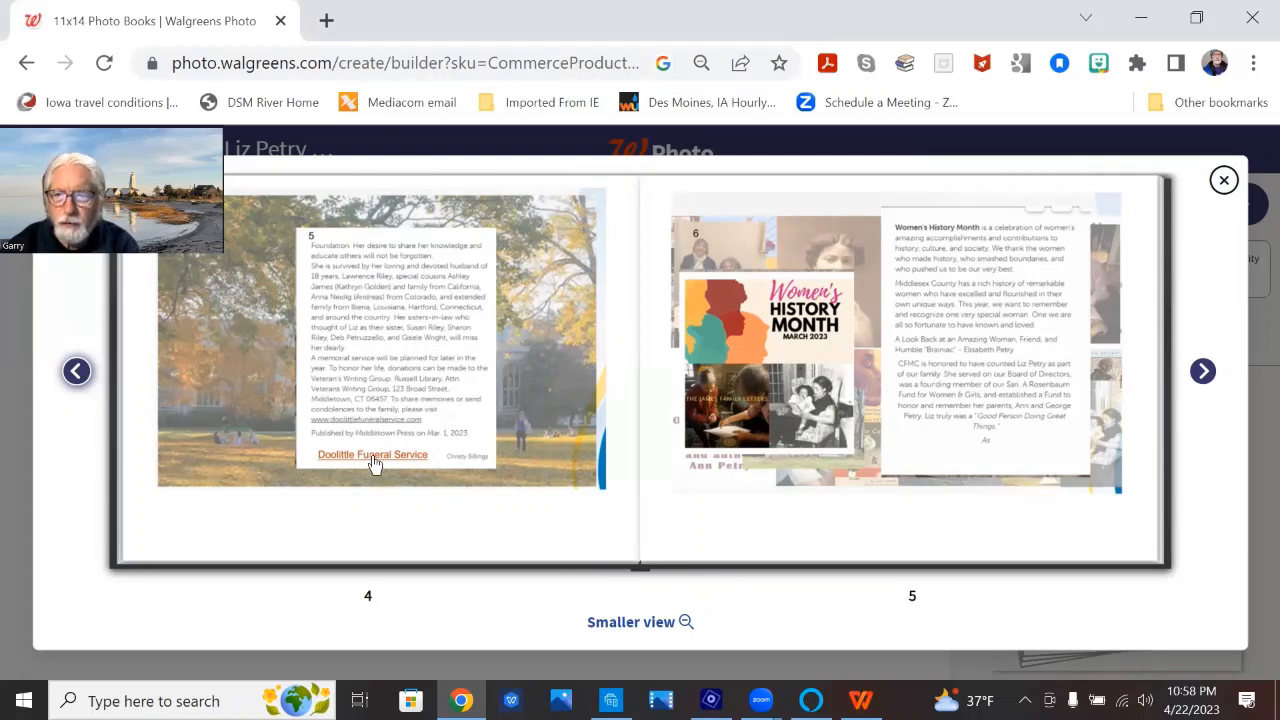
pyautogui.moveTo(543, 488)
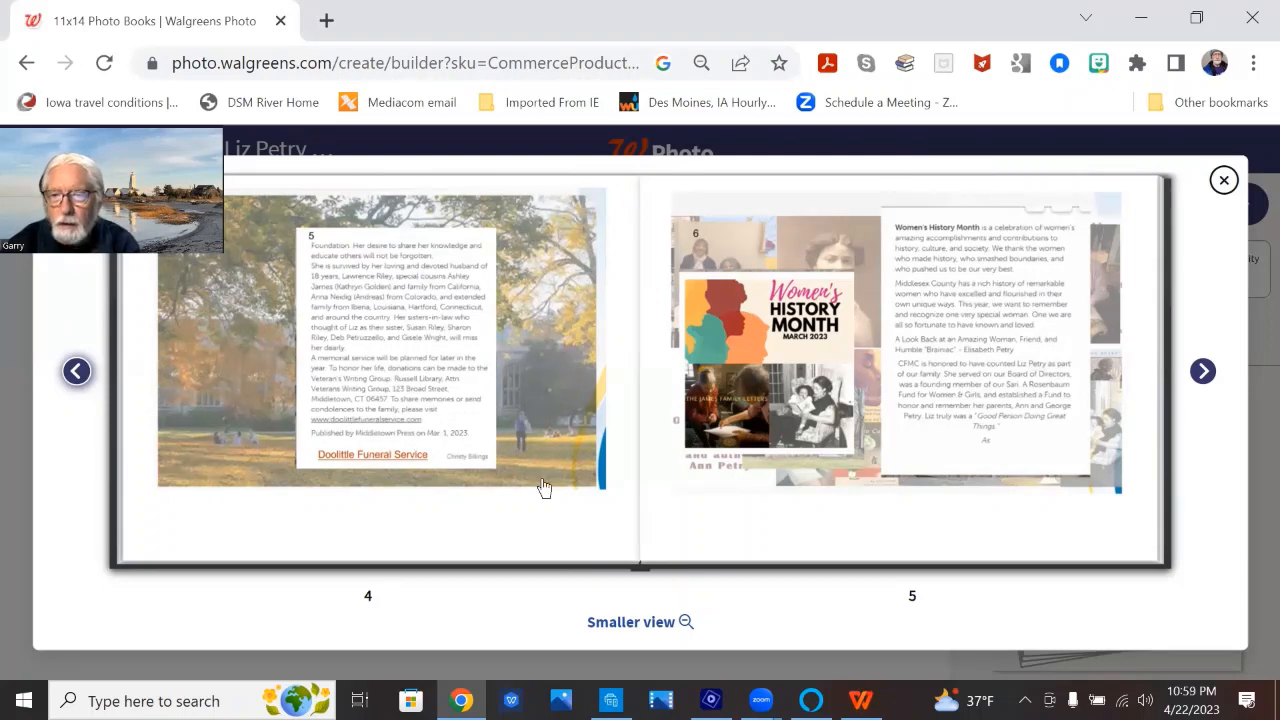
pyautogui.moveTo(1010, 293)
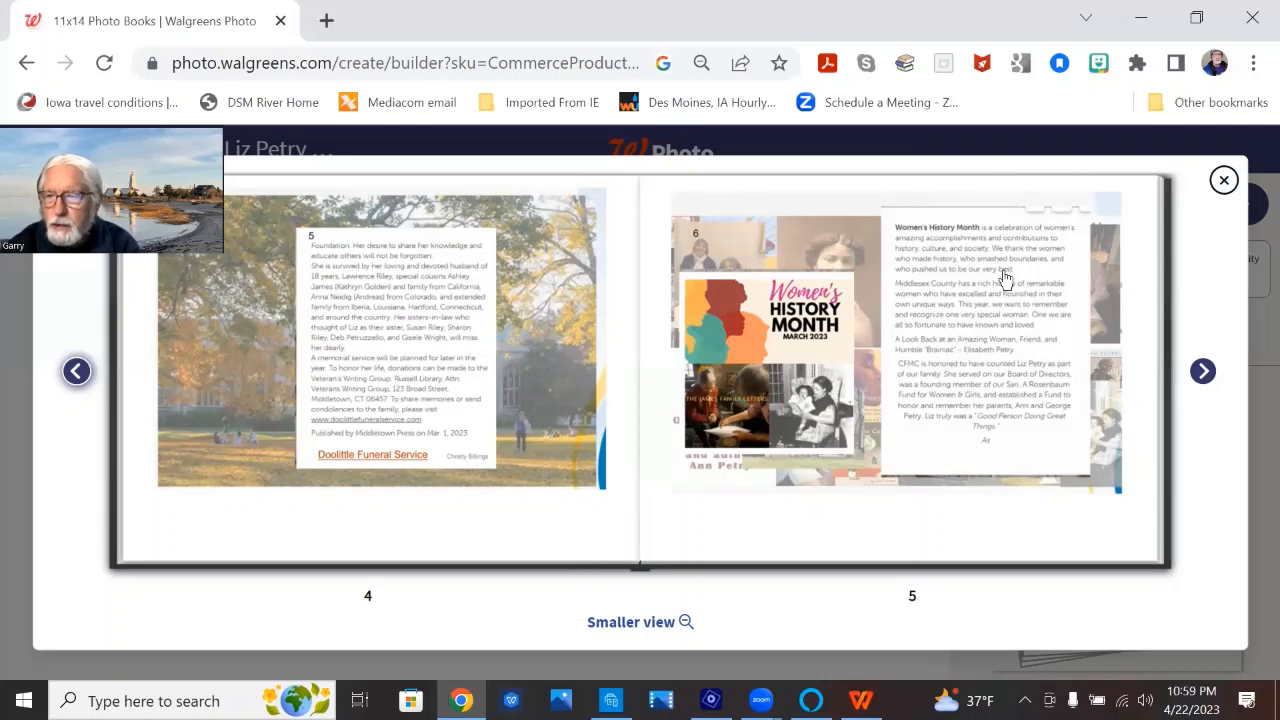
pyautogui.moveTo(985, 243)
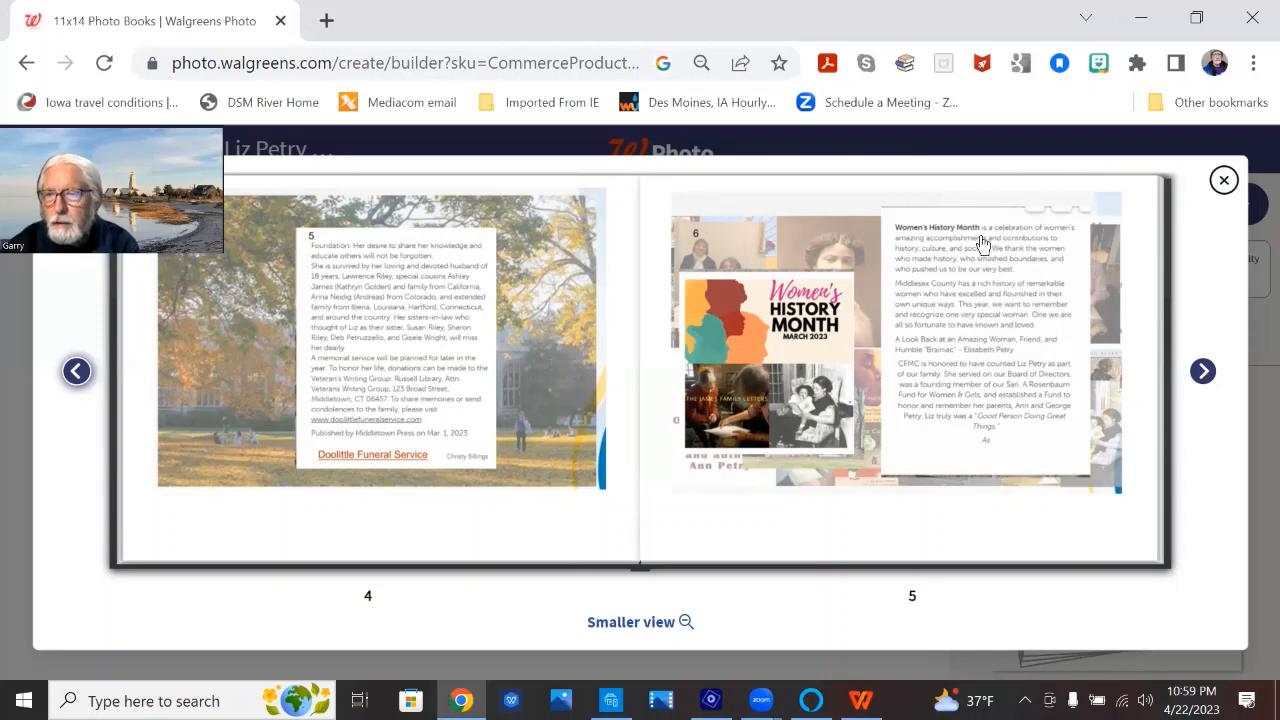
pyautogui.moveTo(950, 273)
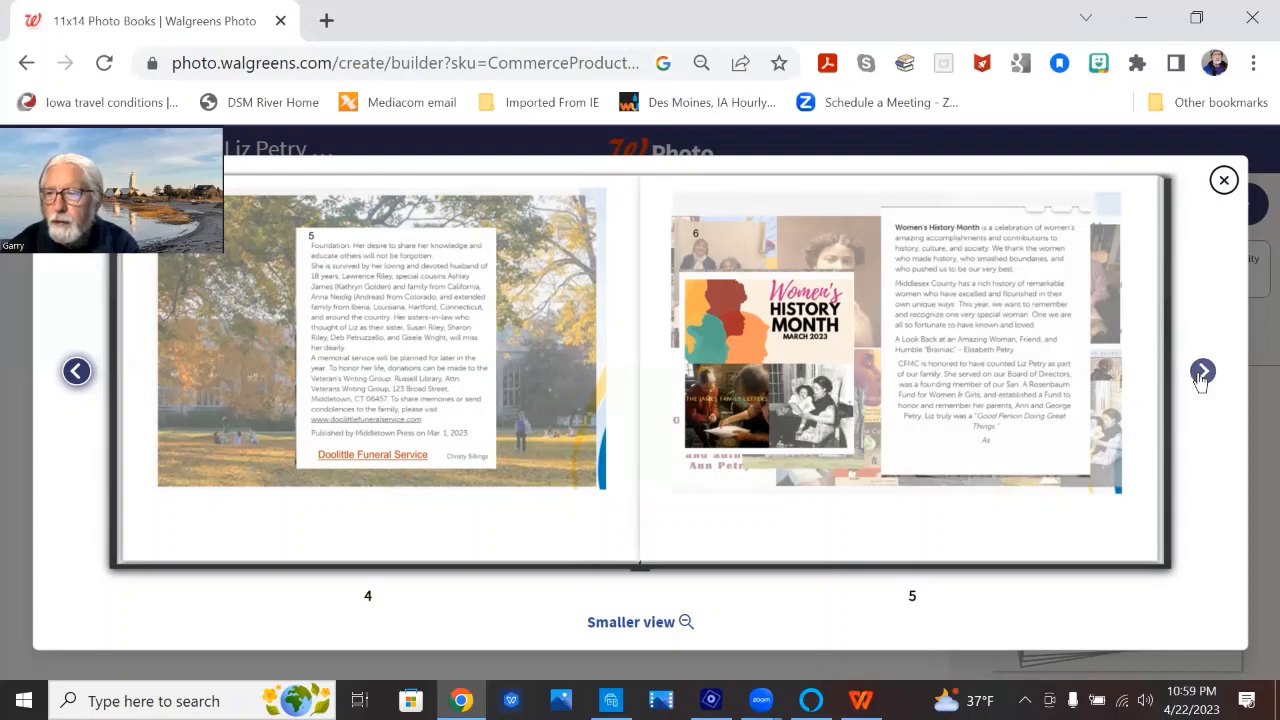
# Page through the family history spread (6–7) to pages 8–9 with the CFMC tribute
pyautogui.click(1202, 371)
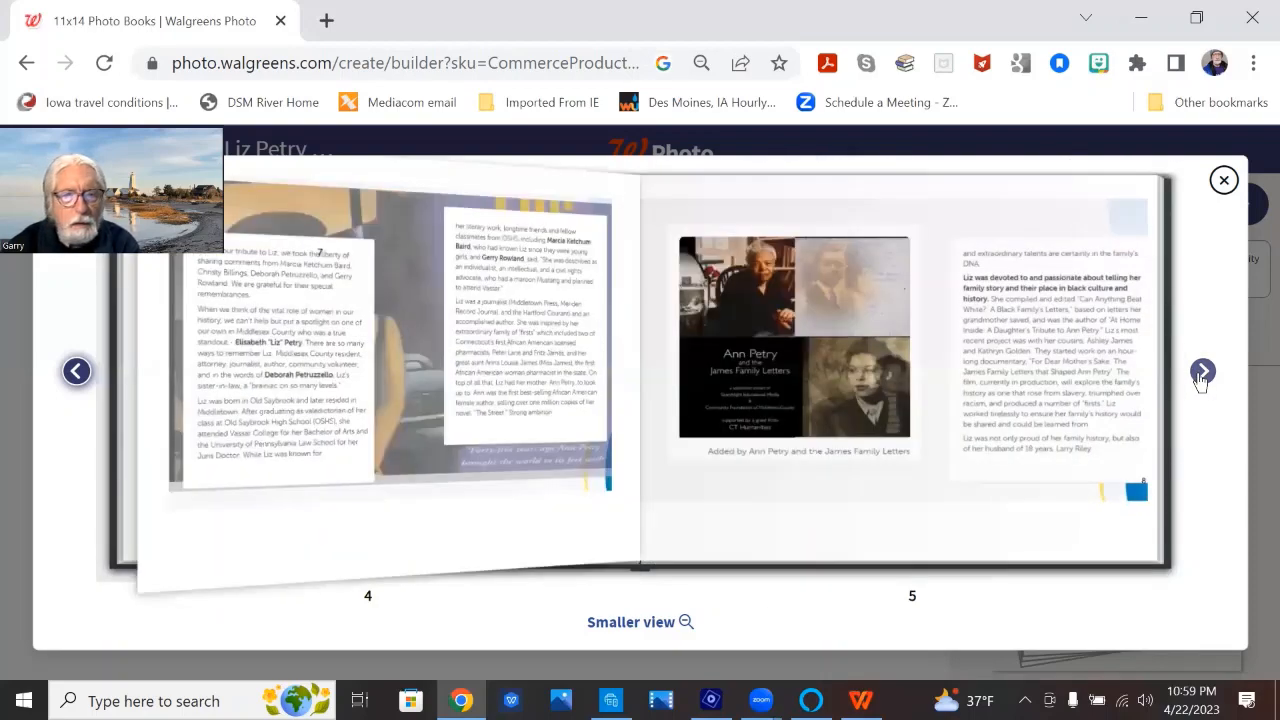
pyautogui.click(1202, 371)
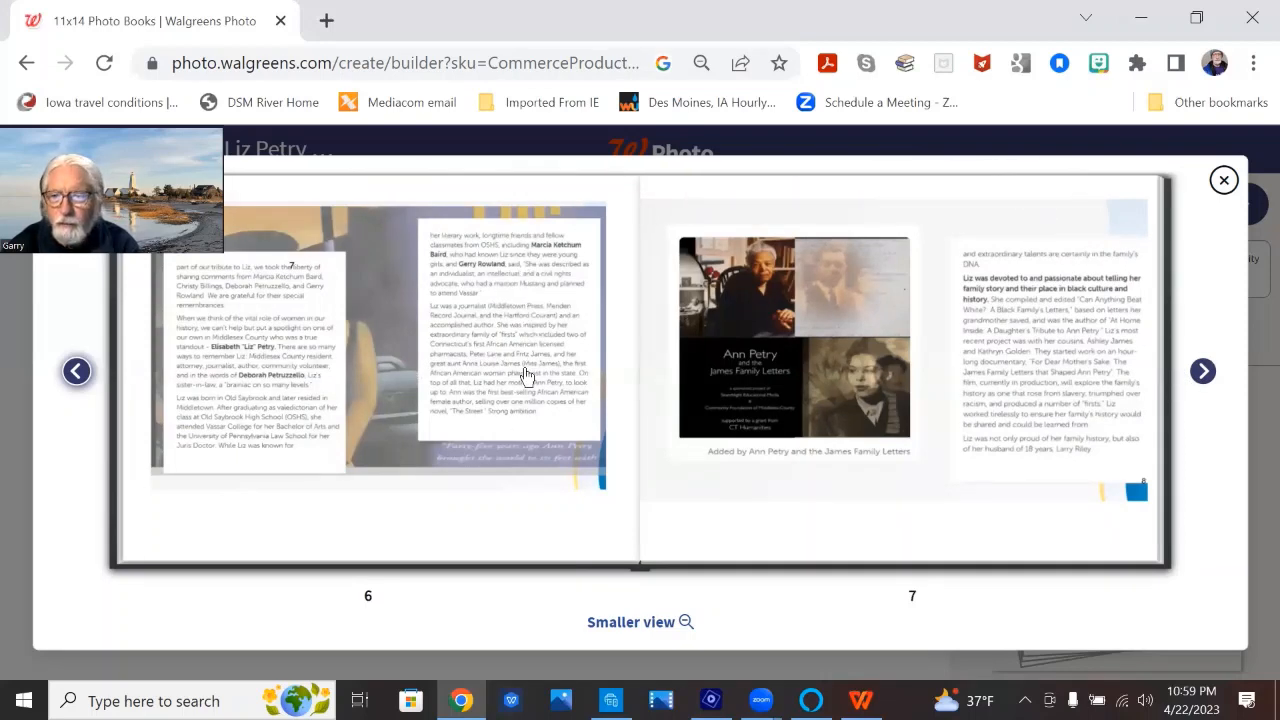
pyautogui.moveTo(512, 273)
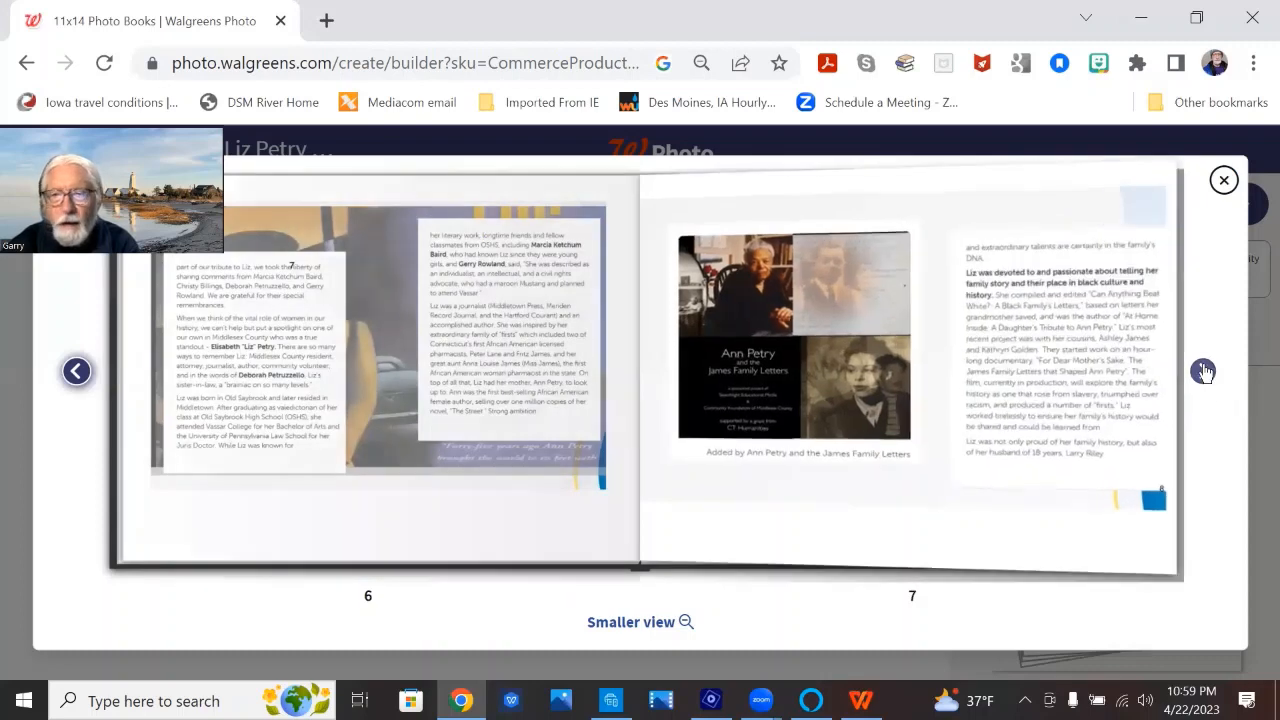
pyautogui.click(1204, 371)
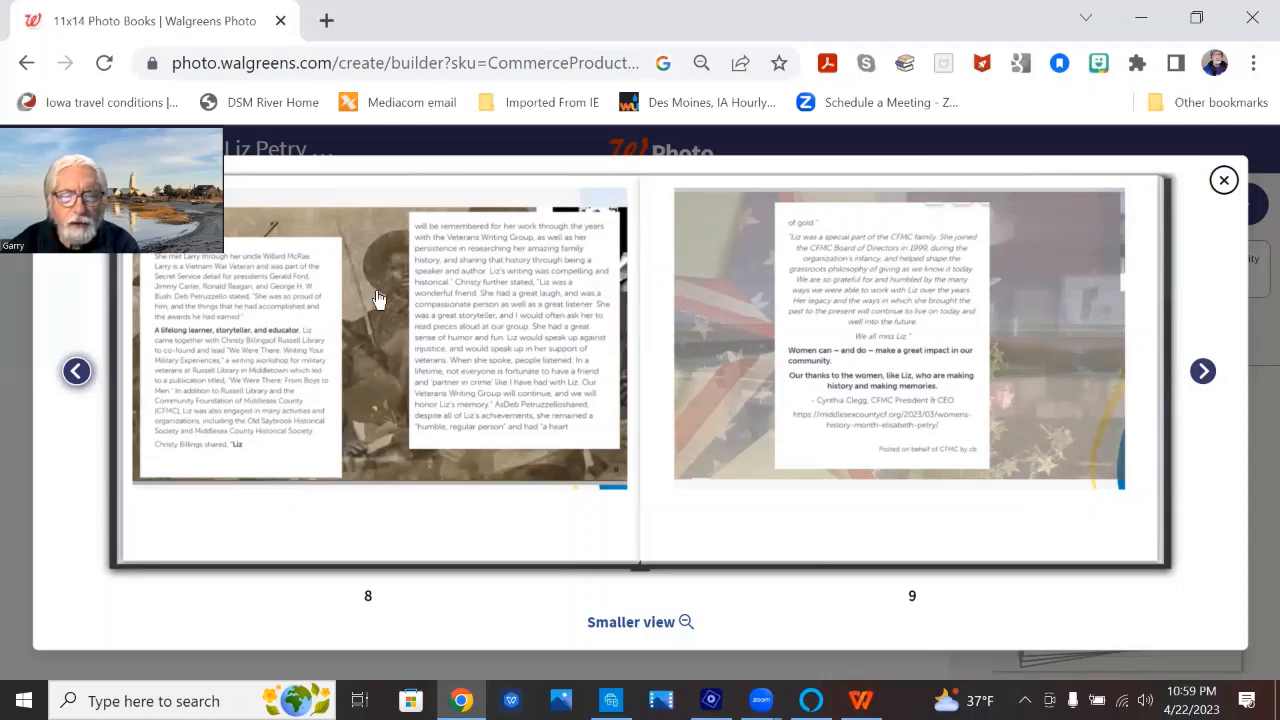
pyautogui.moveTo(381, 303)
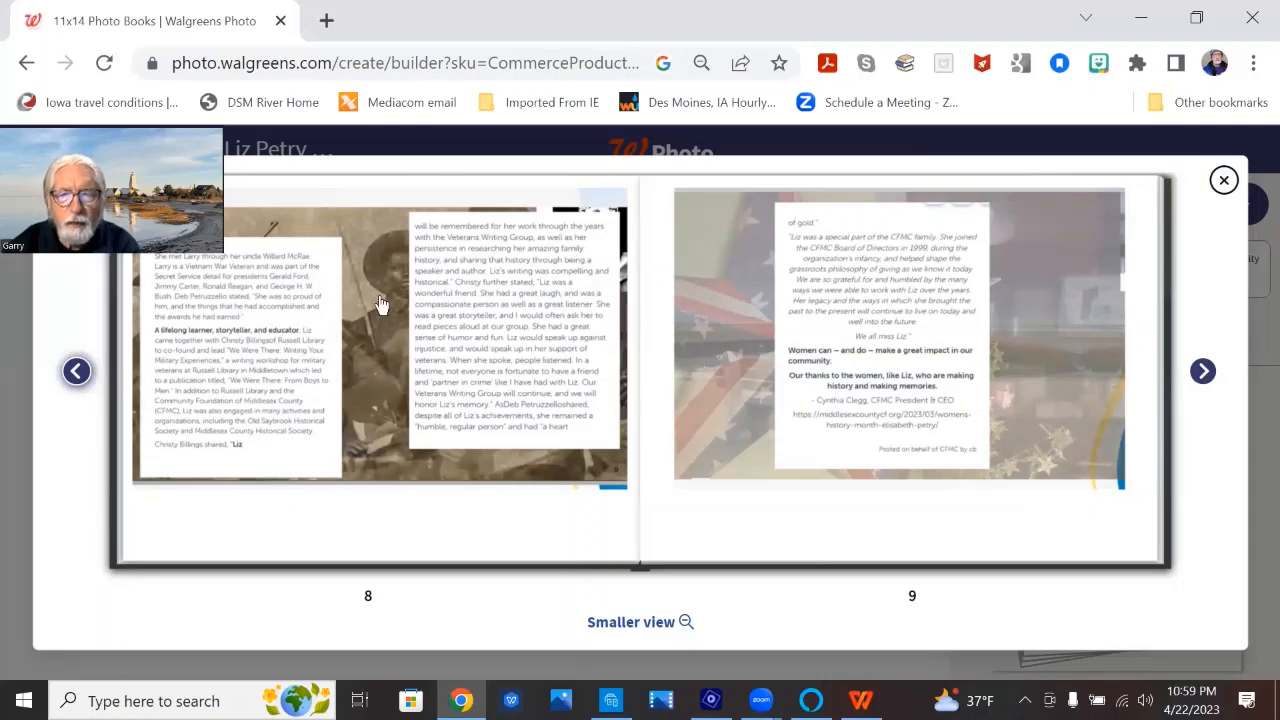
pyautogui.moveTo(857, 378)
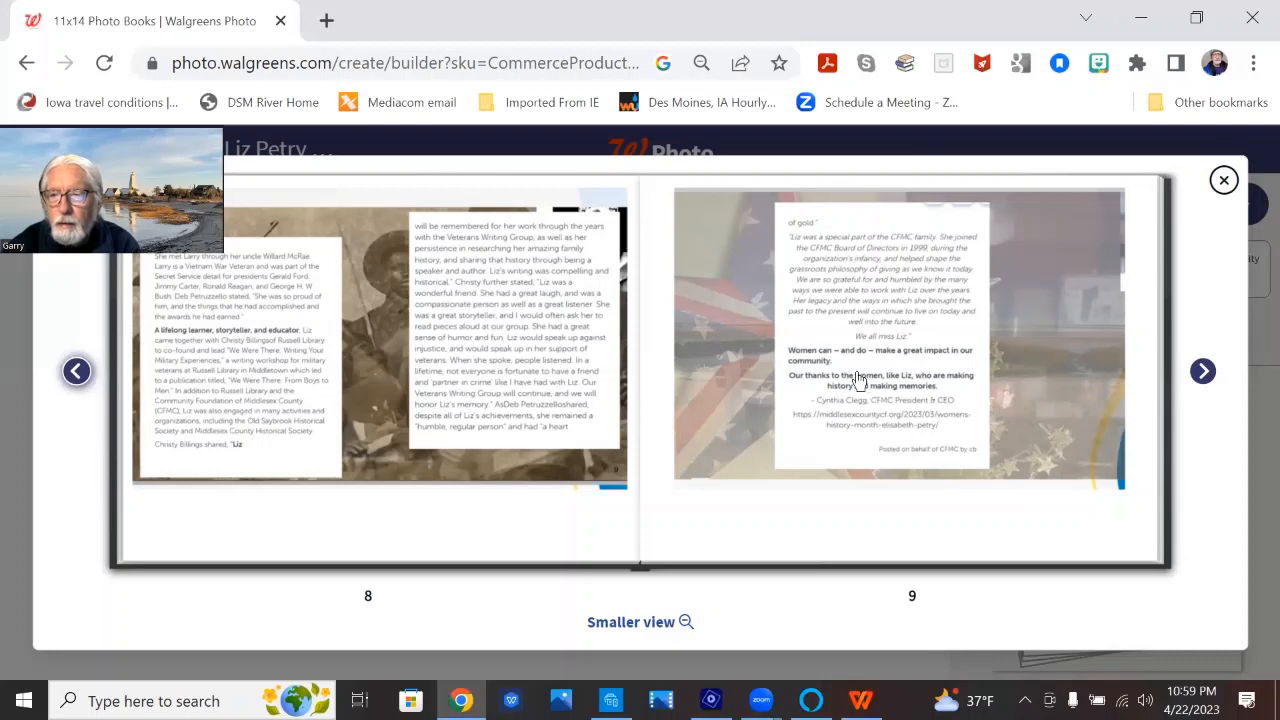
pyautogui.moveTo(928, 291)
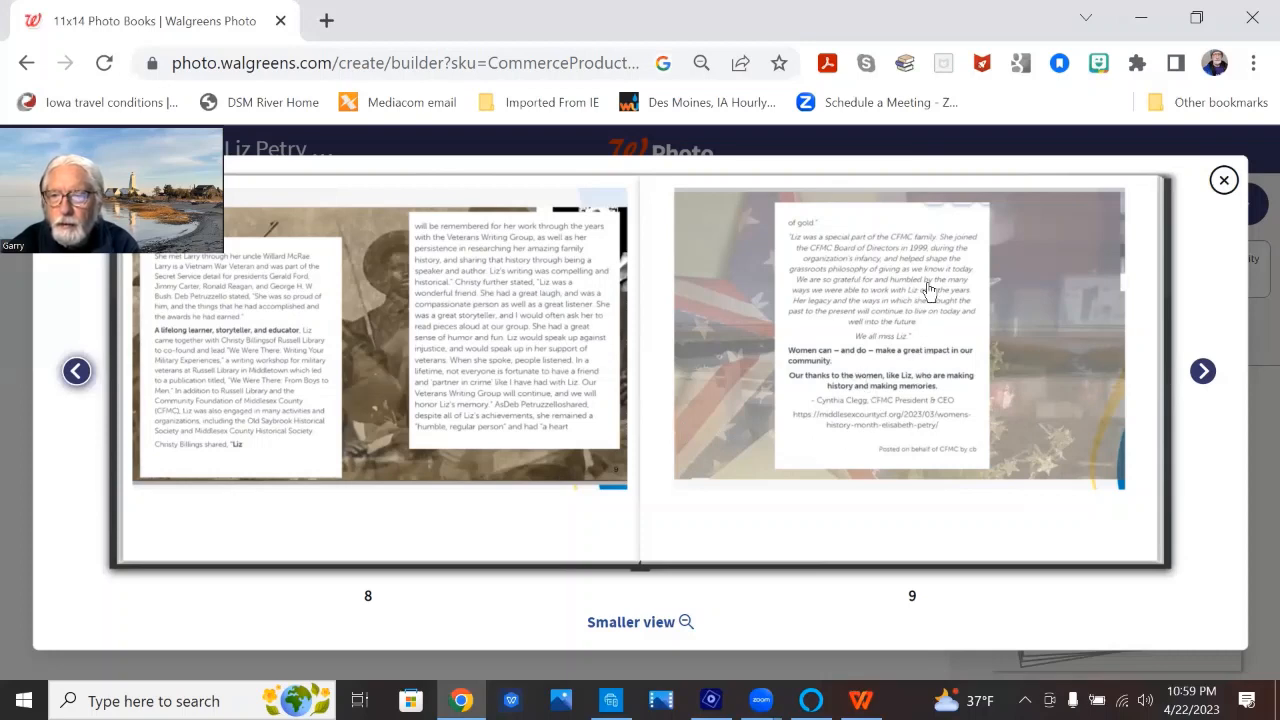
pyautogui.moveTo(939, 285)
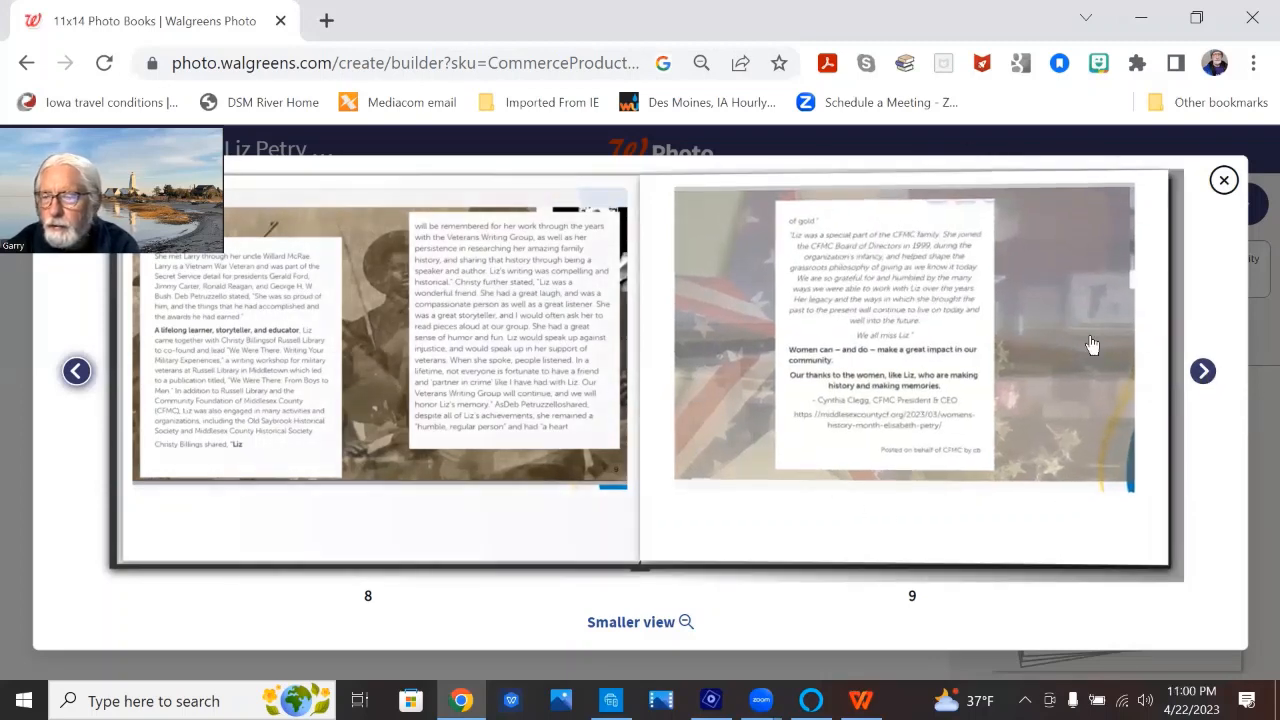
# Page from spread 10–11 past the graduation and reunion spreads to pages 16–17
pyautogui.click(1202, 371)
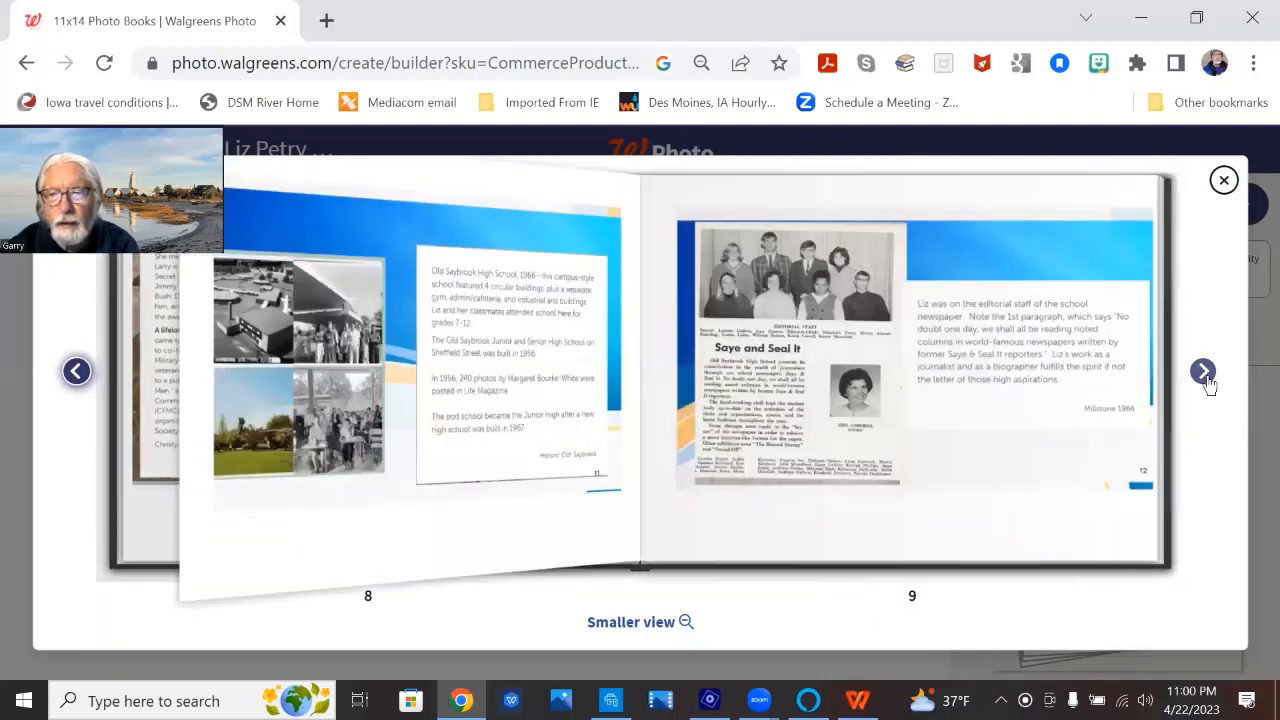
pyautogui.click(1202, 371)
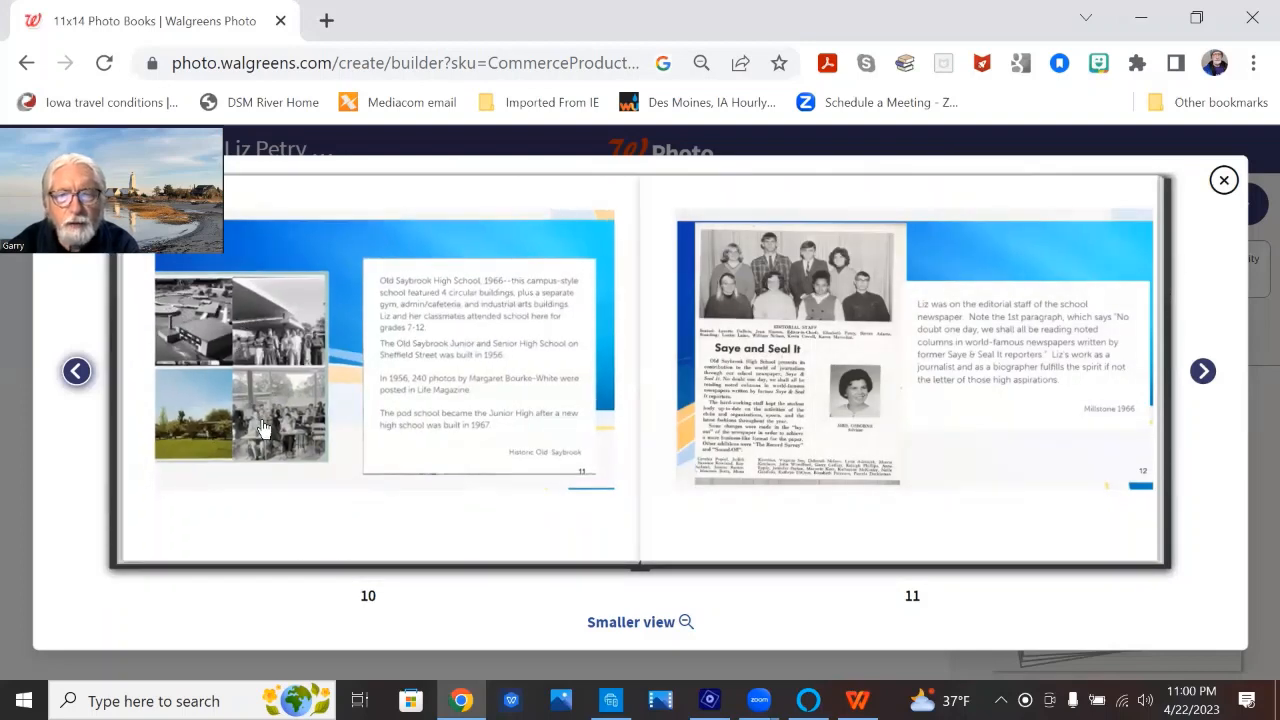
pyautogui.moveTo(1024, 294)
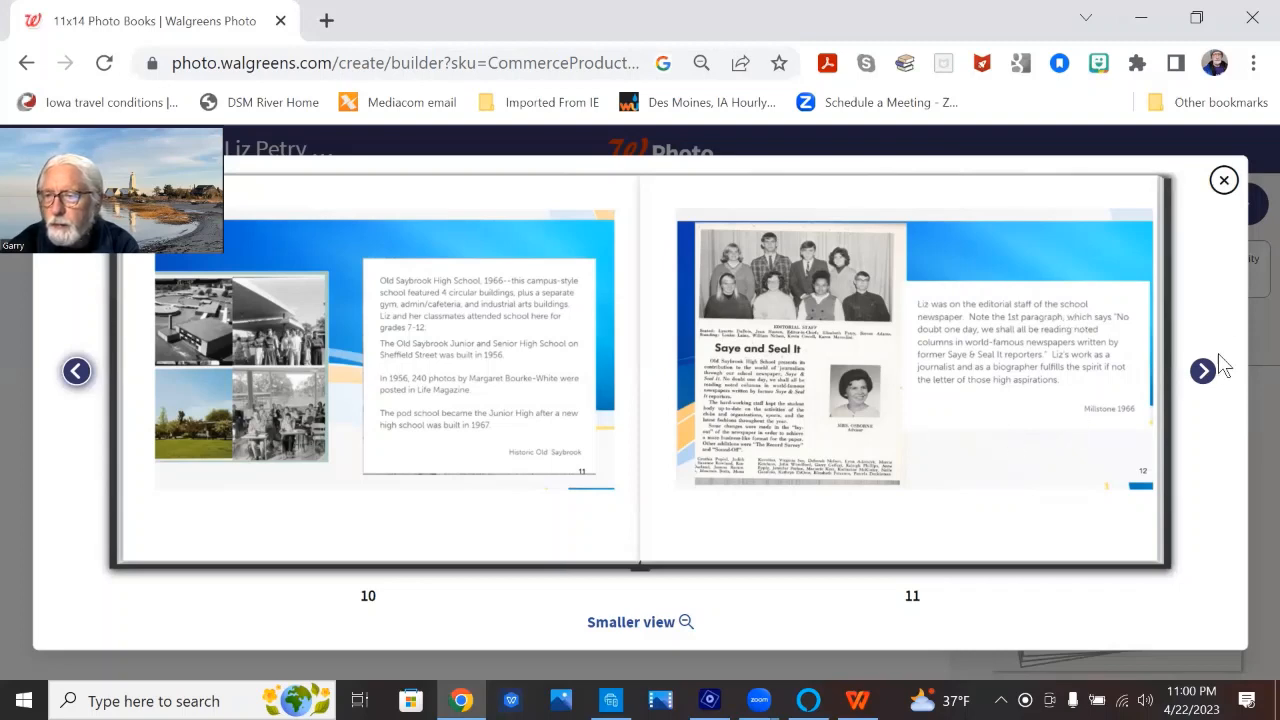
pyautogui.click(1203, 371)
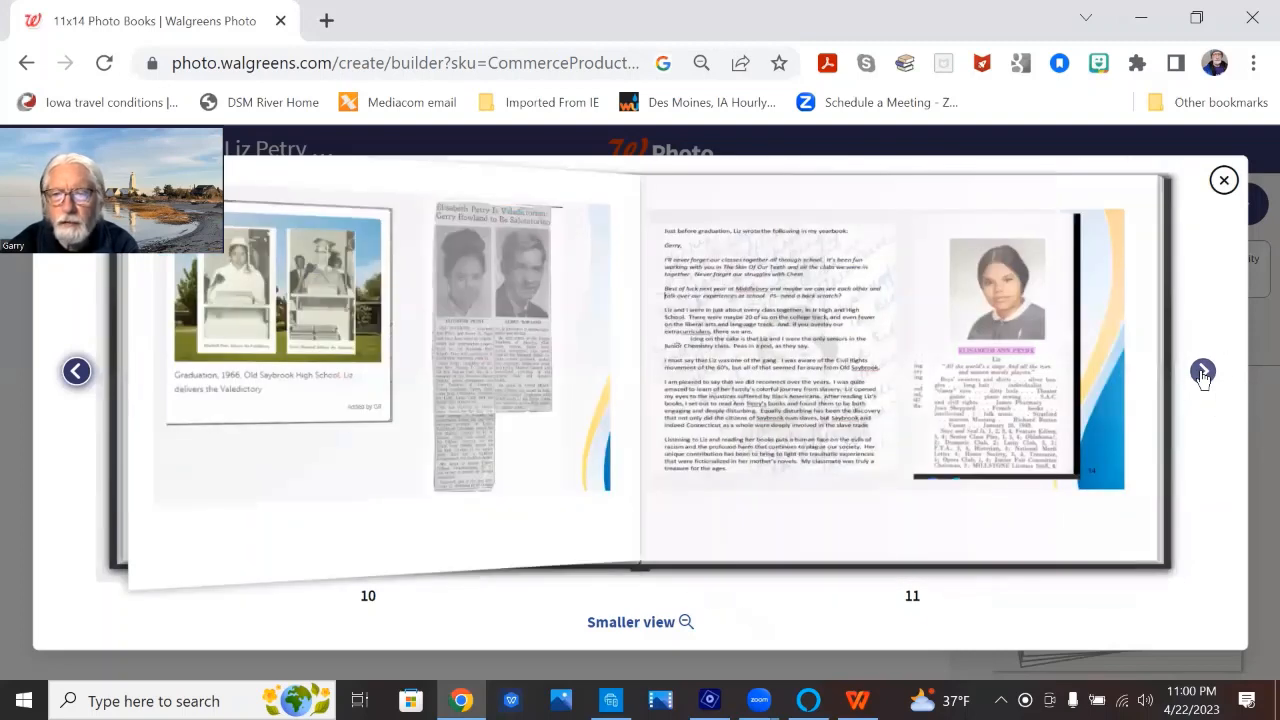
pyautogui.click(1202, 372)
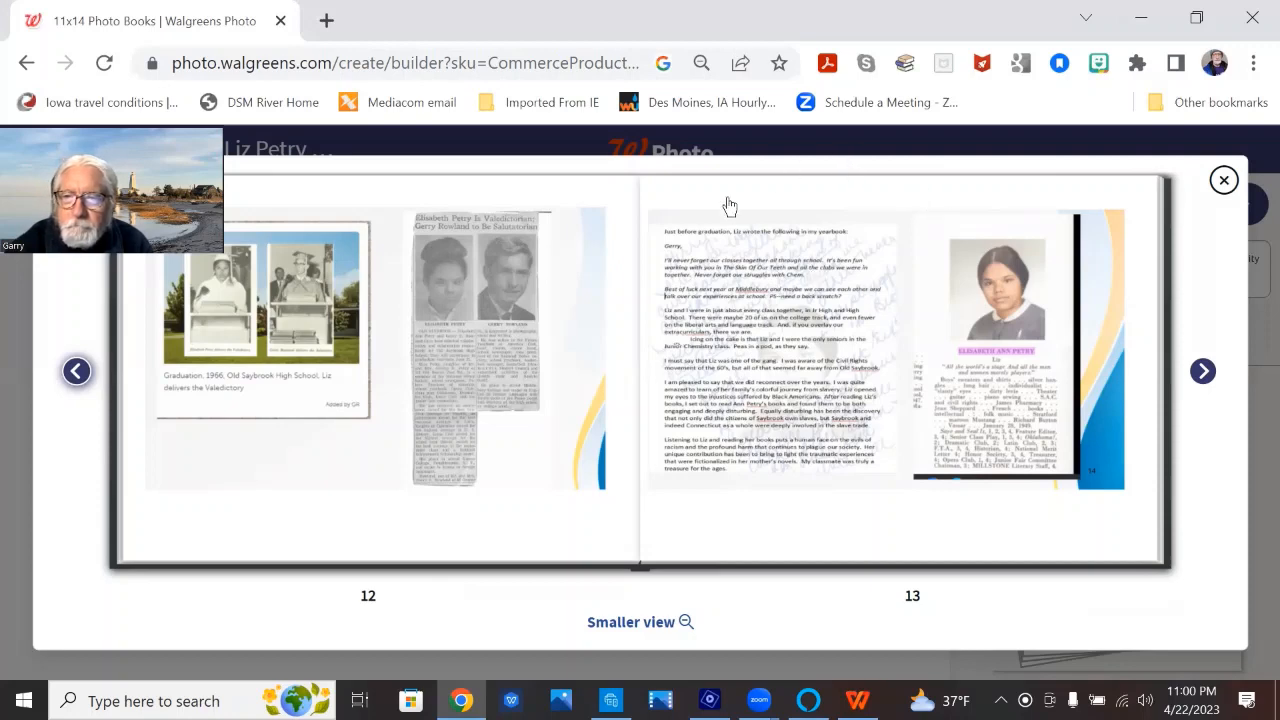
pyautogui.moveTo(730, 224)
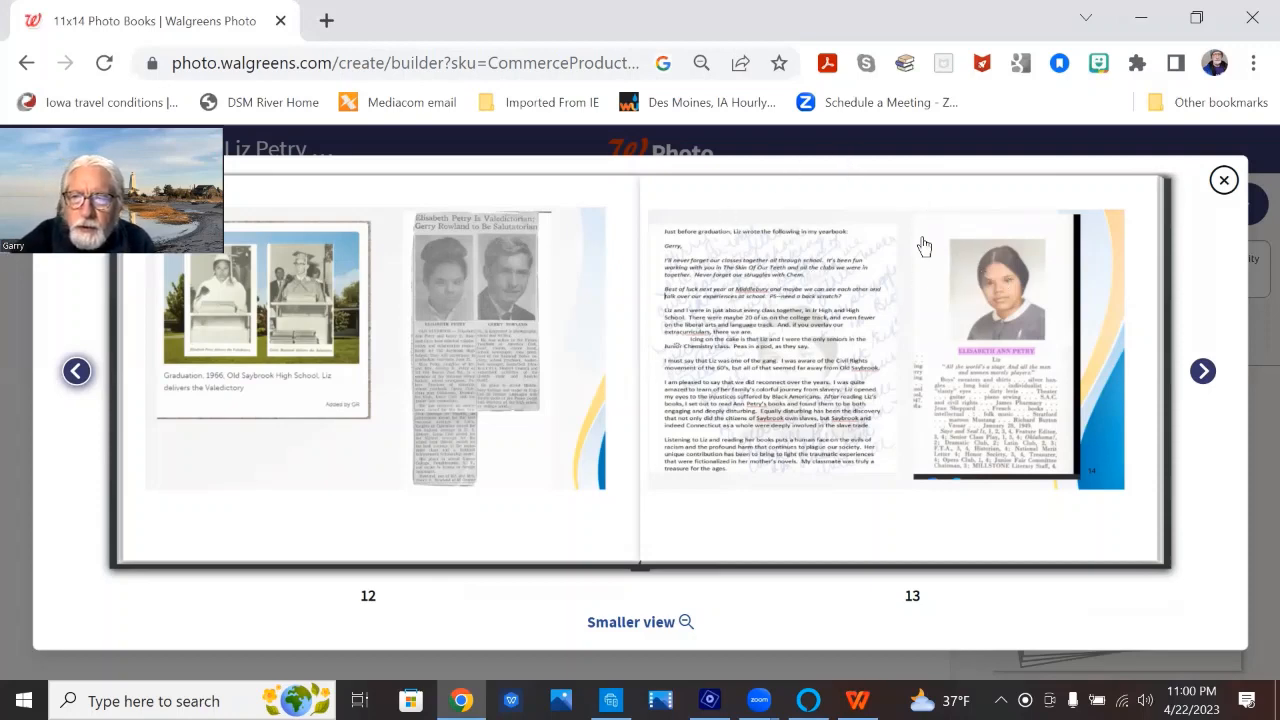
pyautogui.moveTo(725, 303)
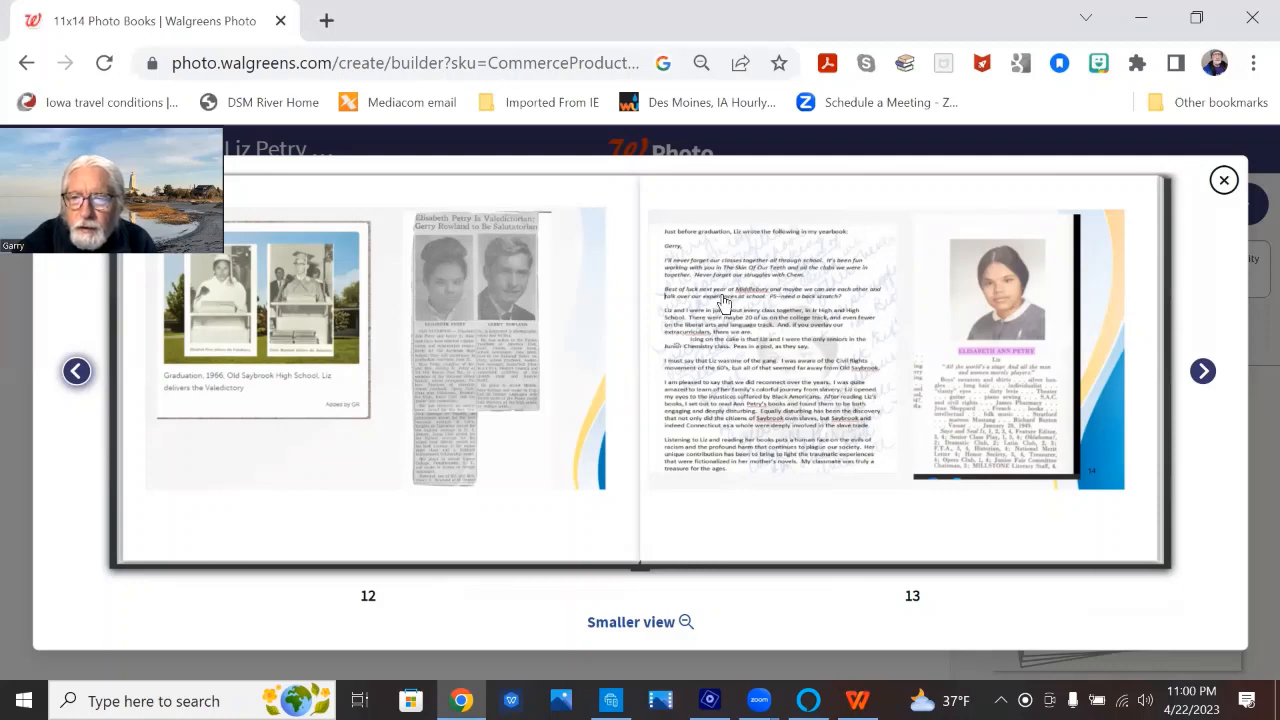
pyautogui.moveTo(790, 325)
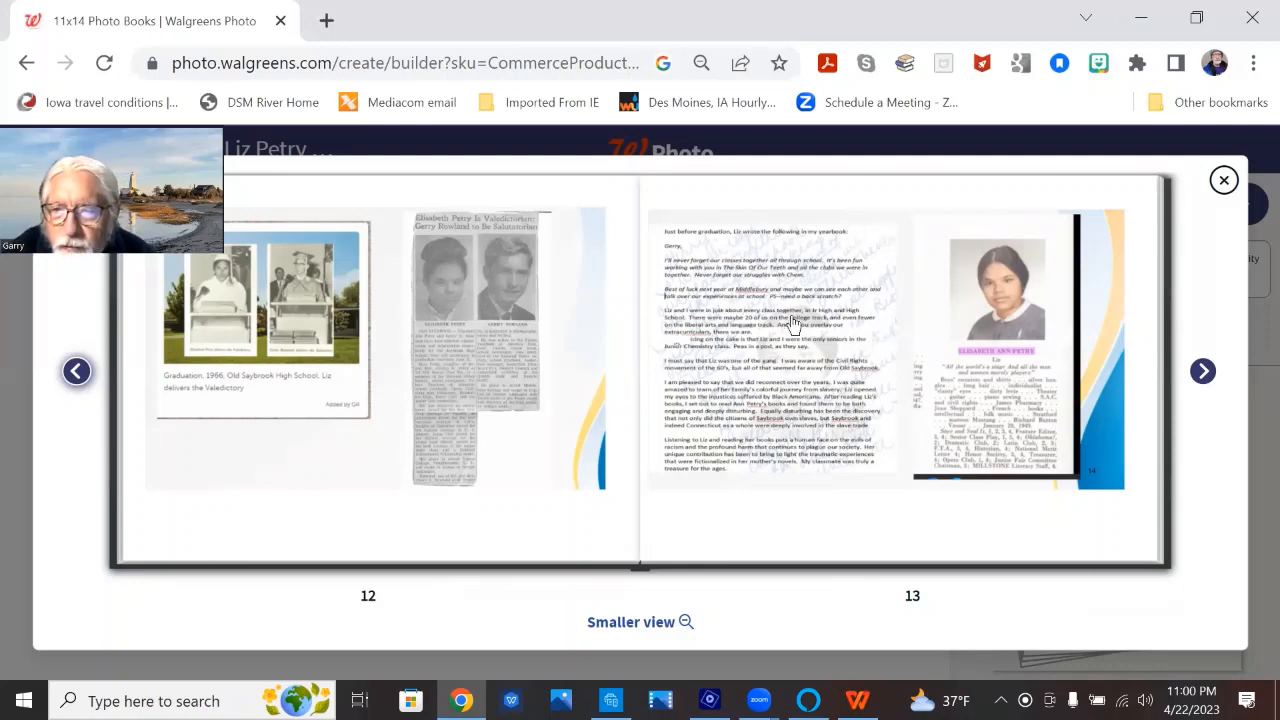
pyautogui.moveTo(778, 278)
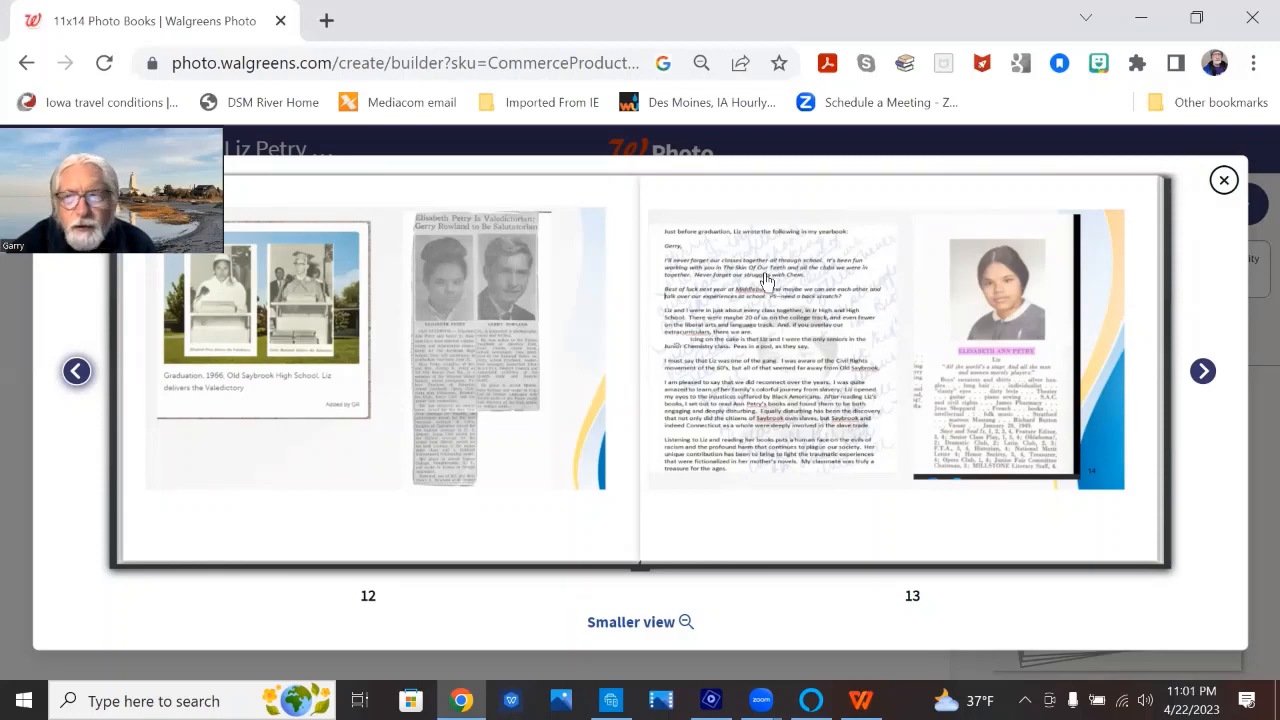
pyautogui.moveTo(815, 367)
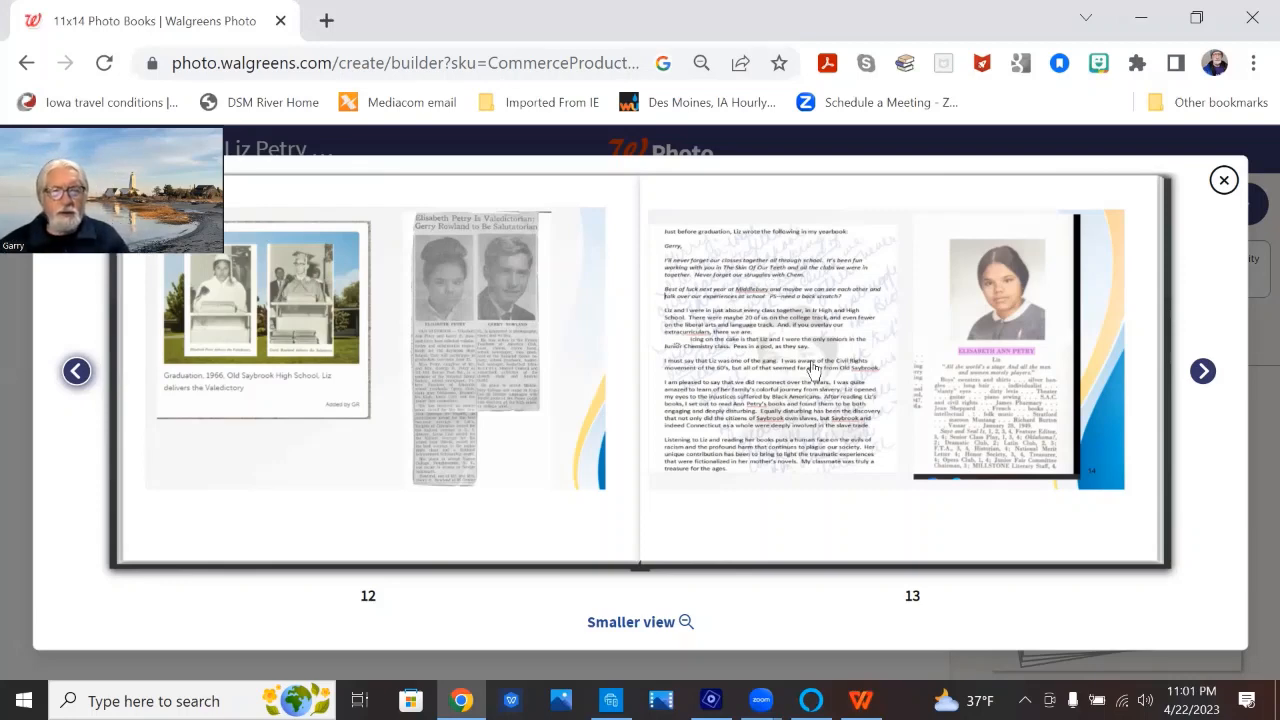
pyautogui.moveTo(1062, 432)
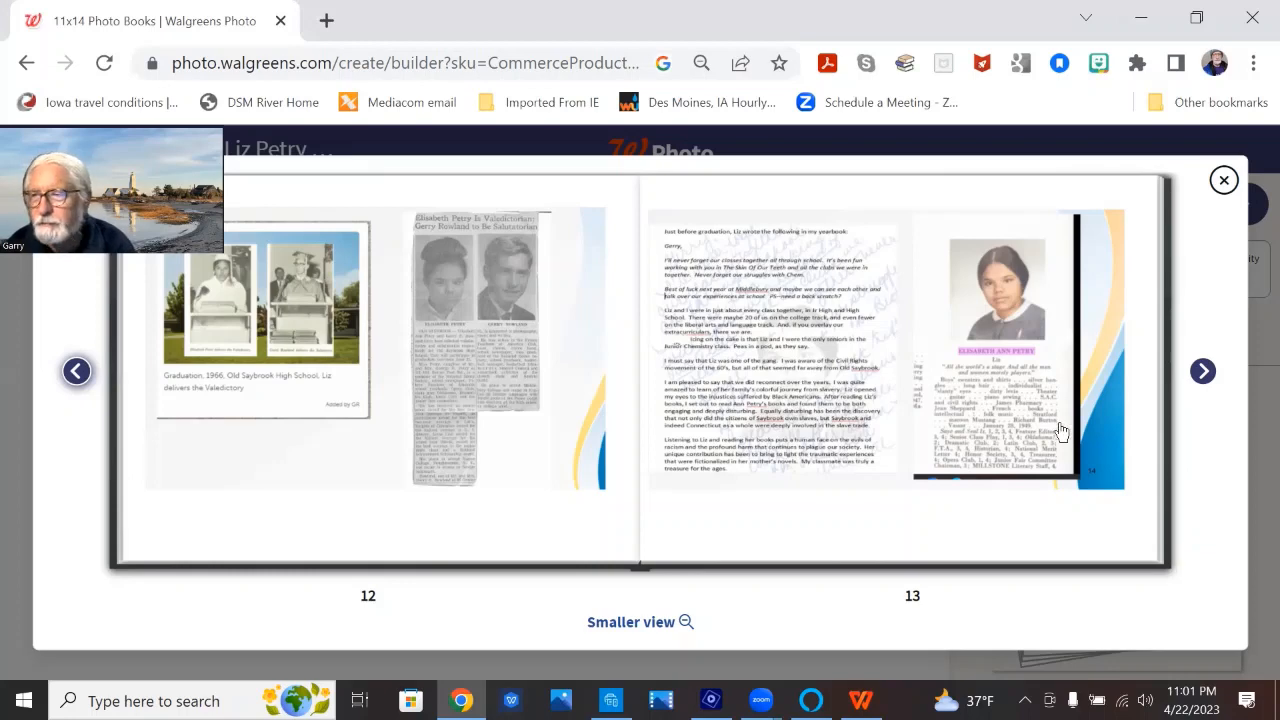
pyautogui.click(1202, 371)
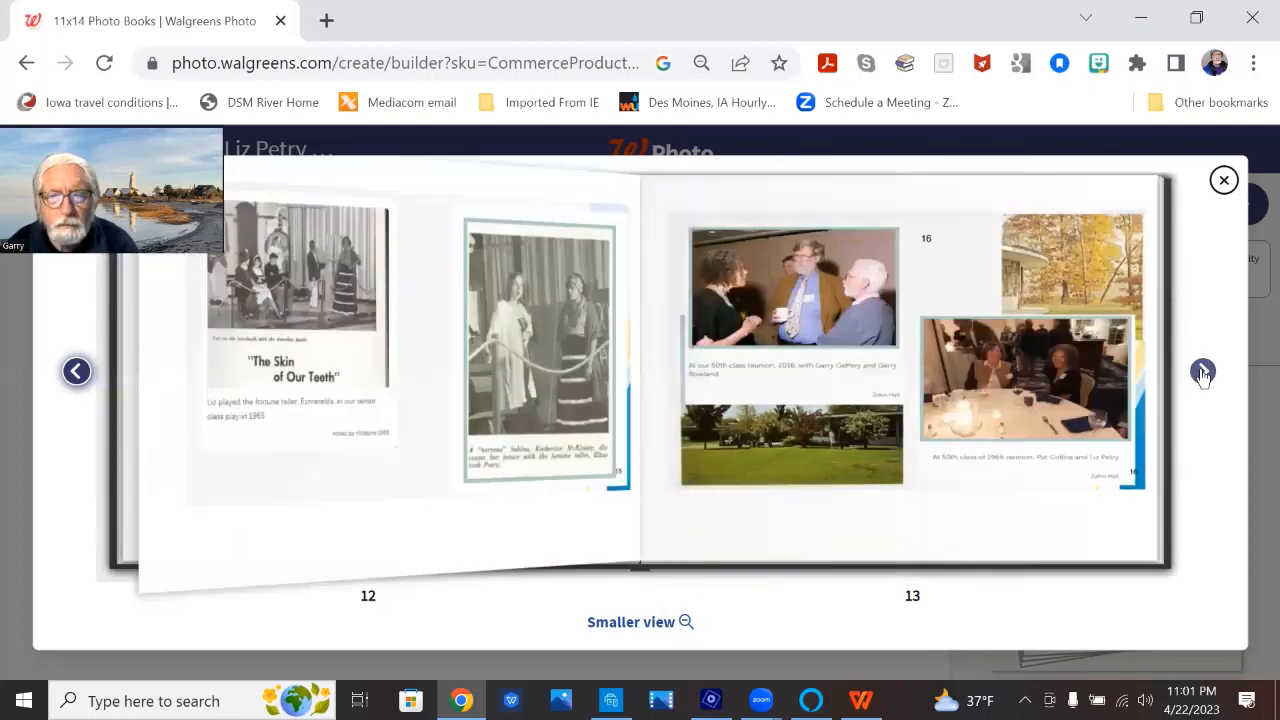
pyautogui.click(1202, 372)
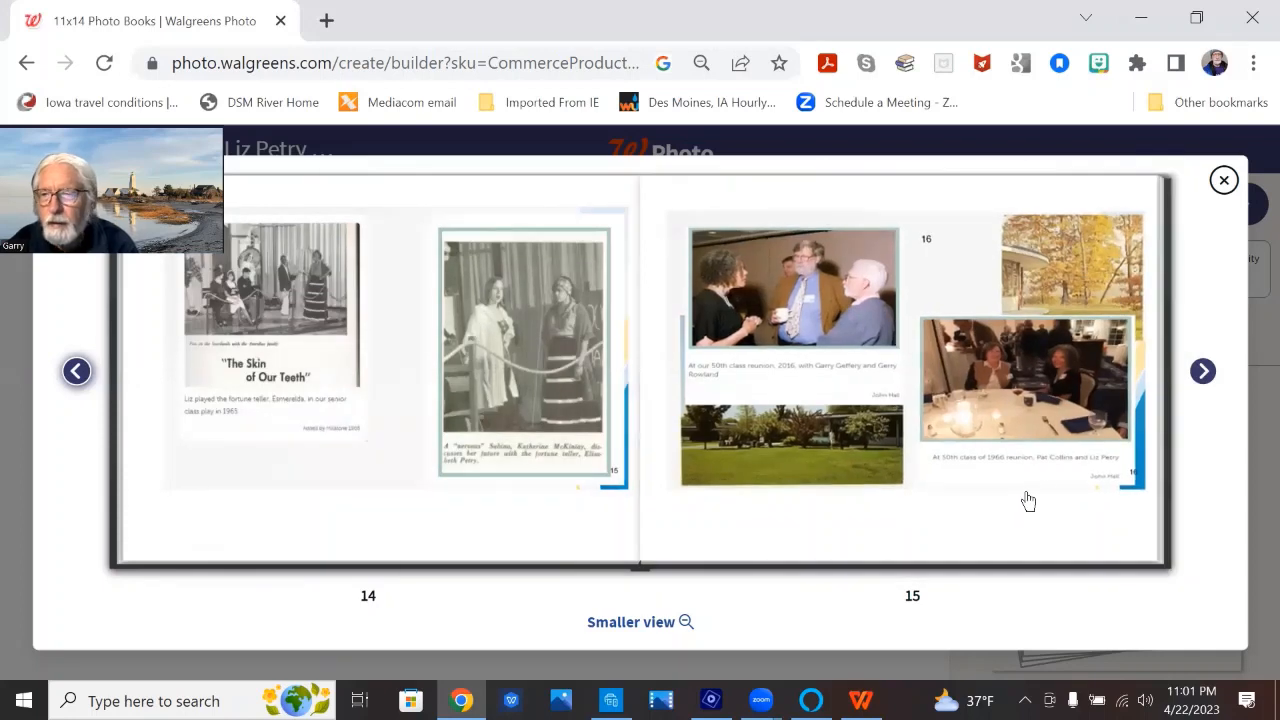
pyautogui.moveTo(1046, 349)
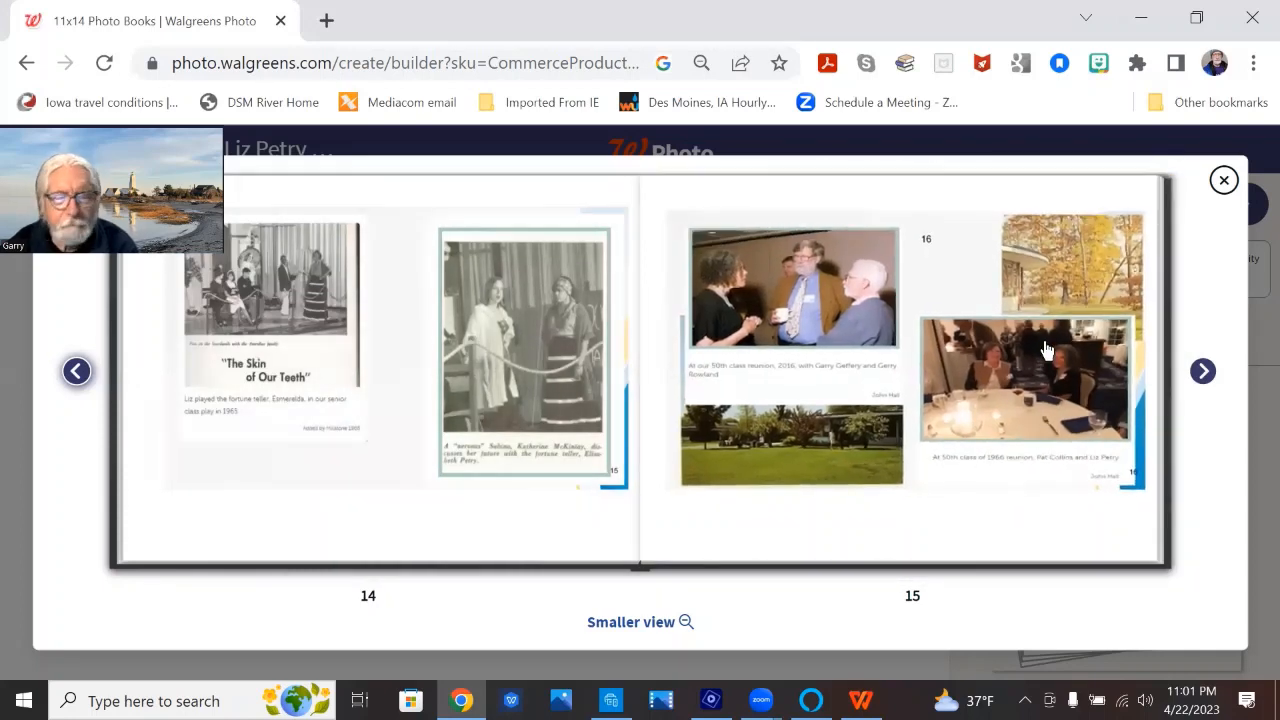
pyautogui.moveTo(1130, 335)
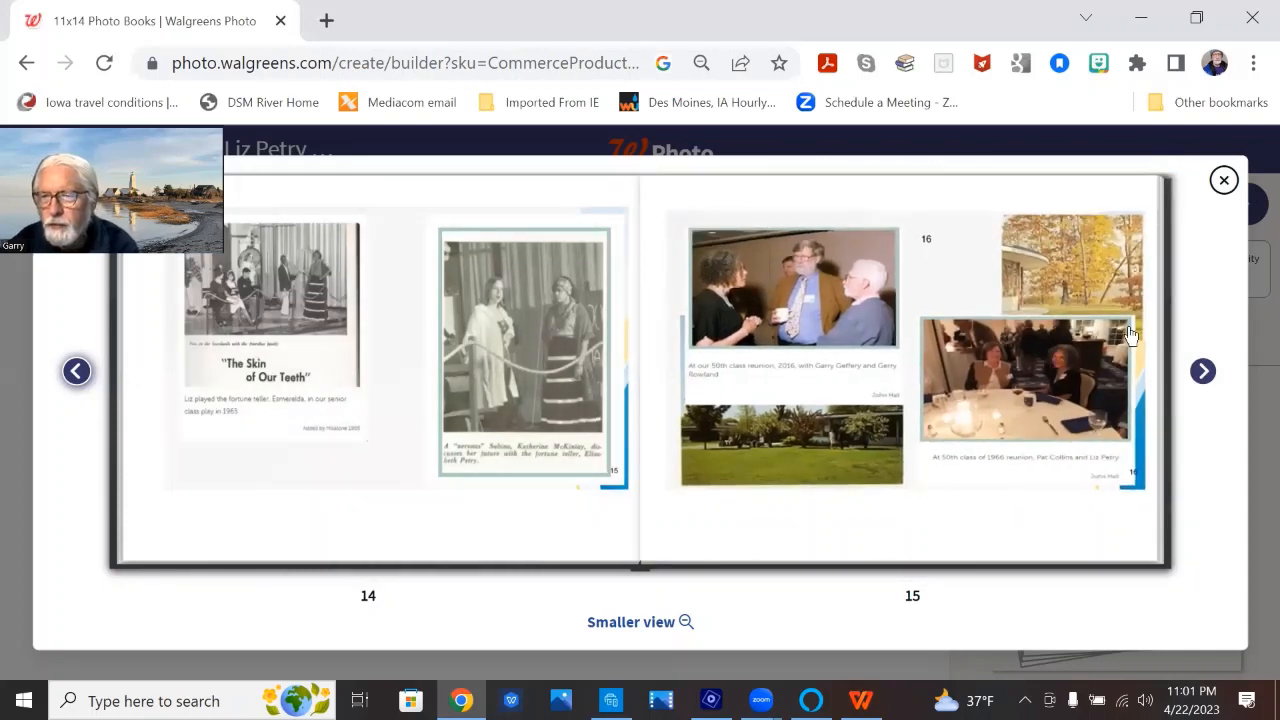
pyautogui.moveTo(1068, 295)
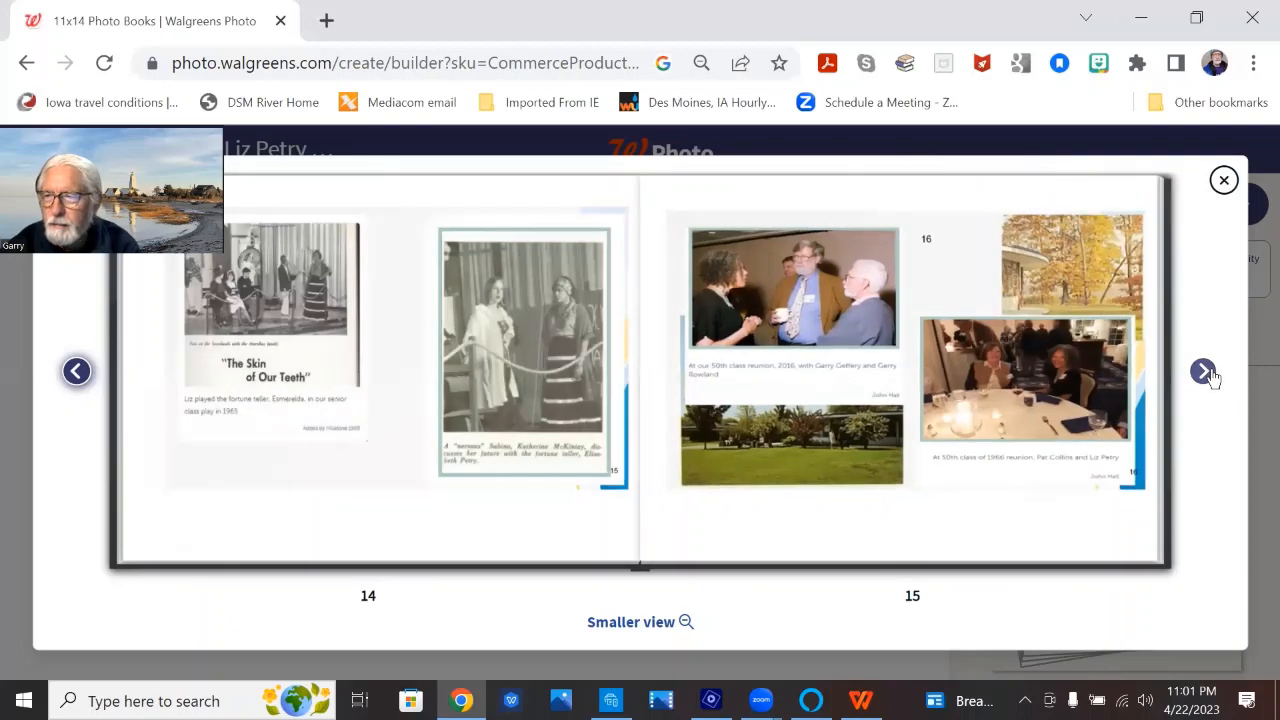
pyautogui.click(1203, 371)
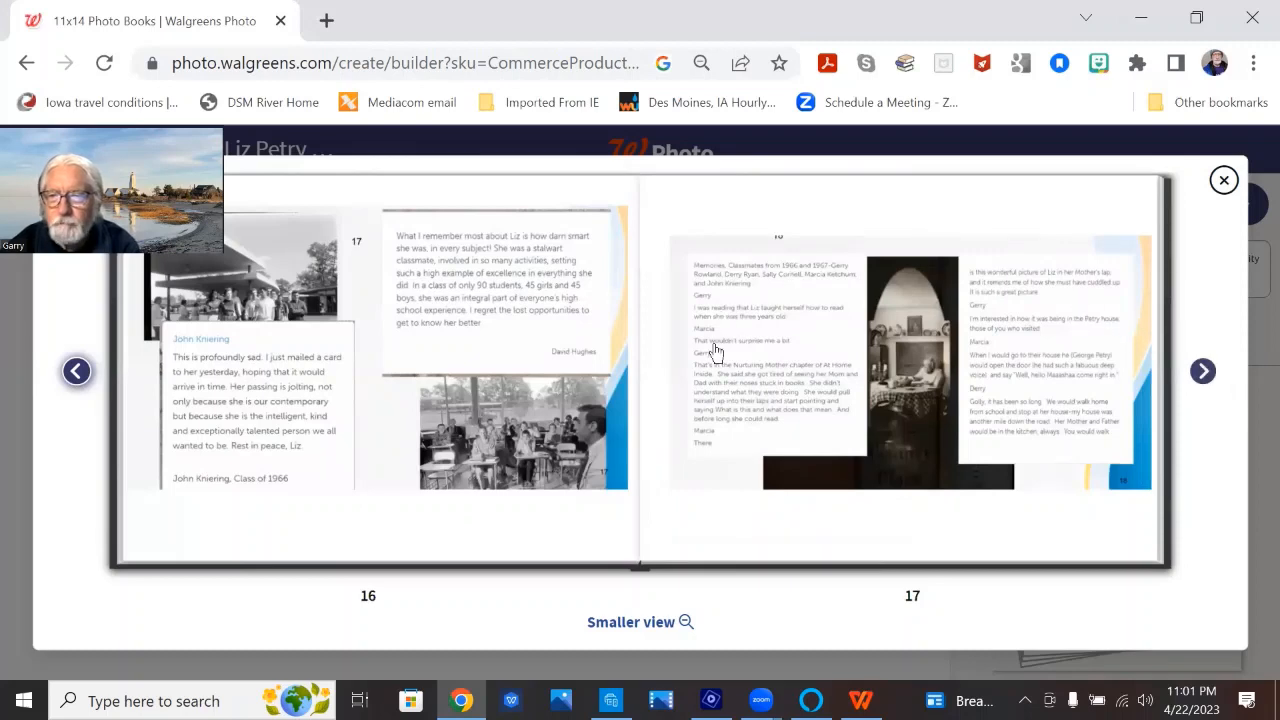
pyautogui.moveTo(1031, 345)
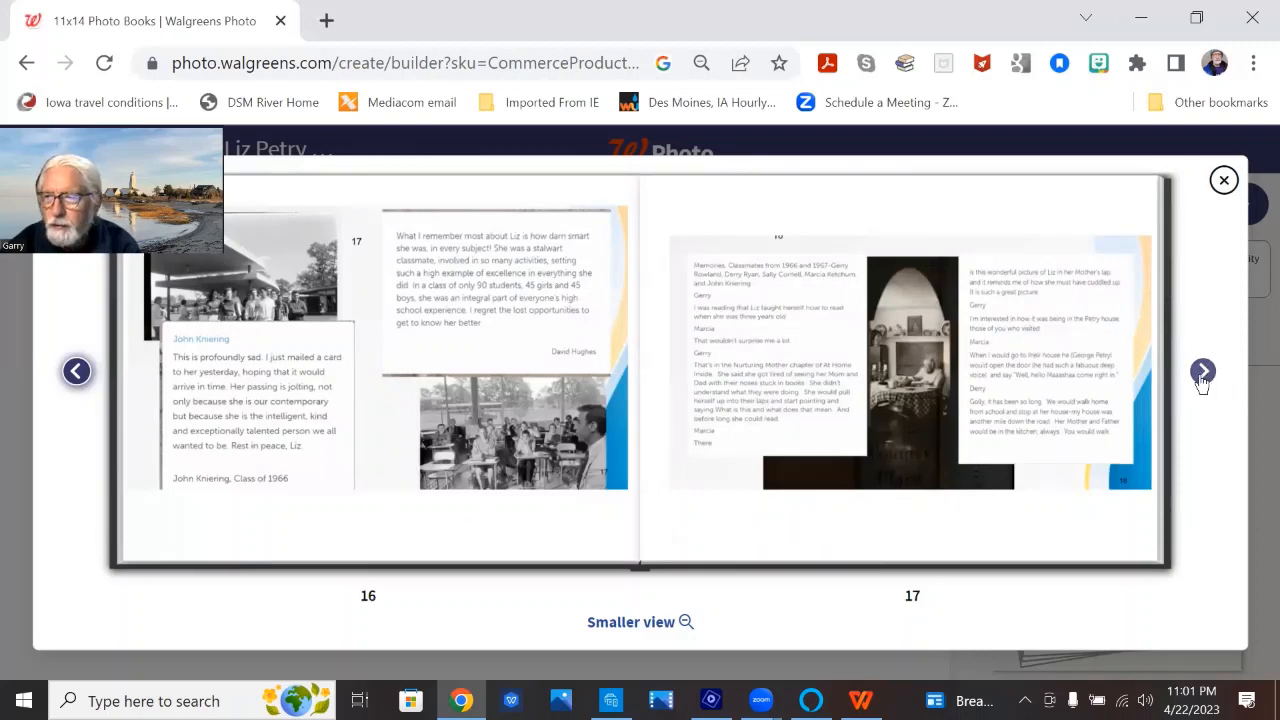
# Page through pages 18–19 to pages 20–21 with the high-school friend's memories and interview
pyautogui.click(1202, 371)
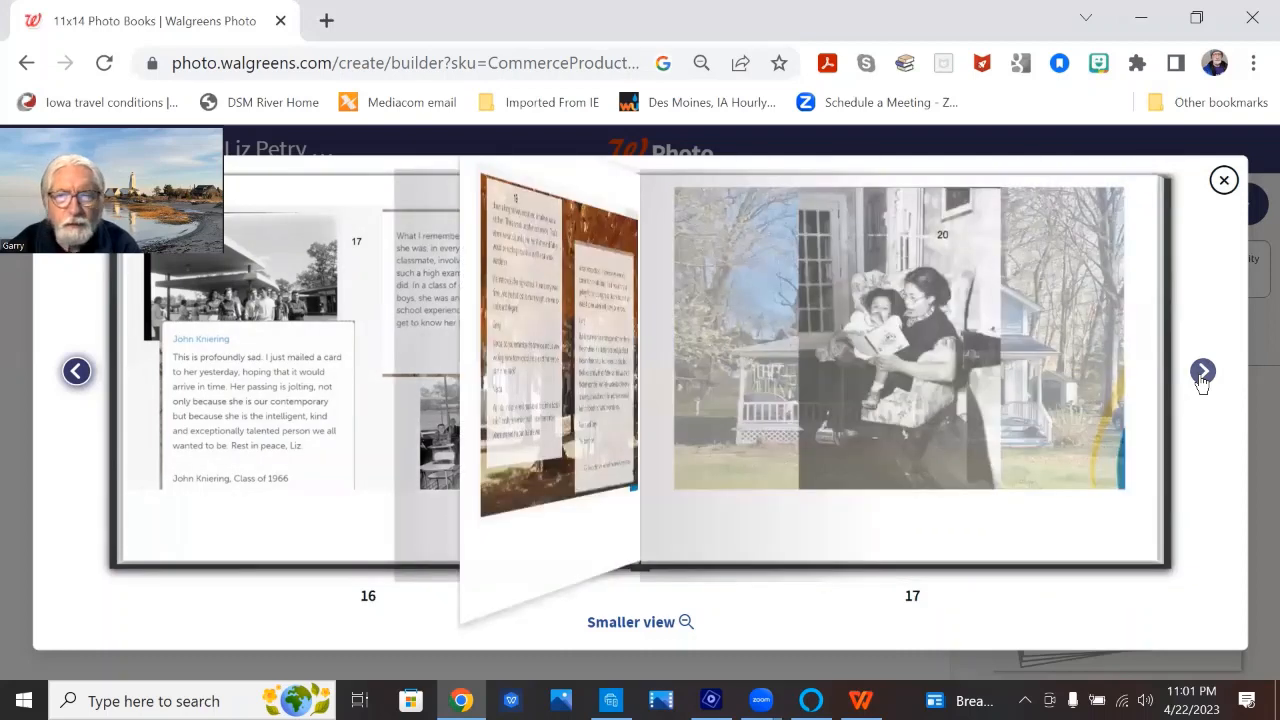
pyautogui.click(1202, 371)
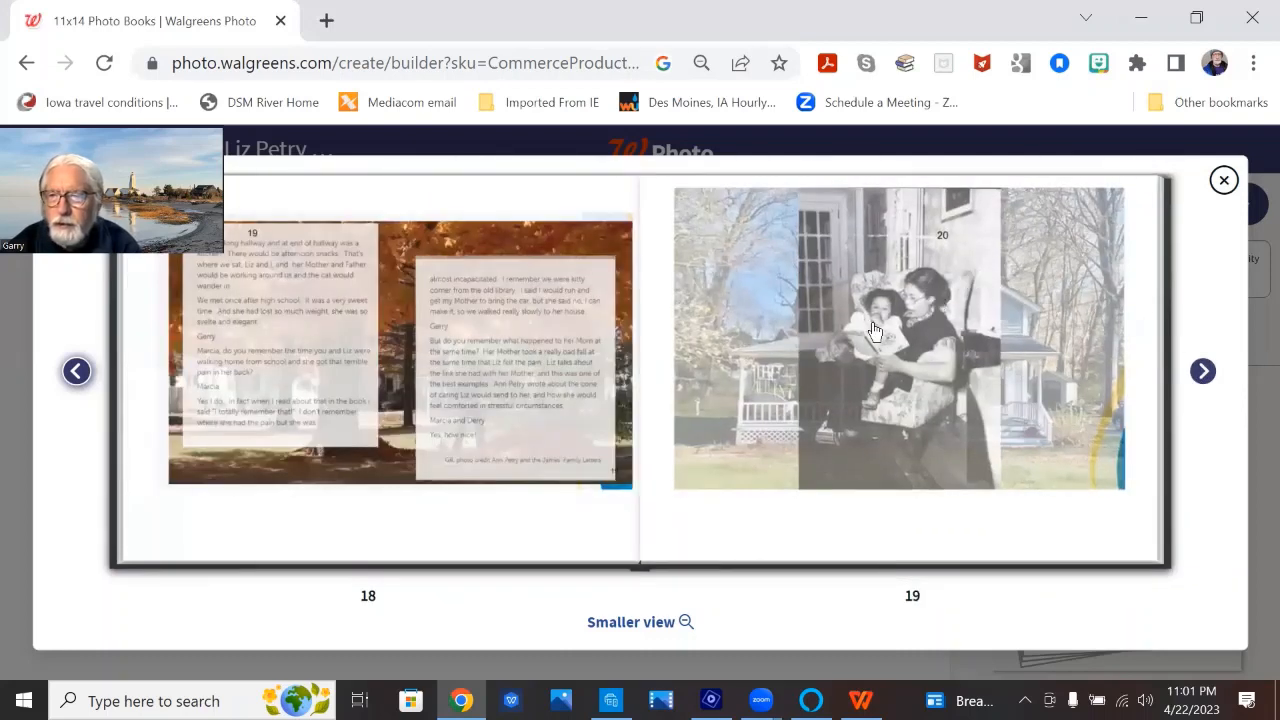
pyautogui.moveTo(1043, 270)
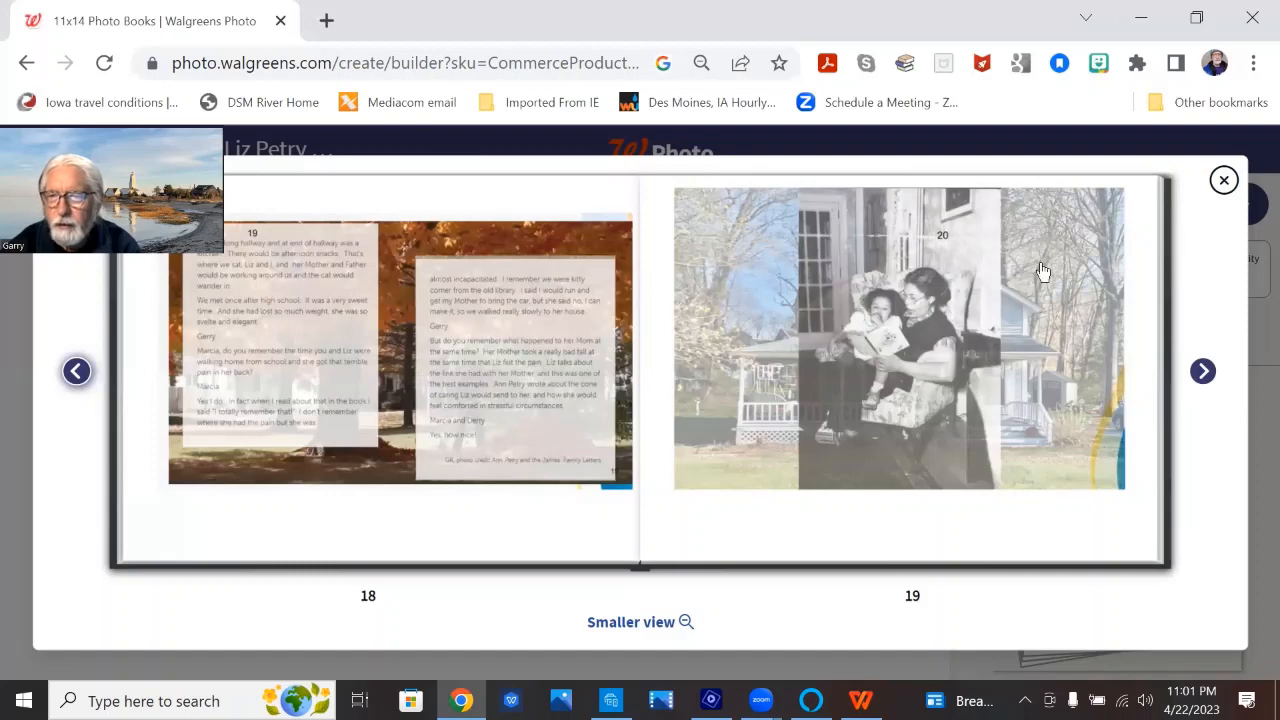
pyautogui.click(1202, 371)
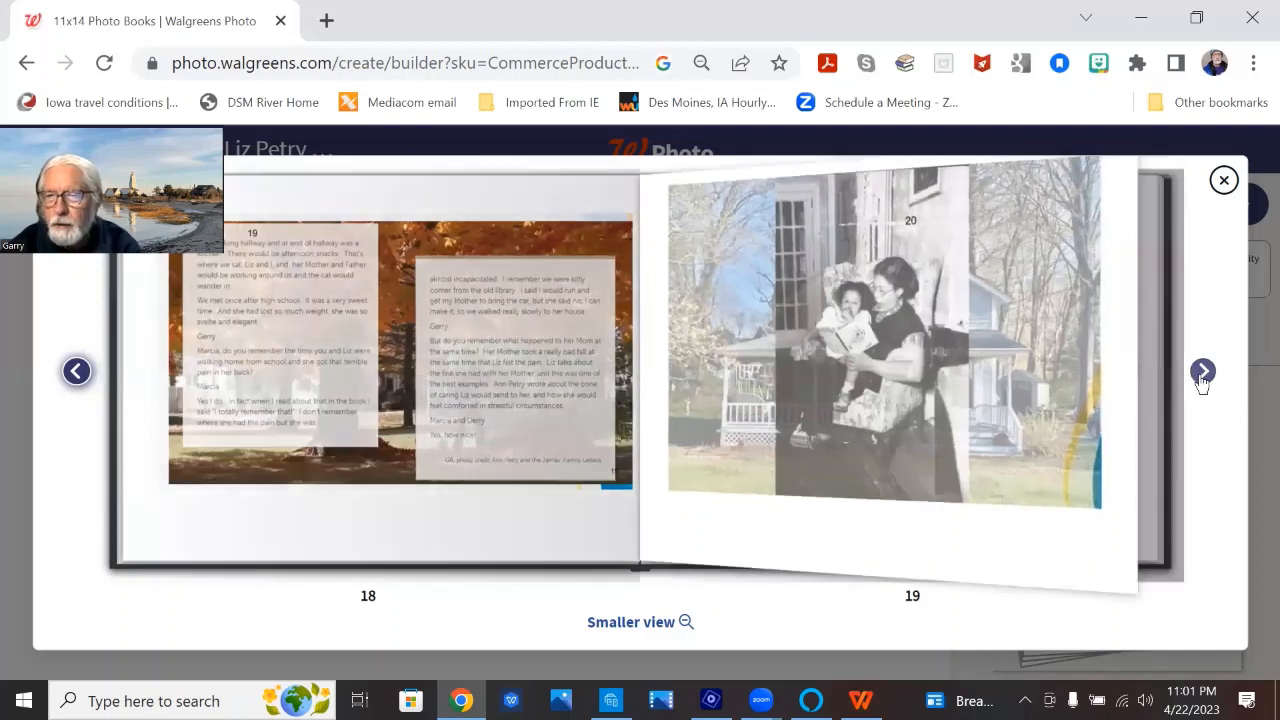
pyautogui.click(1203, 372)
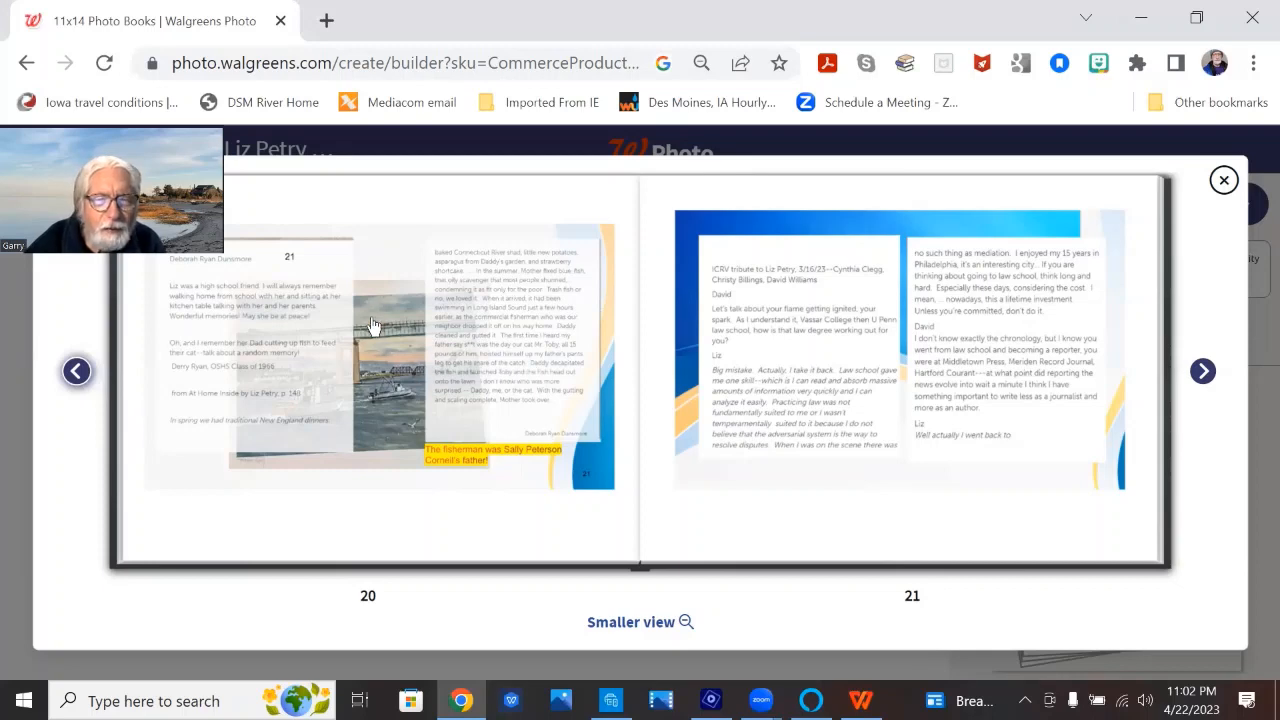
pyautogui.moveTo(535, 293)
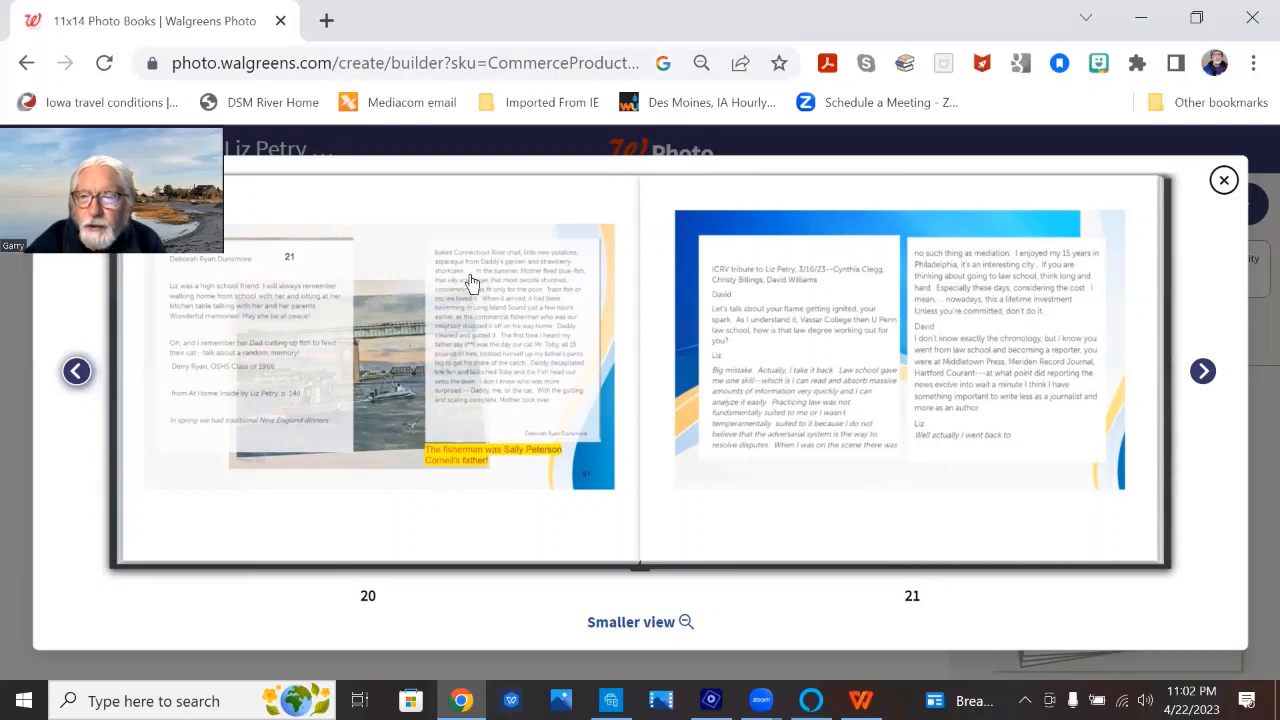
pyautogui.moveTo(988, 290)
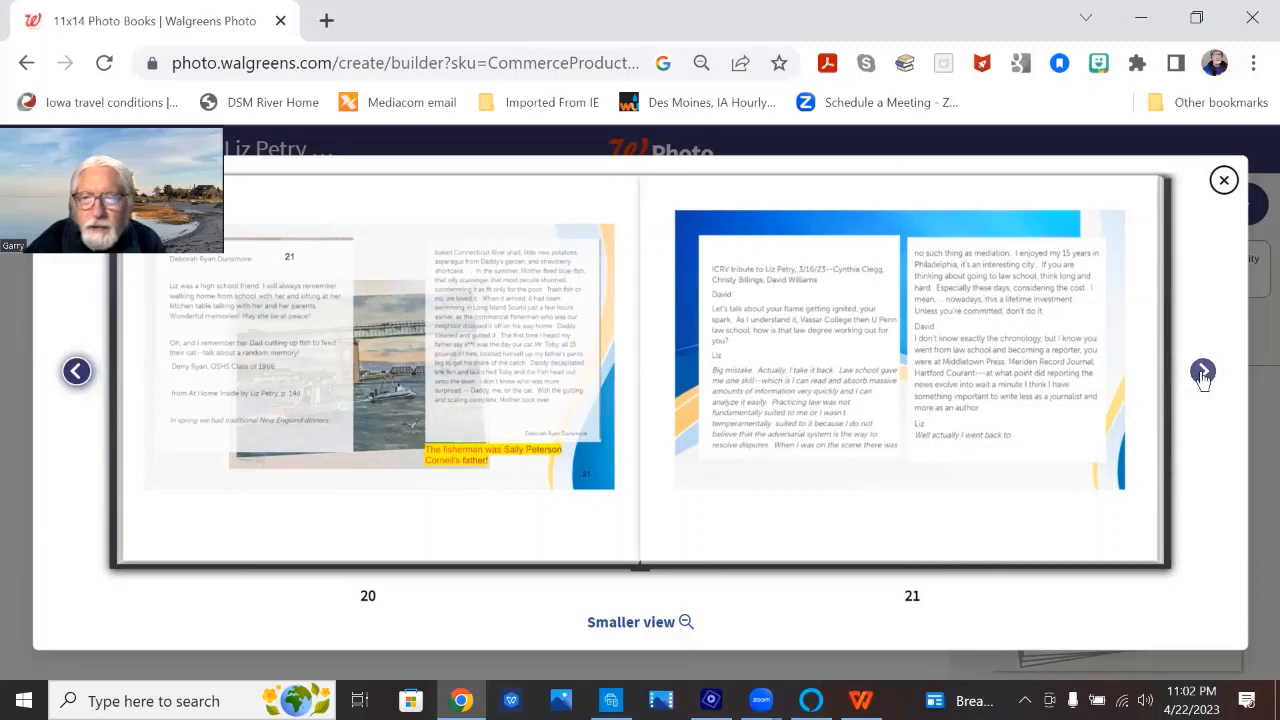
# Reach pages 22–23, glance back at pages 20–21, then return to 22–23
pyautogui.click(1202, 371)
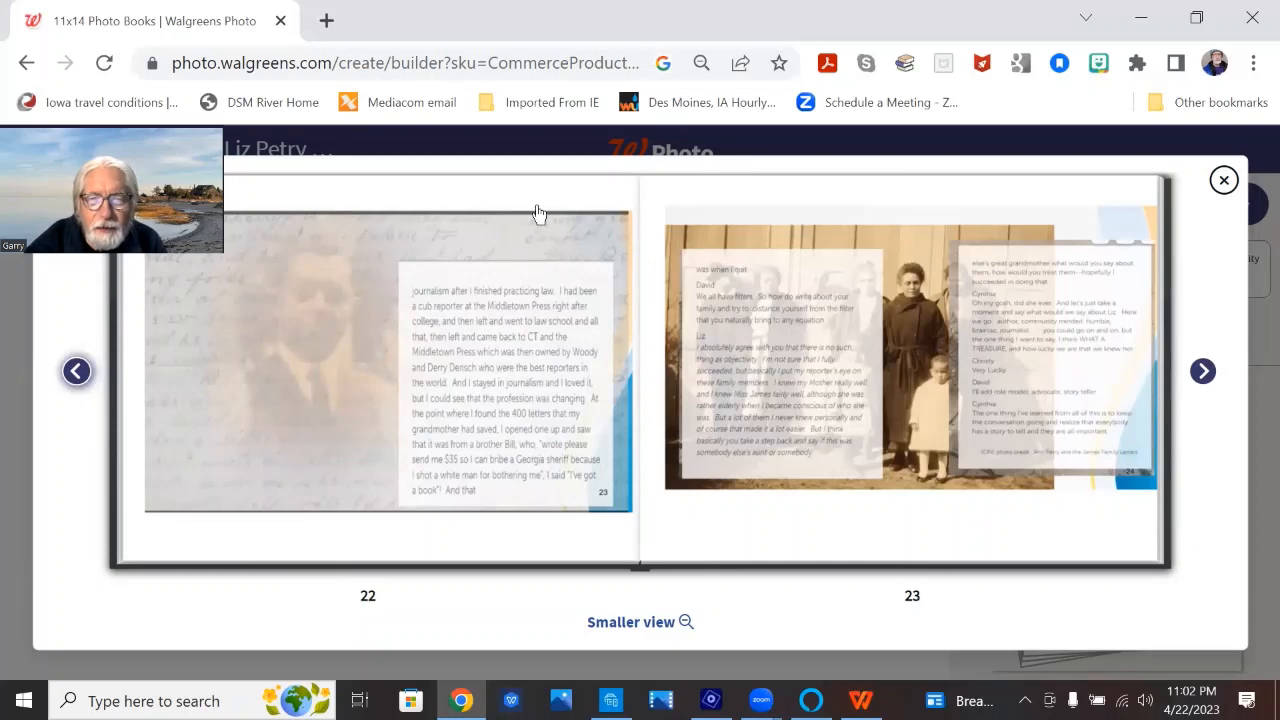
pyautogui.moveTo(508, 236)
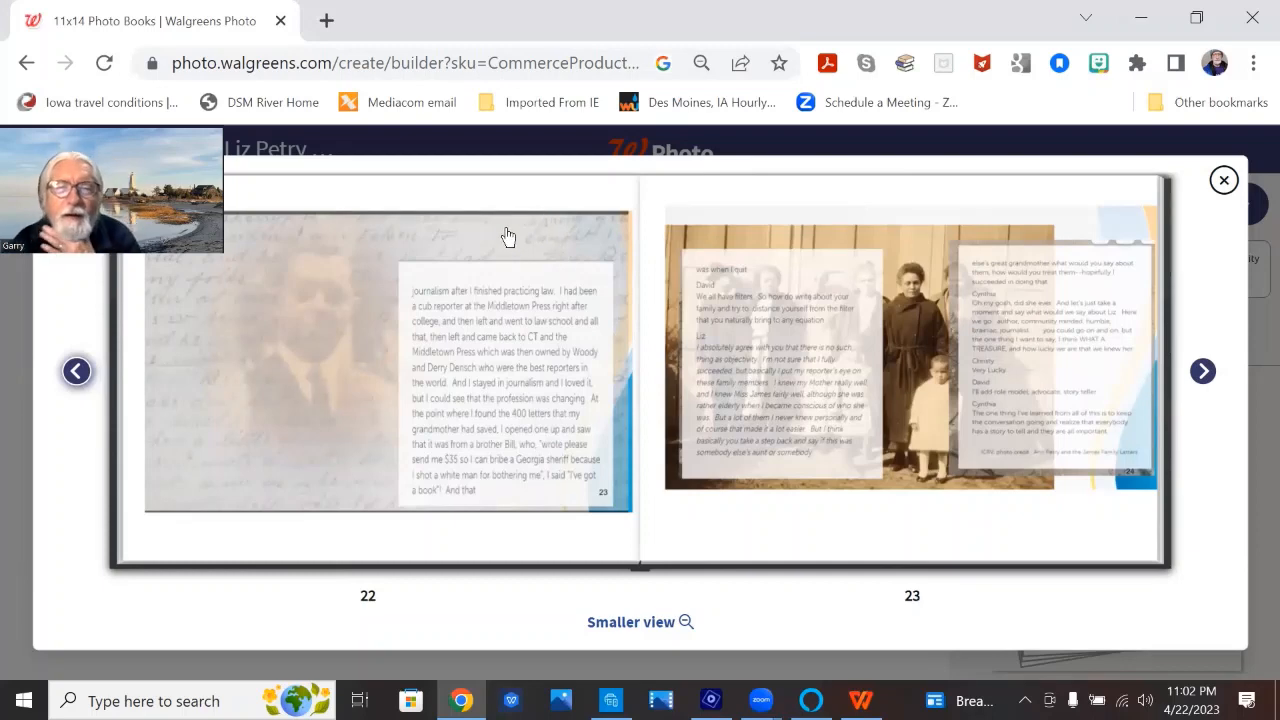
pyautogui.moveTo(492, 238)
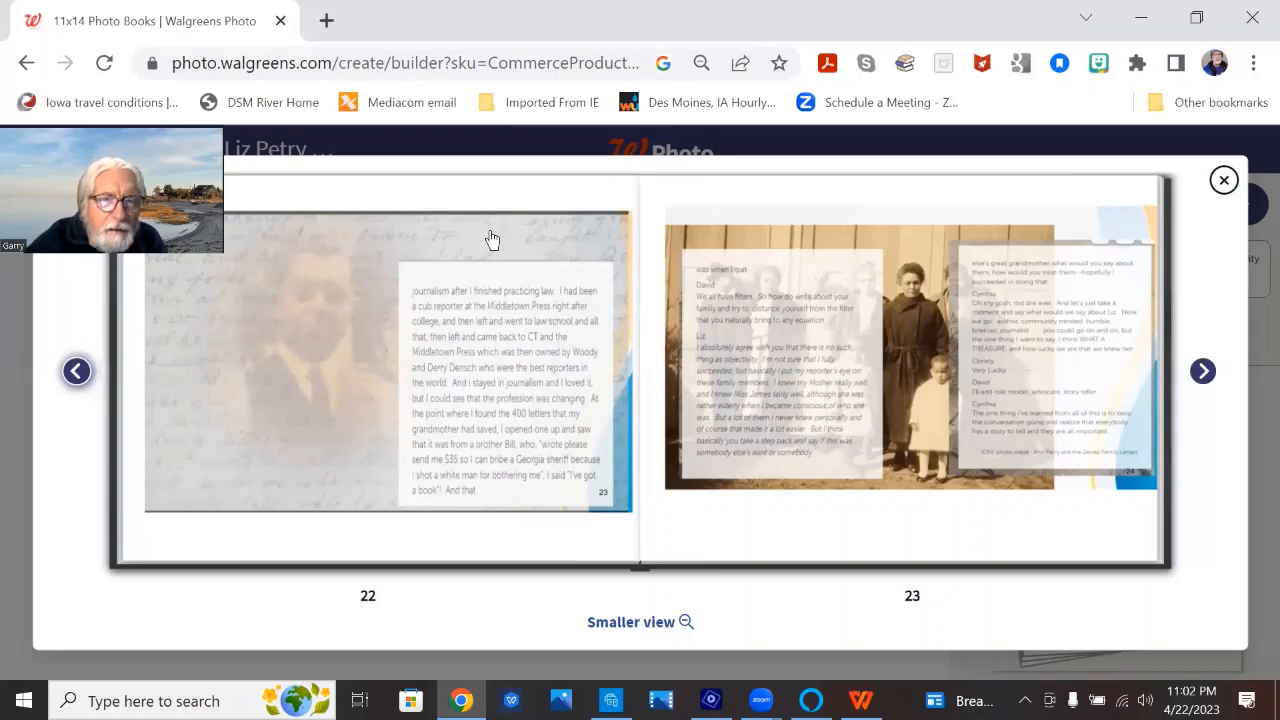
pyautogui.moveTo(515, 236)
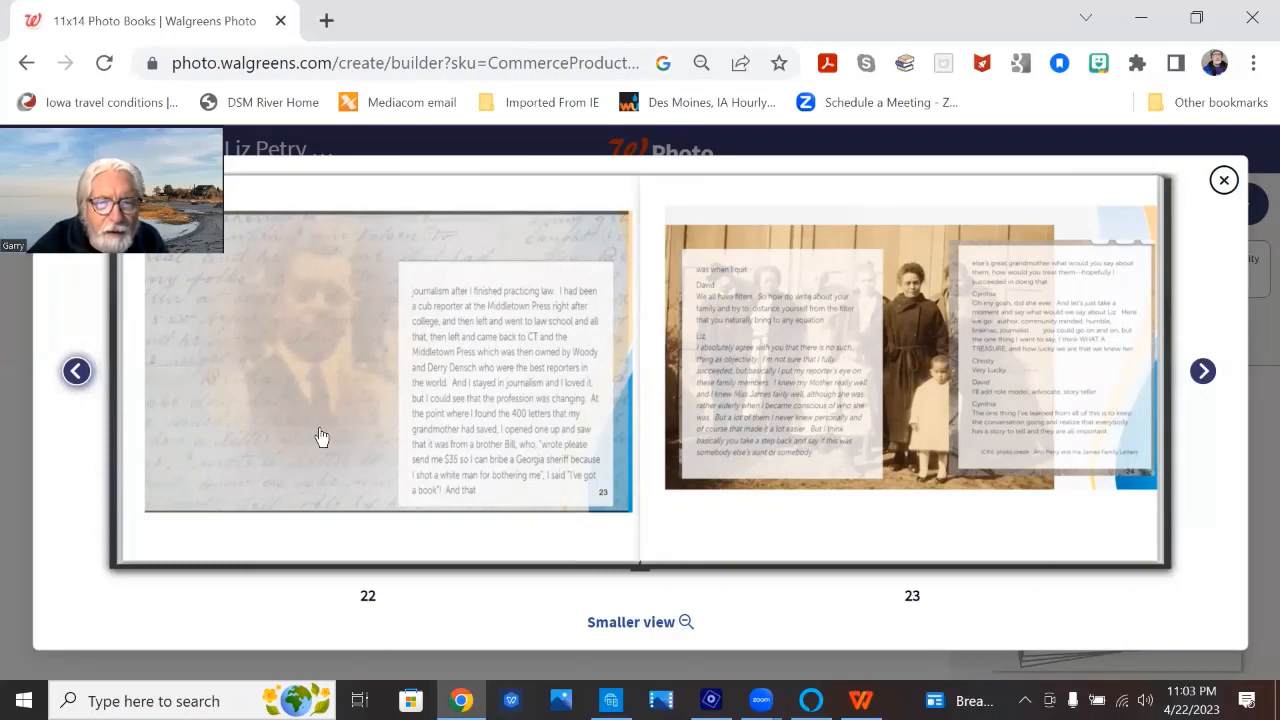
pyautogui.click(76, 371)
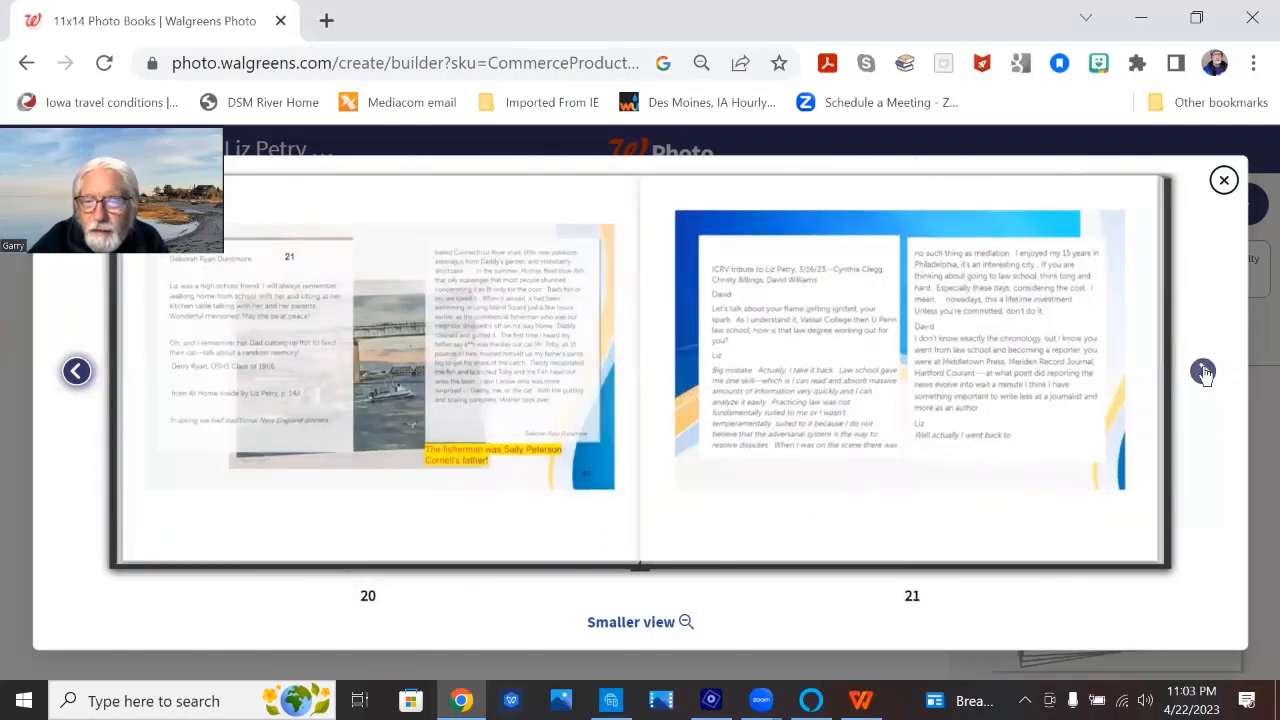
pyautogui.click(1202, 372)
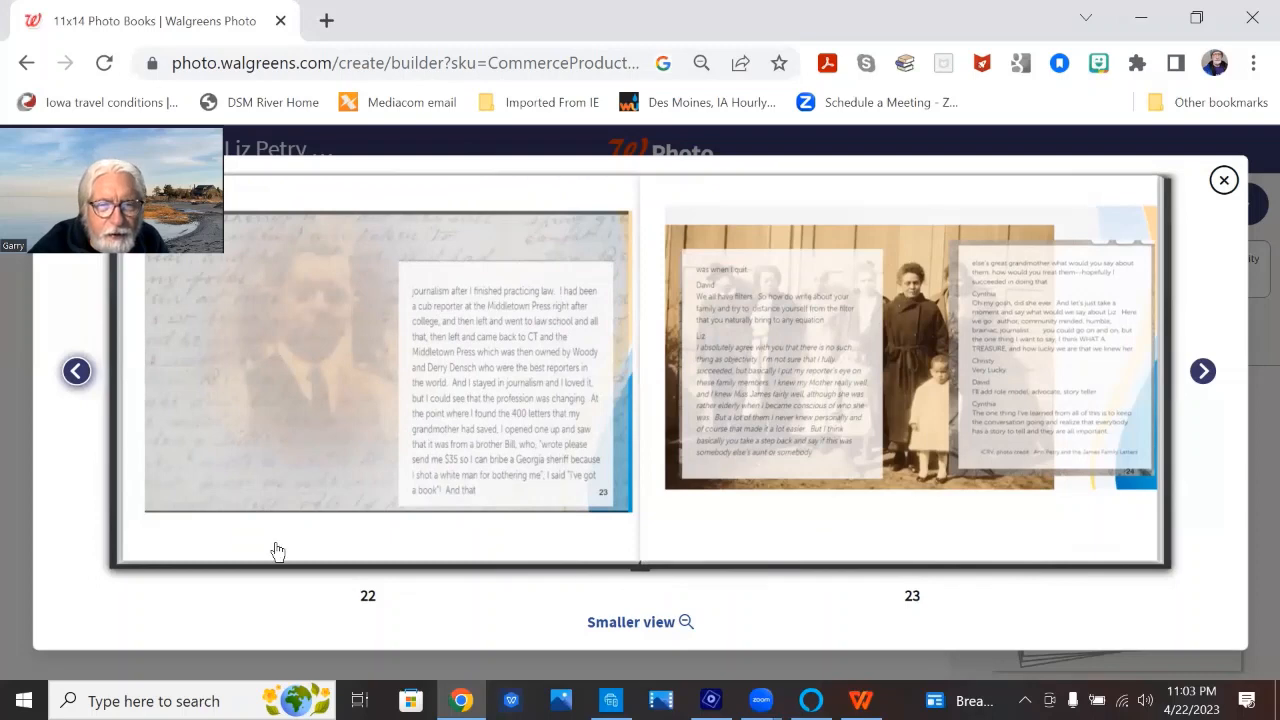
pyautogui.moveTo(335, 438)
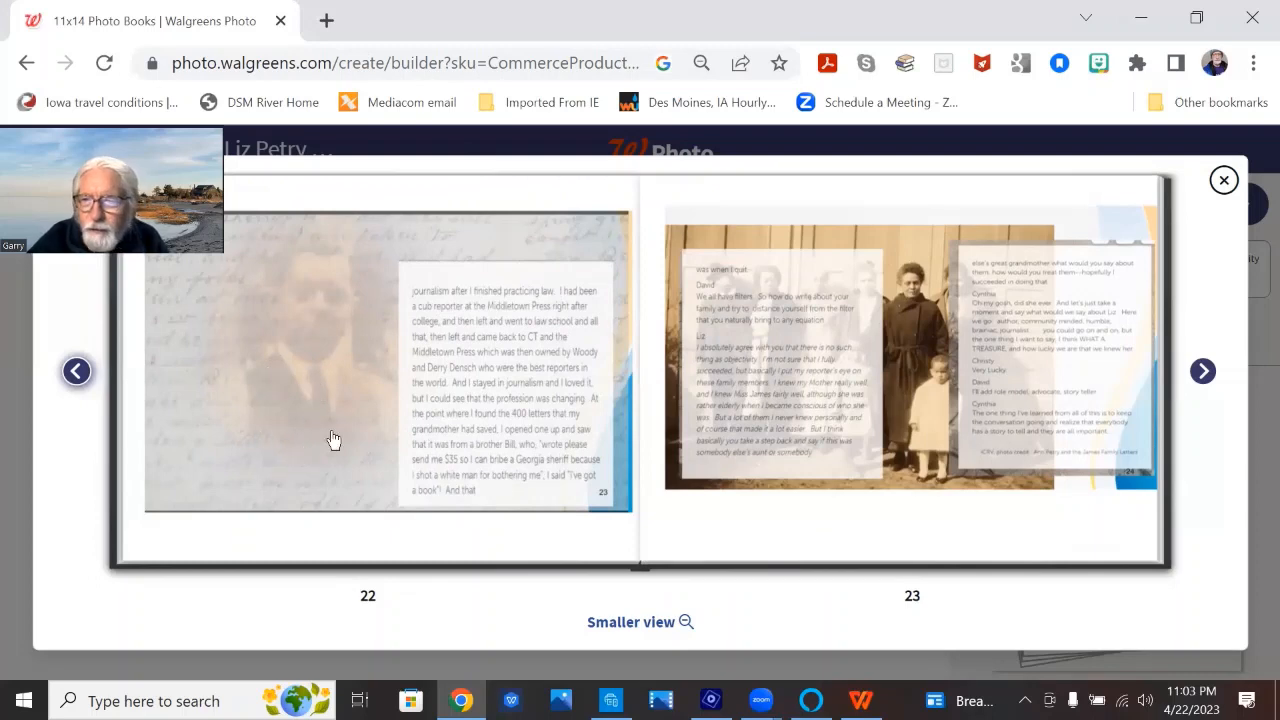
pyautogui.moveTo(1220, 387)
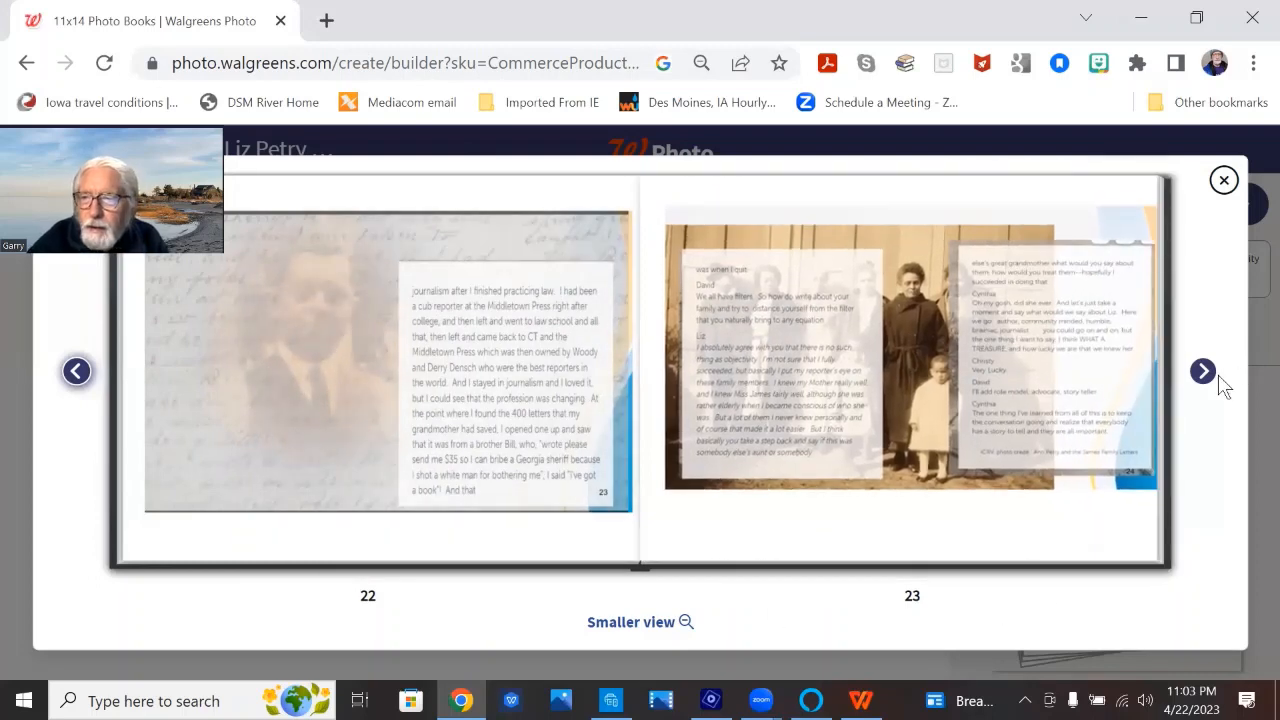
pyautogui.click(1203, 370)
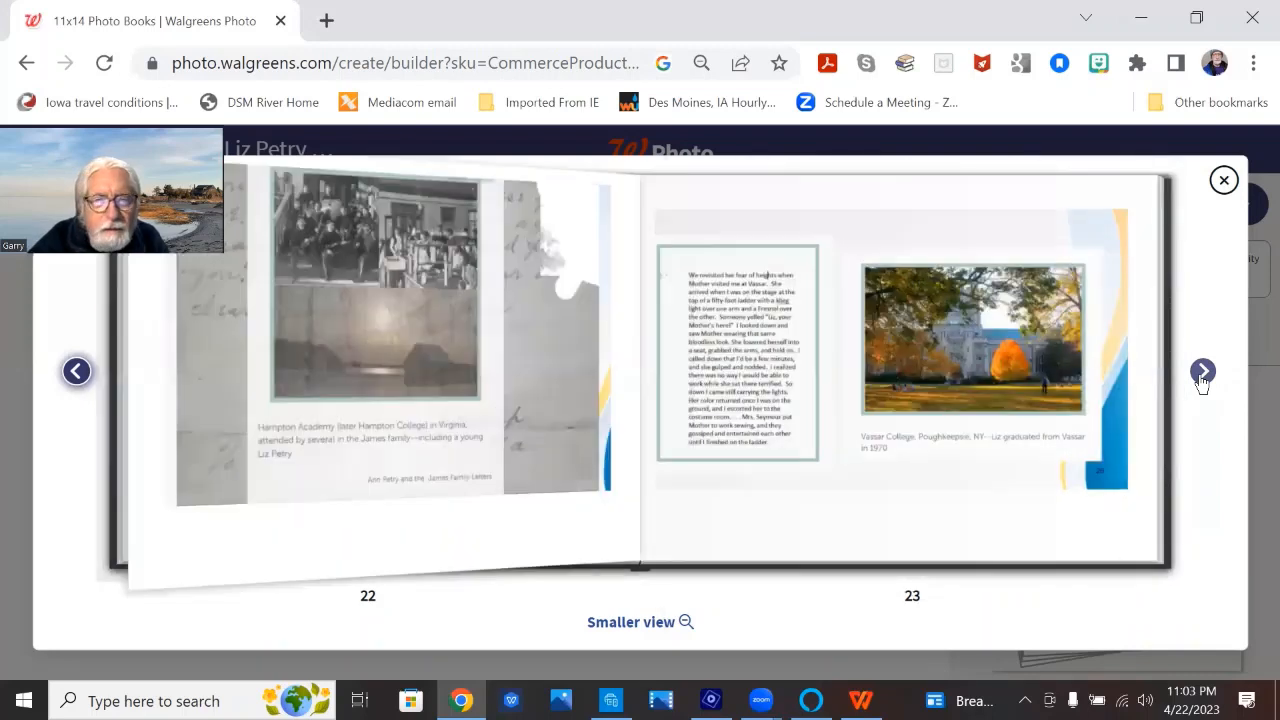
pyautogui.click(1203, 371)
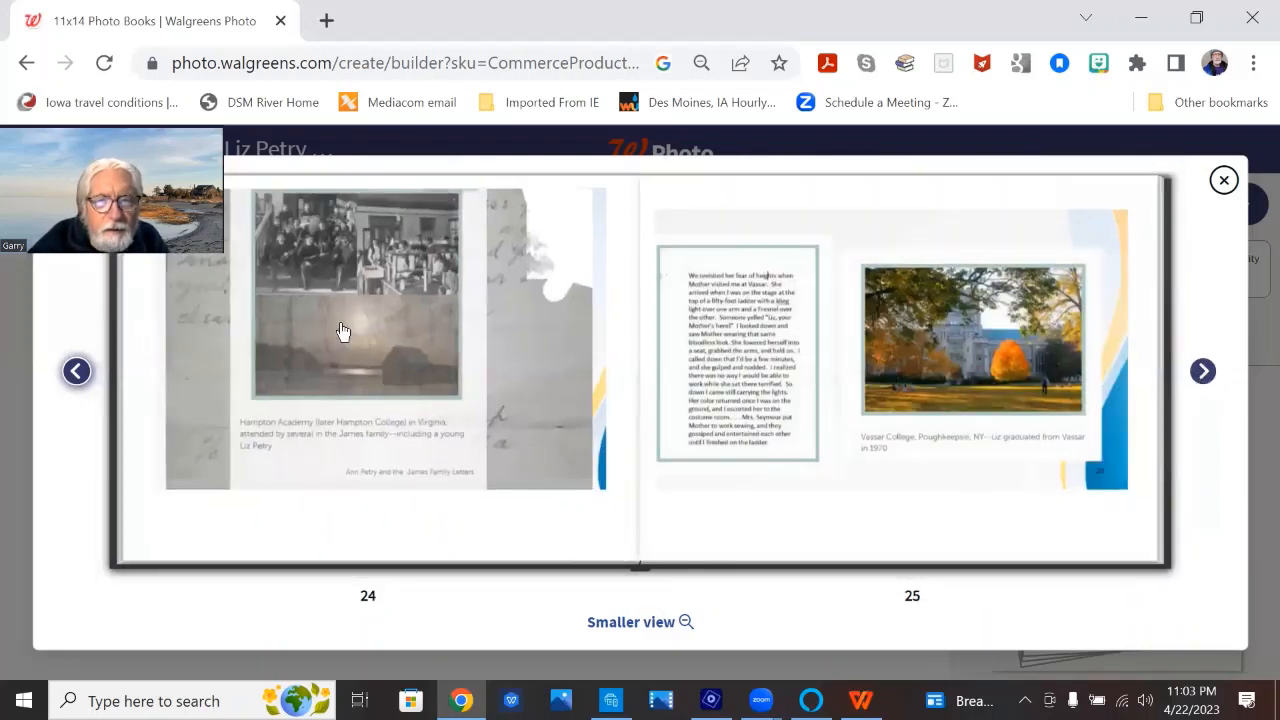
pyautogui.moveTo(364, 251)
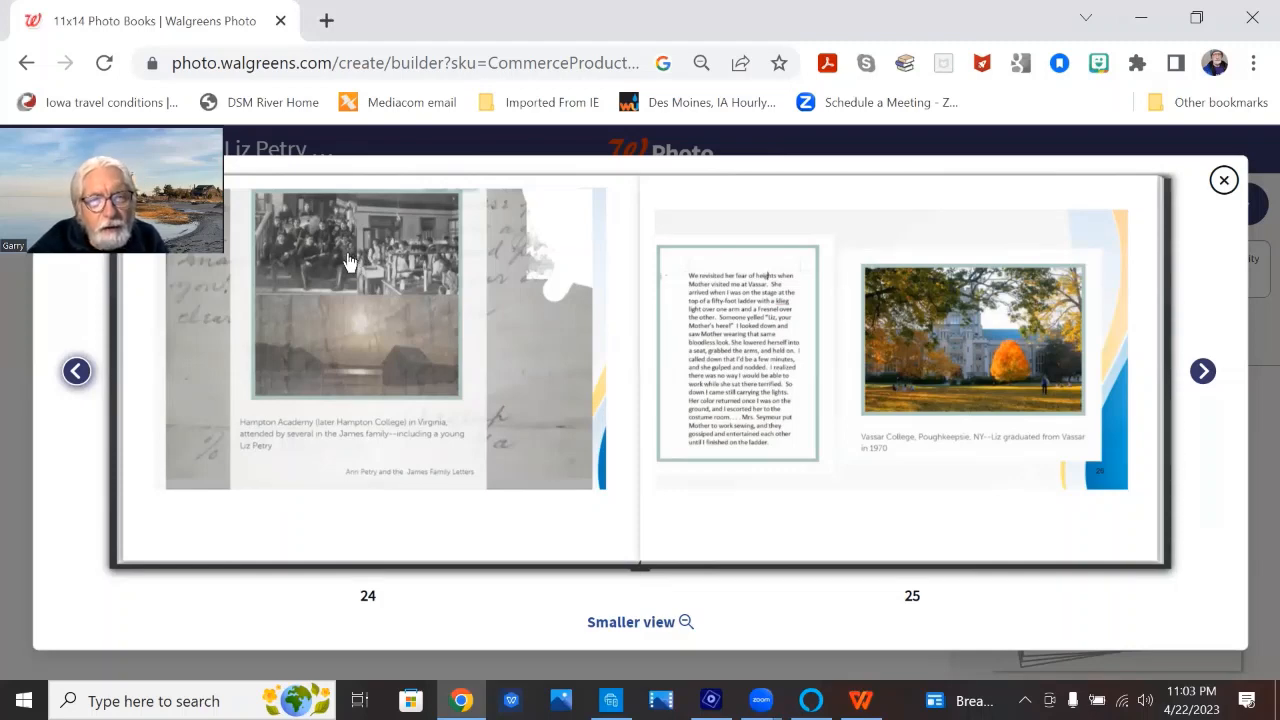
pyautogui.moveTo(370, 250)
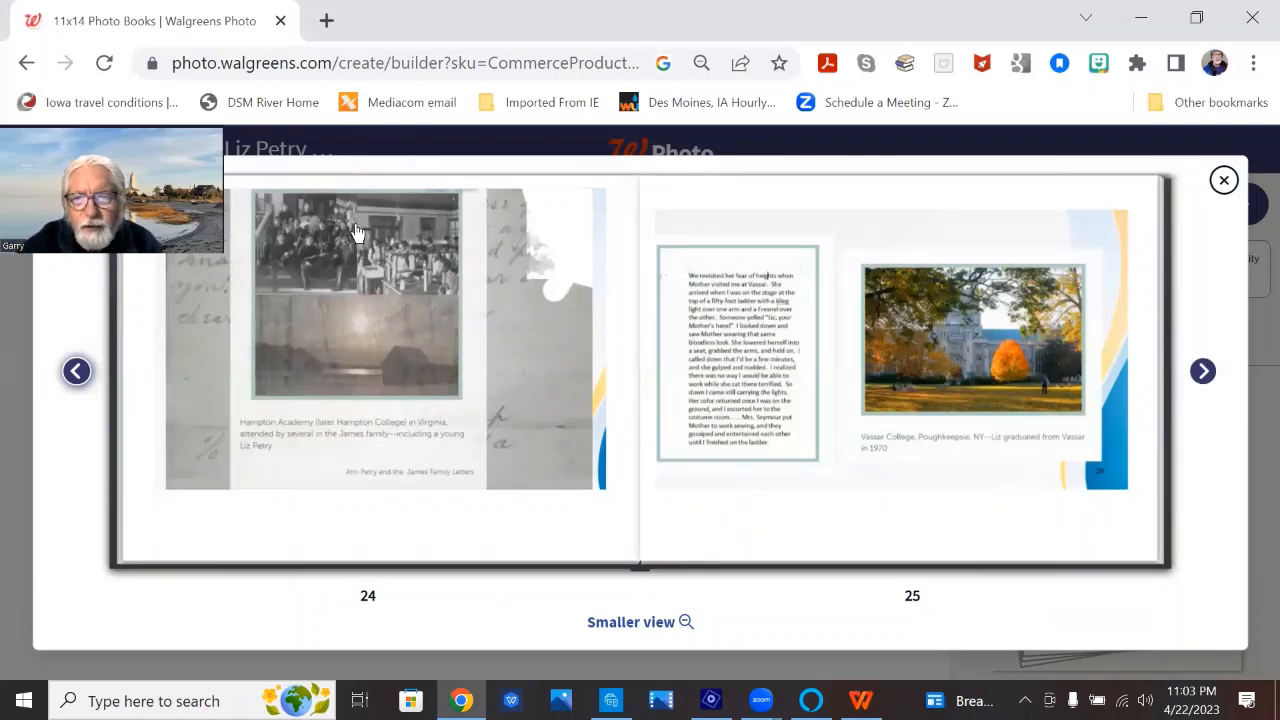
pyautogui.moveTo(910, 438)
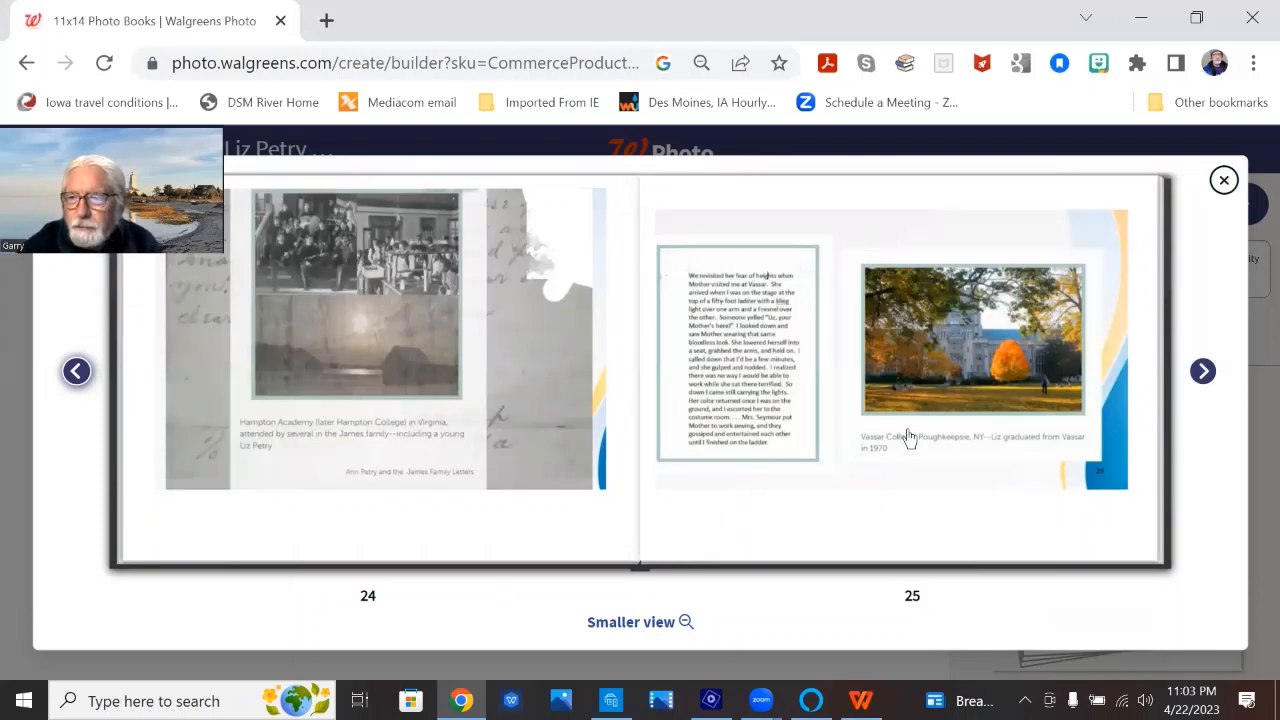
pyautogui.moveTo(1213, 395)
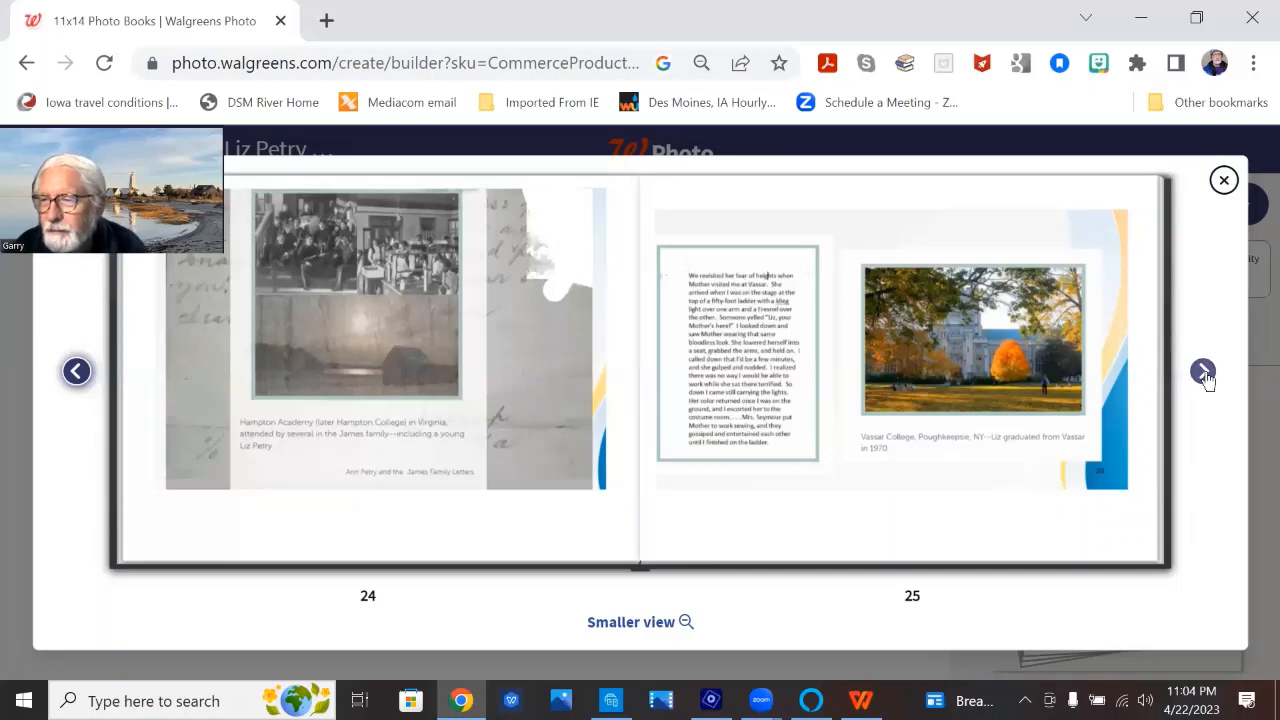
# Show pages 26–27 with the Vassar theater clippings and 1987 incorporation articles
pyautogui.click(1202, 372)
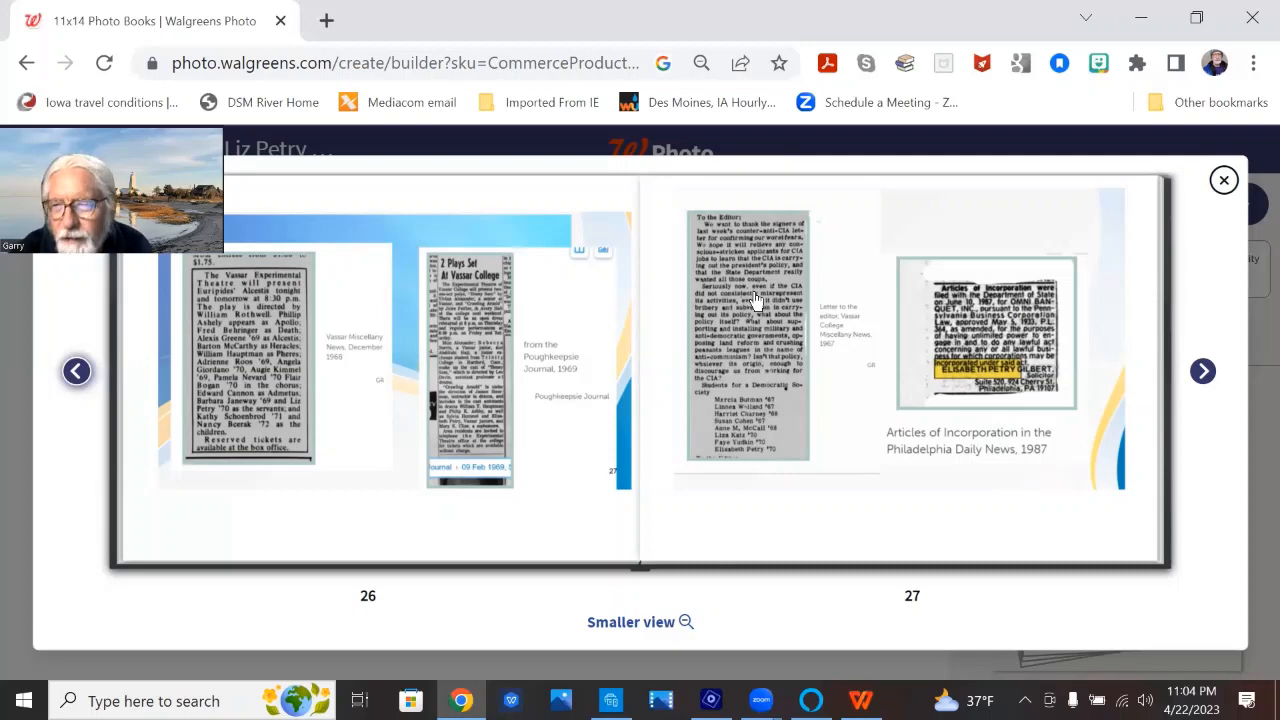
pyautogui.moveTo(758, 445)
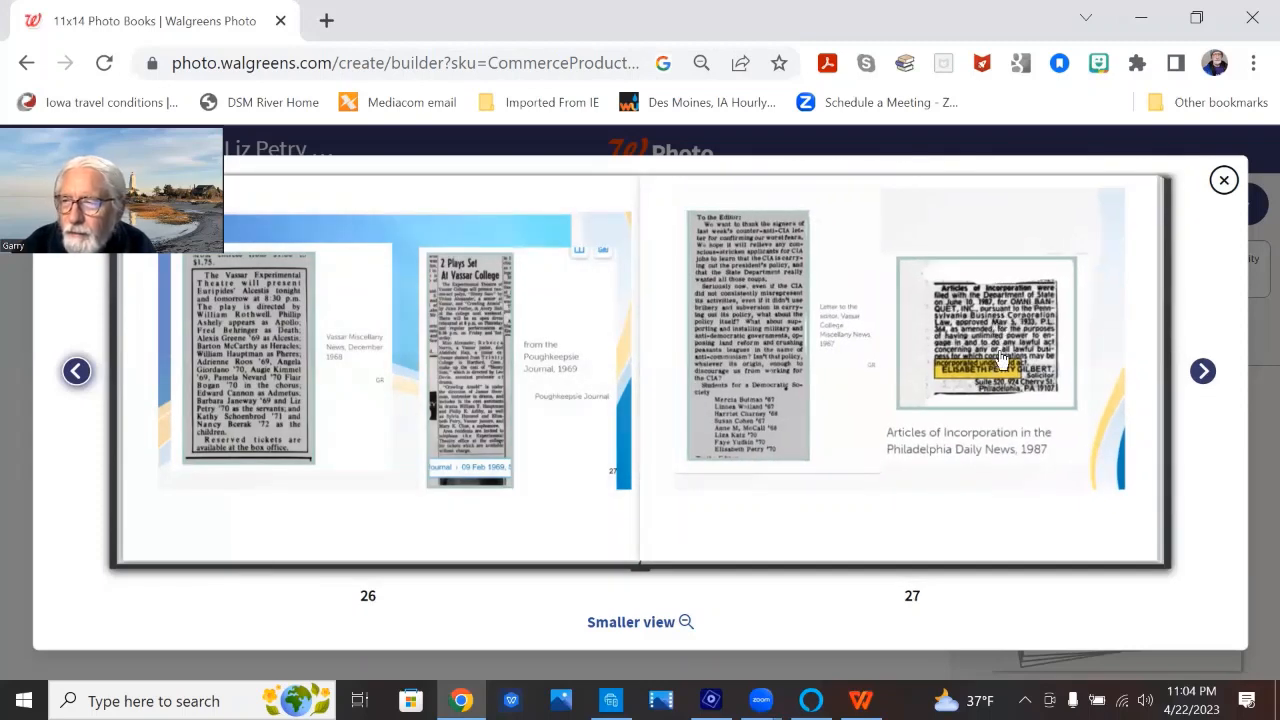
pyautogui.moveTo(1028, 394)
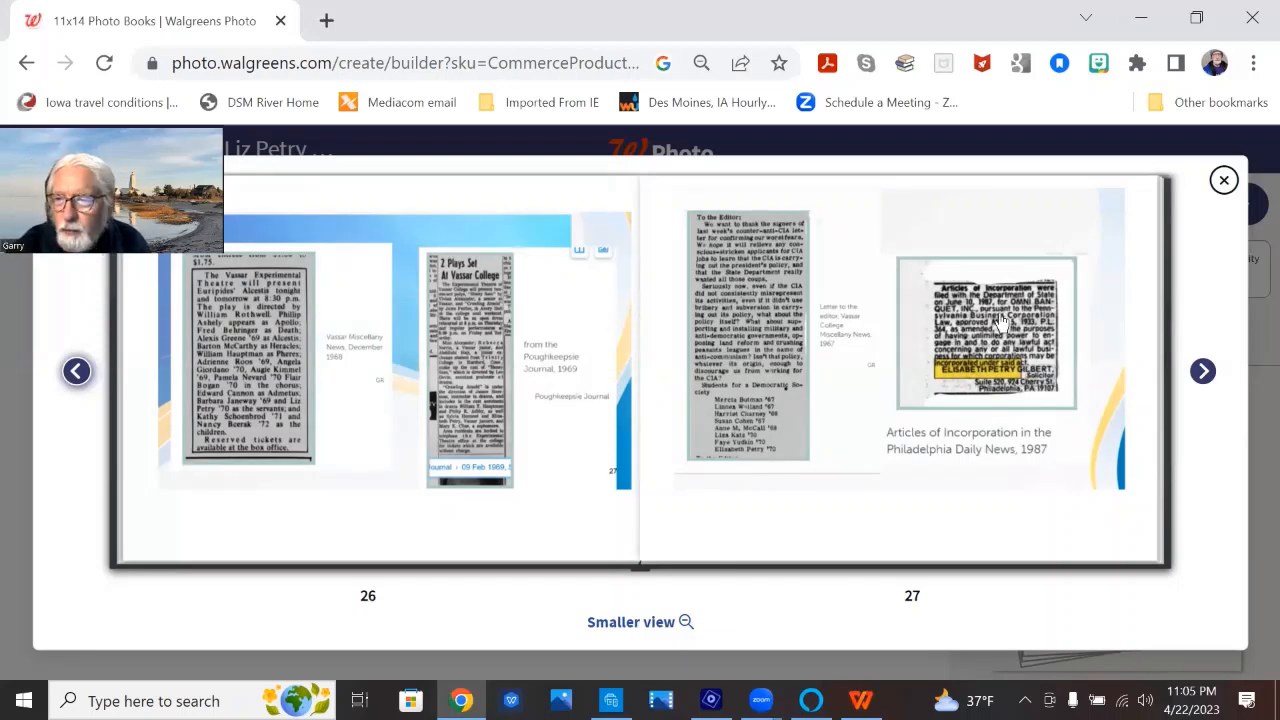
pyautogui.moveTo(1202, 372)
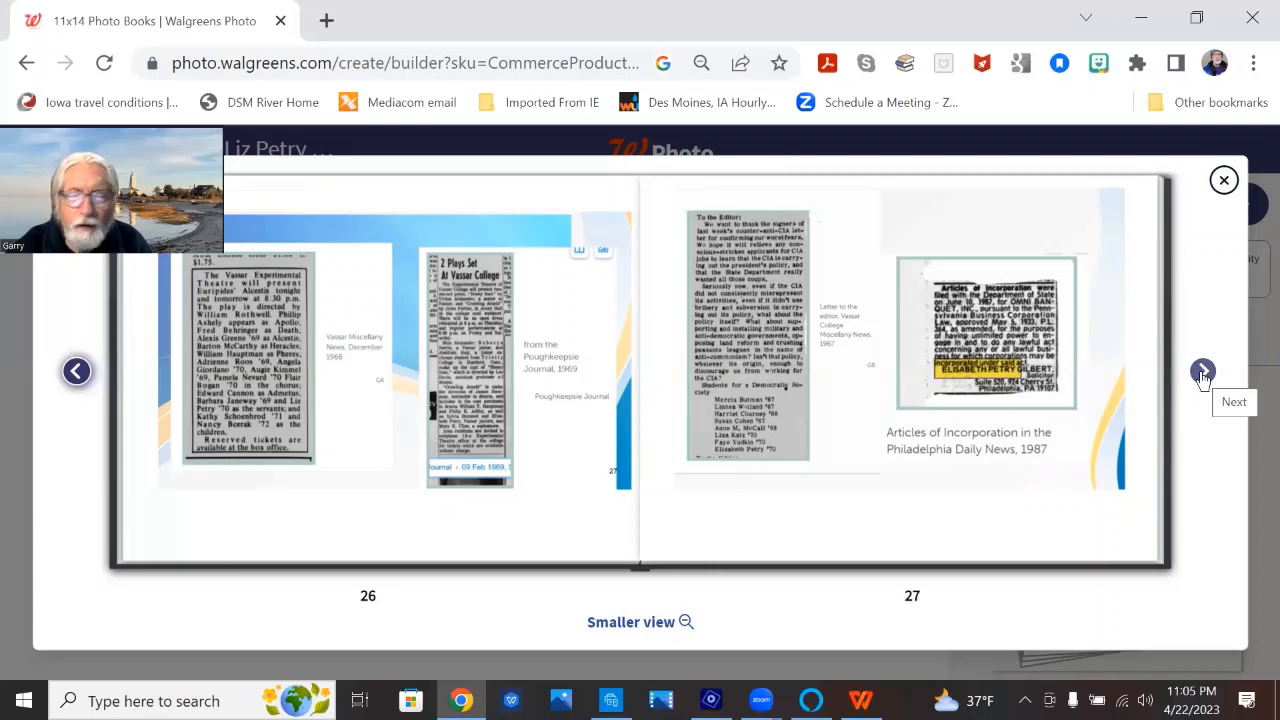
# Page past the Rose Jackson gravestone spread (28–29) to pages 30–31 on Ann Petry's books
pyautogui.click(1202, 372)
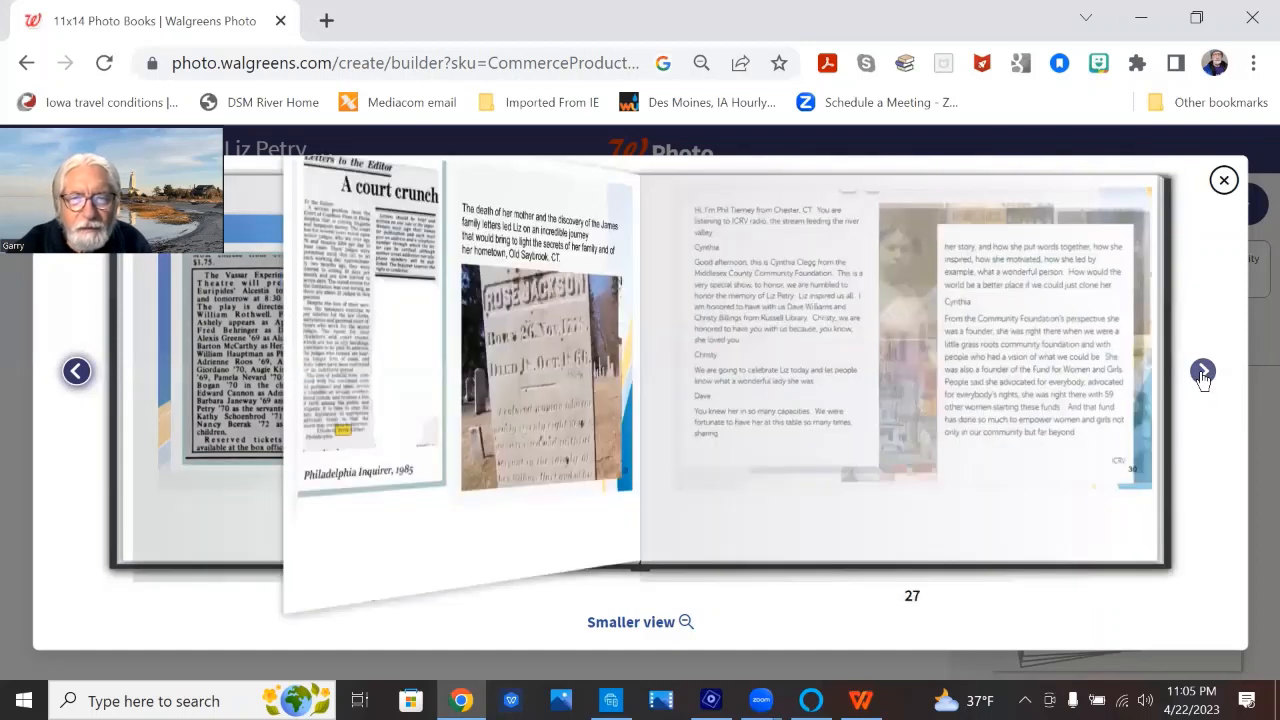
pyautogui.click(1202, 371)
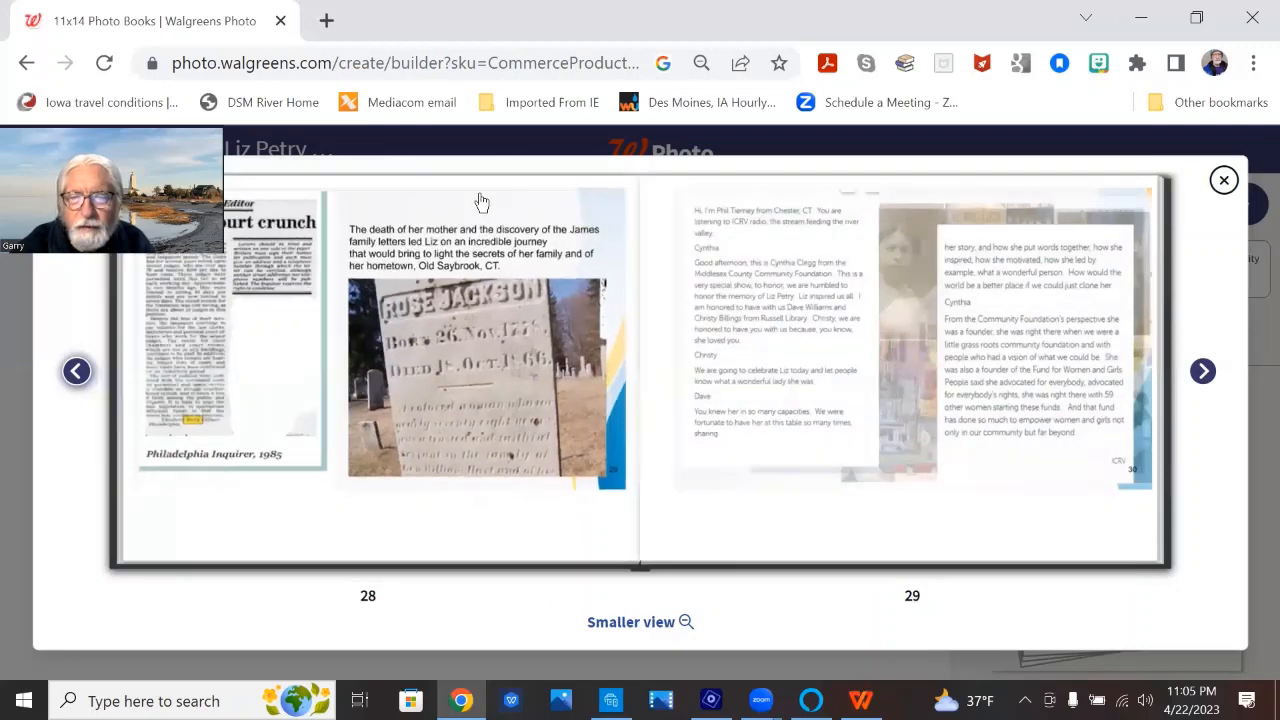
pyautogui.moveTo(1090, 440)
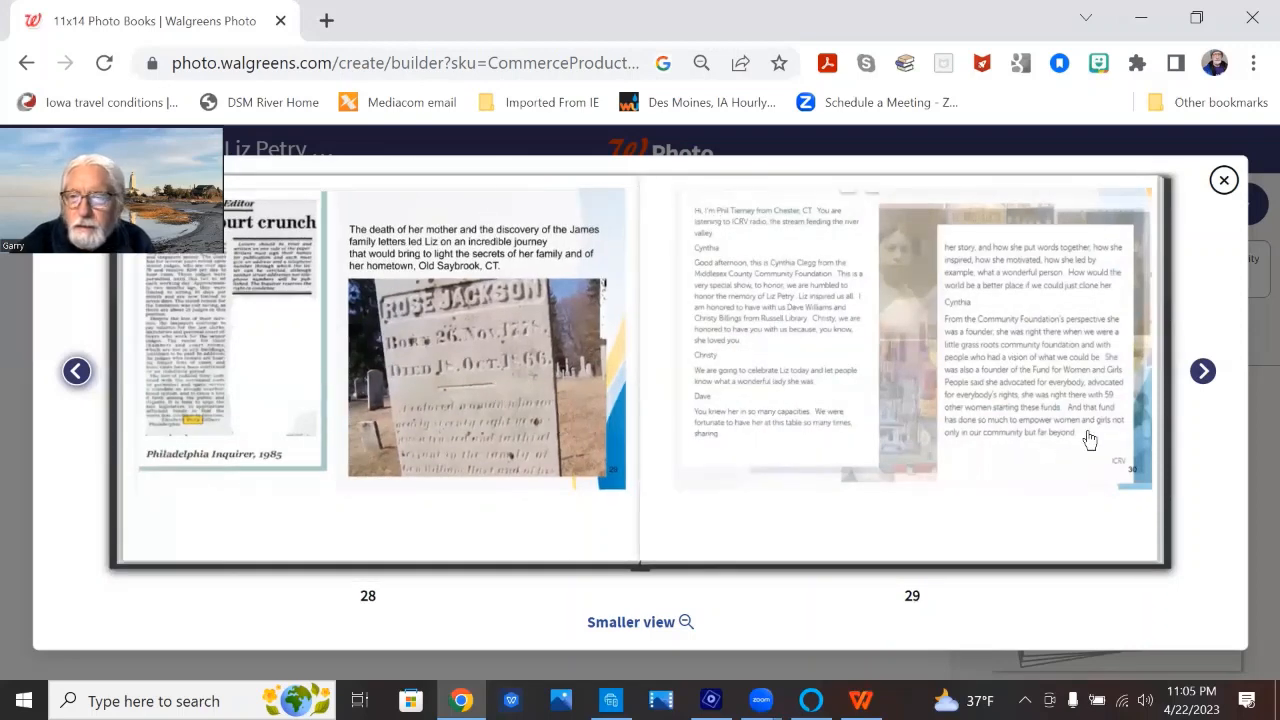
pyautogui.click(1202, 371)
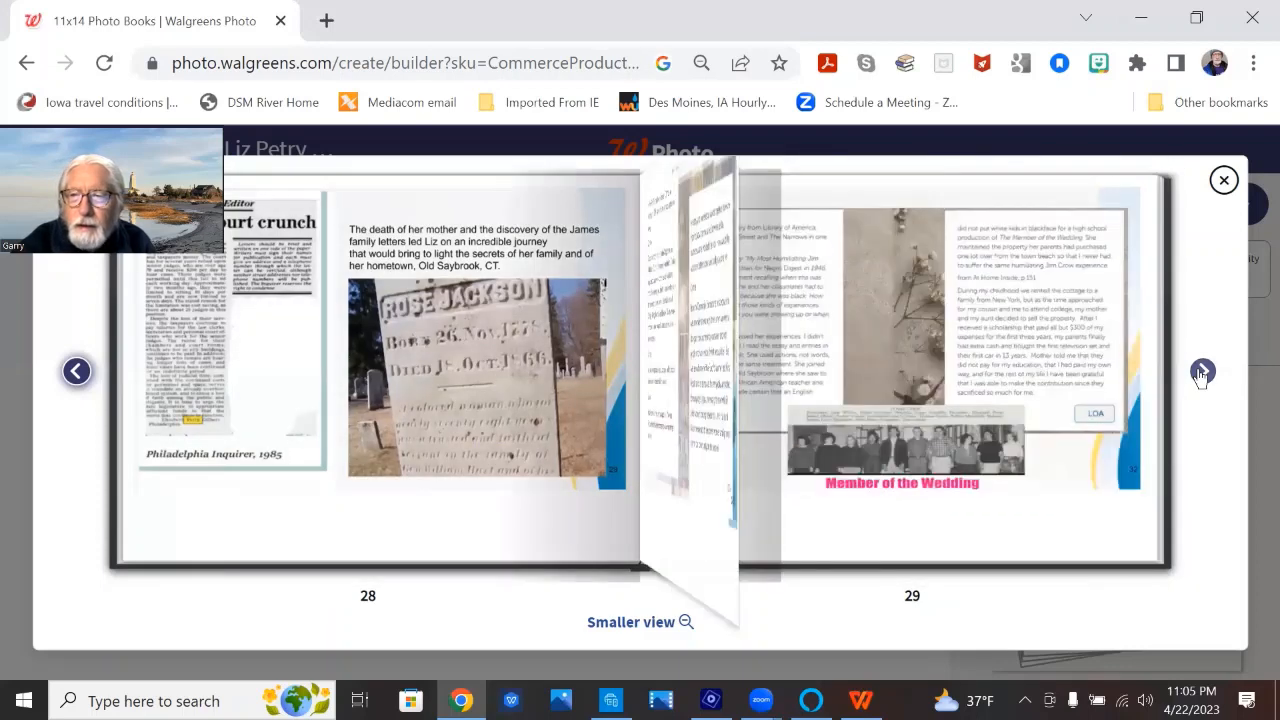
pyautogui.click(1202, 371)
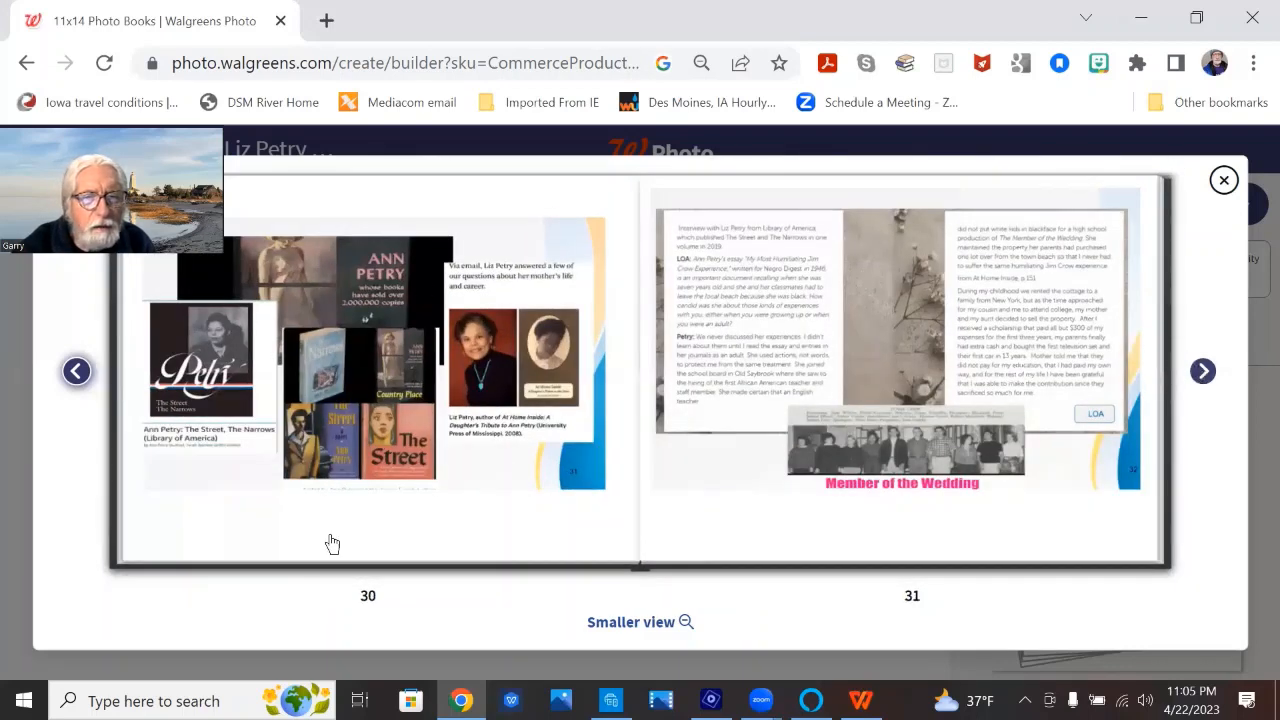
pyautogui.moveTo(484, 495)
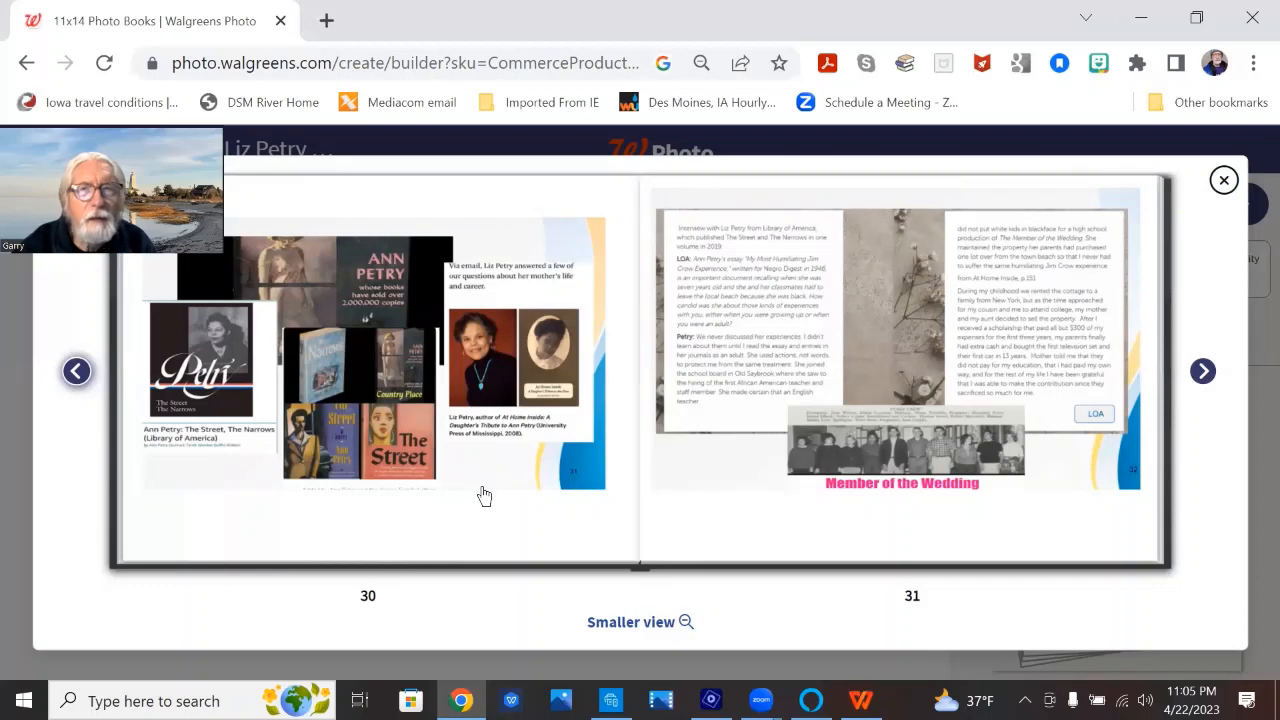
pyautogui.moveTo(300, 248)
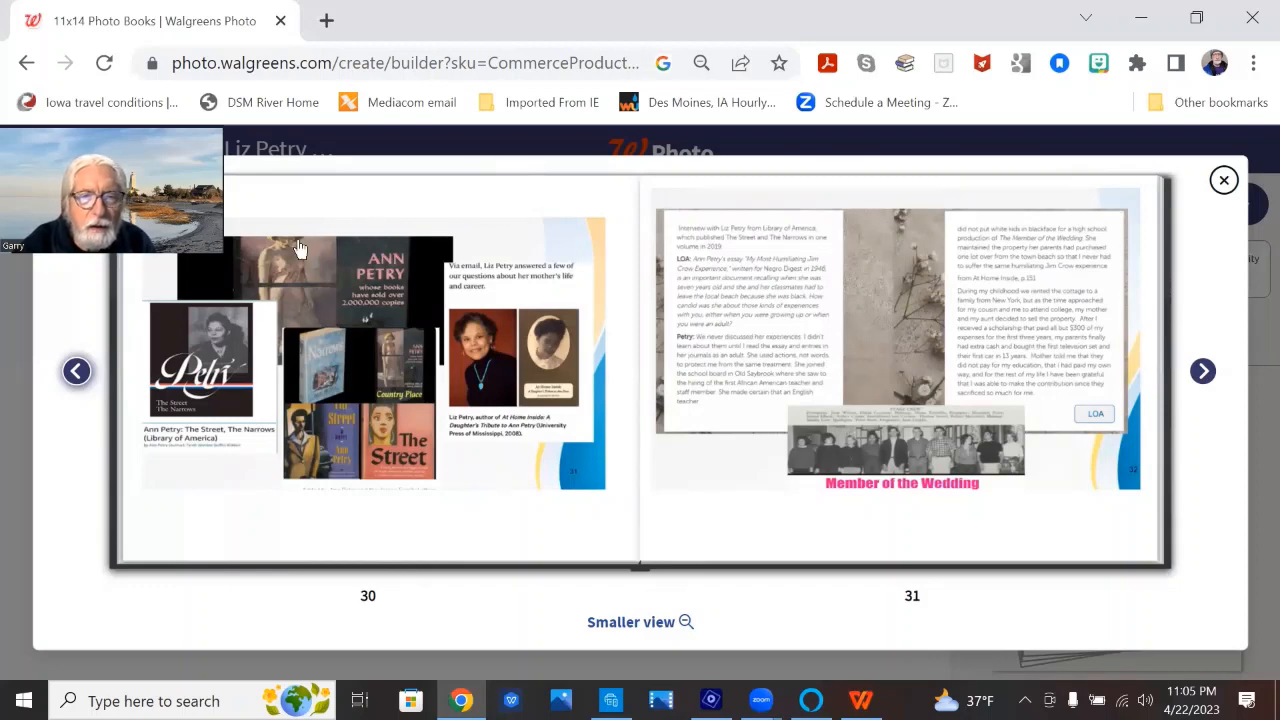
pyautogui.moveTo(404, 280)
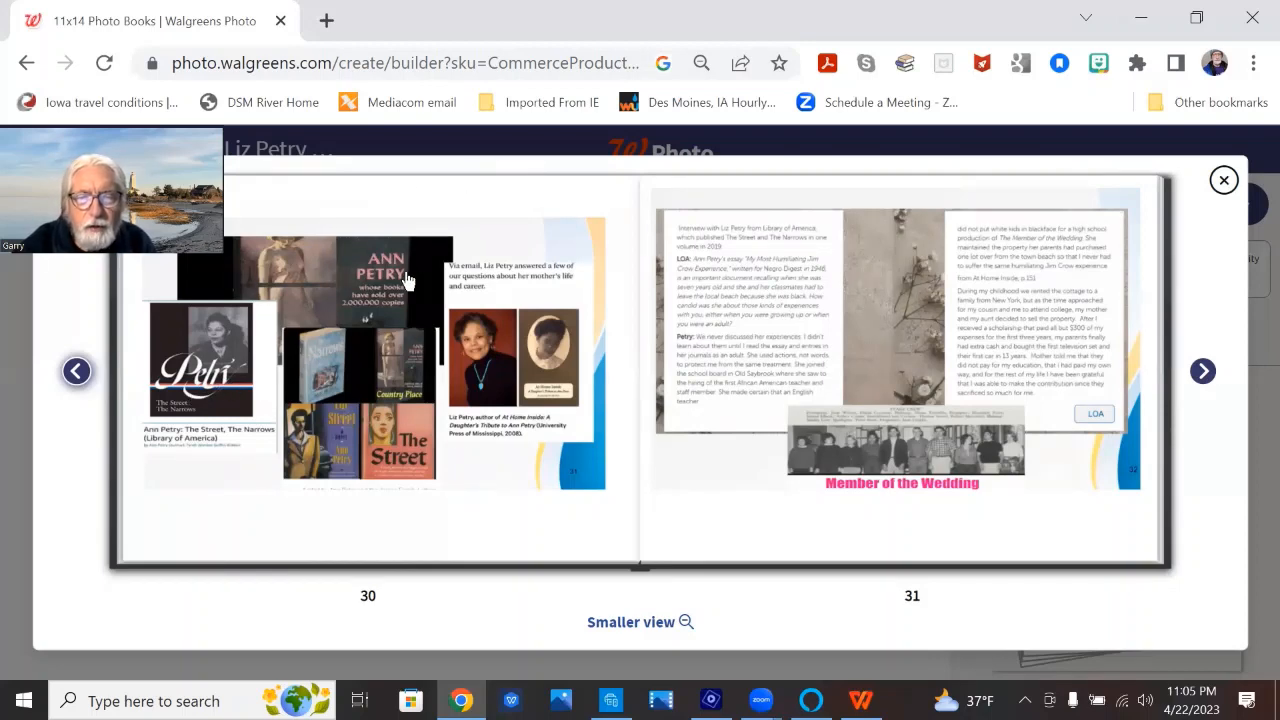
pyautogui.moveTo(413, 338)
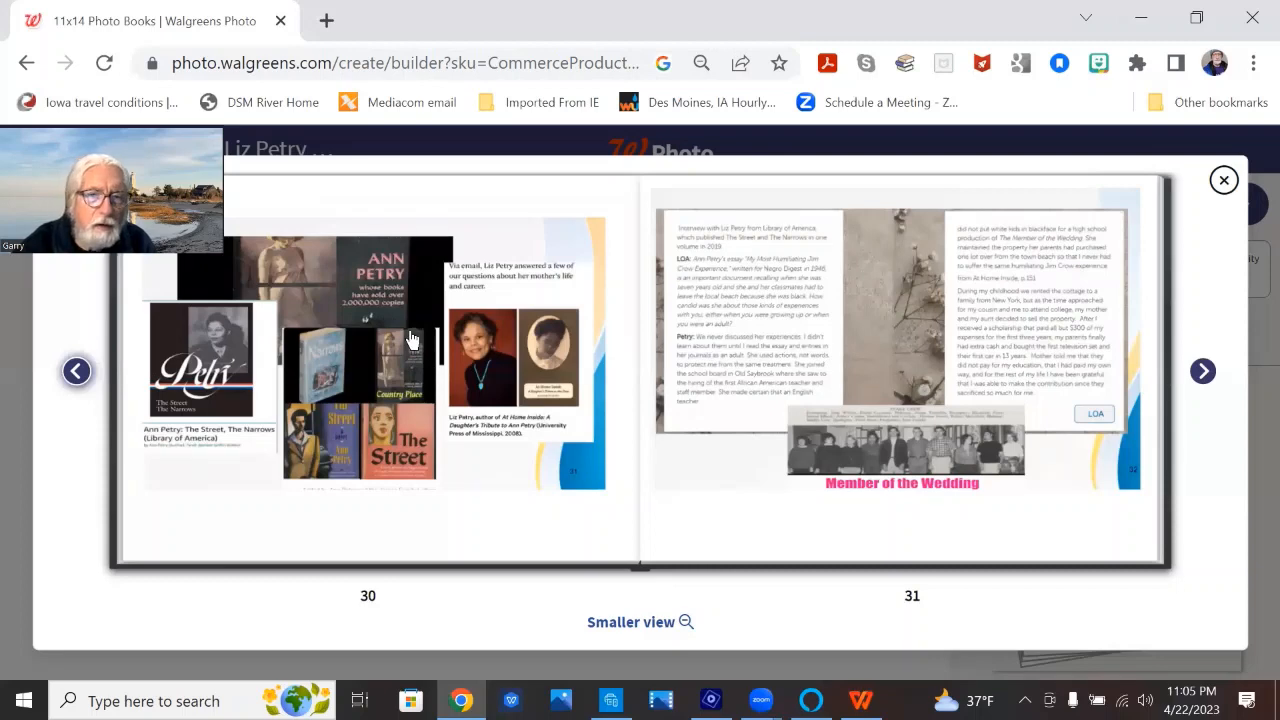
pyautogui.moveTo(387, 328)
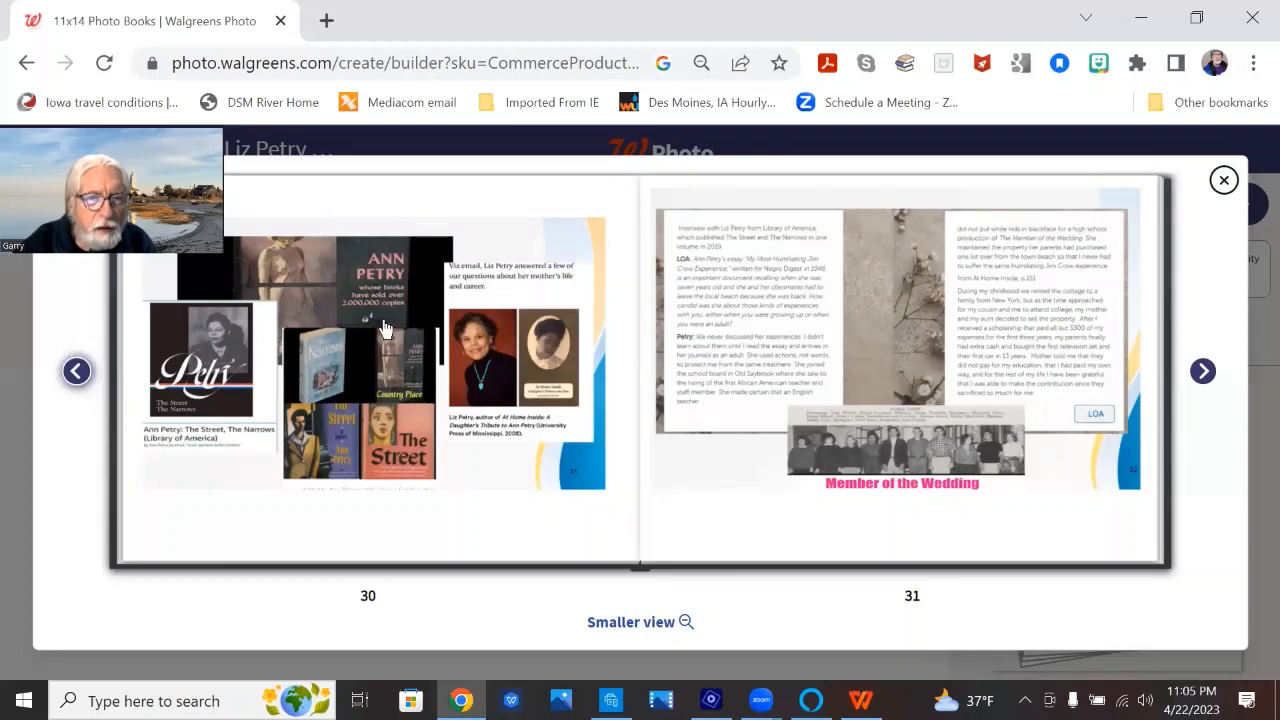
pyautogui.moveTo(625, 327)
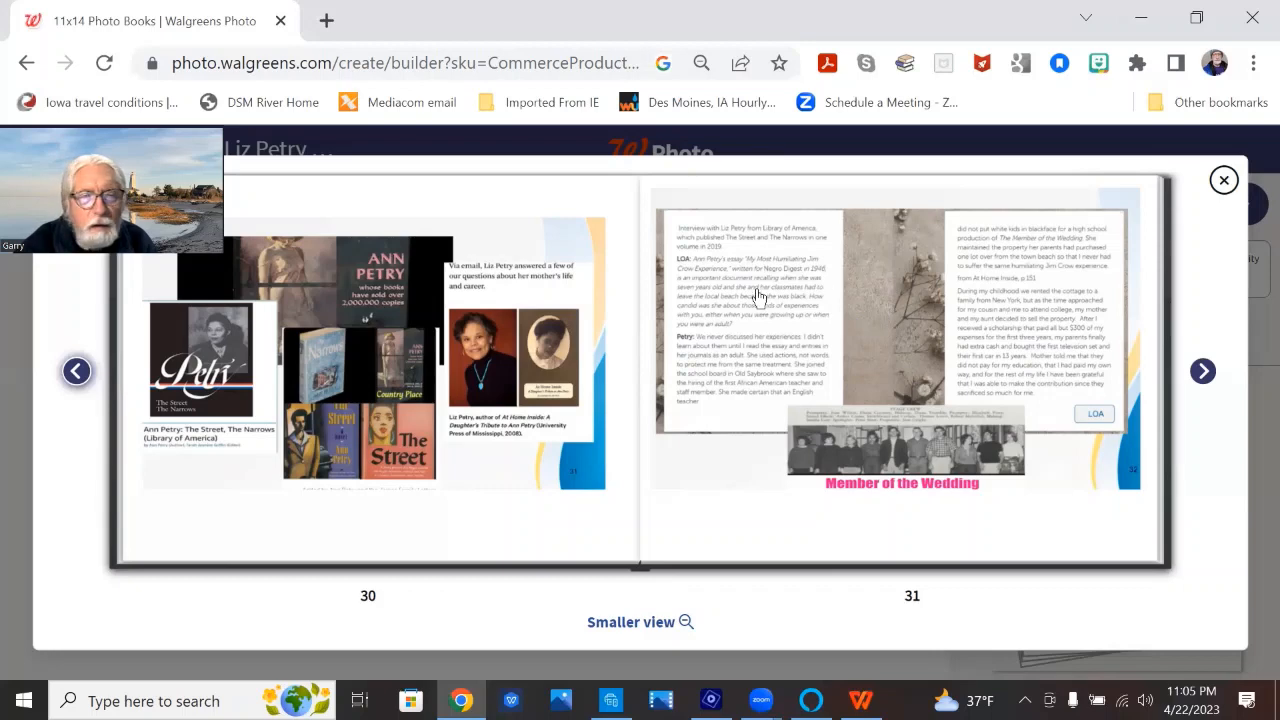
pyautogui.moveTo(732, 316)
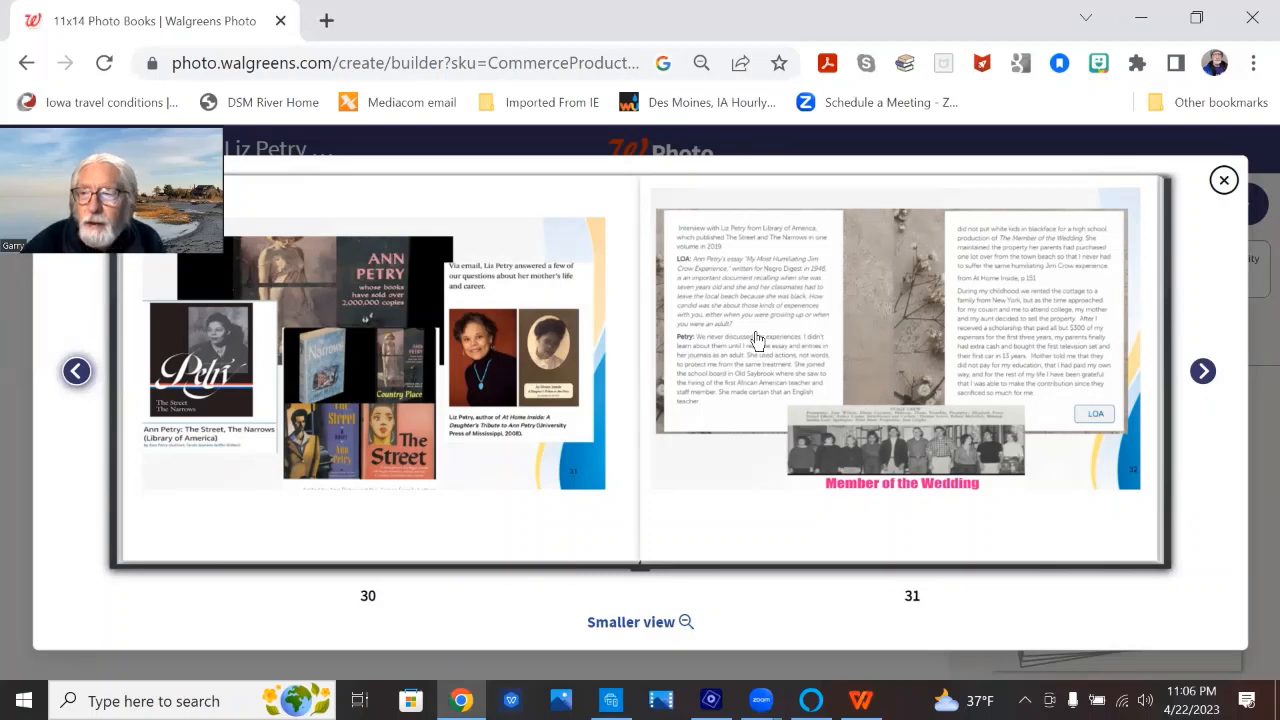
pyautogui.moveTo(965, 233)
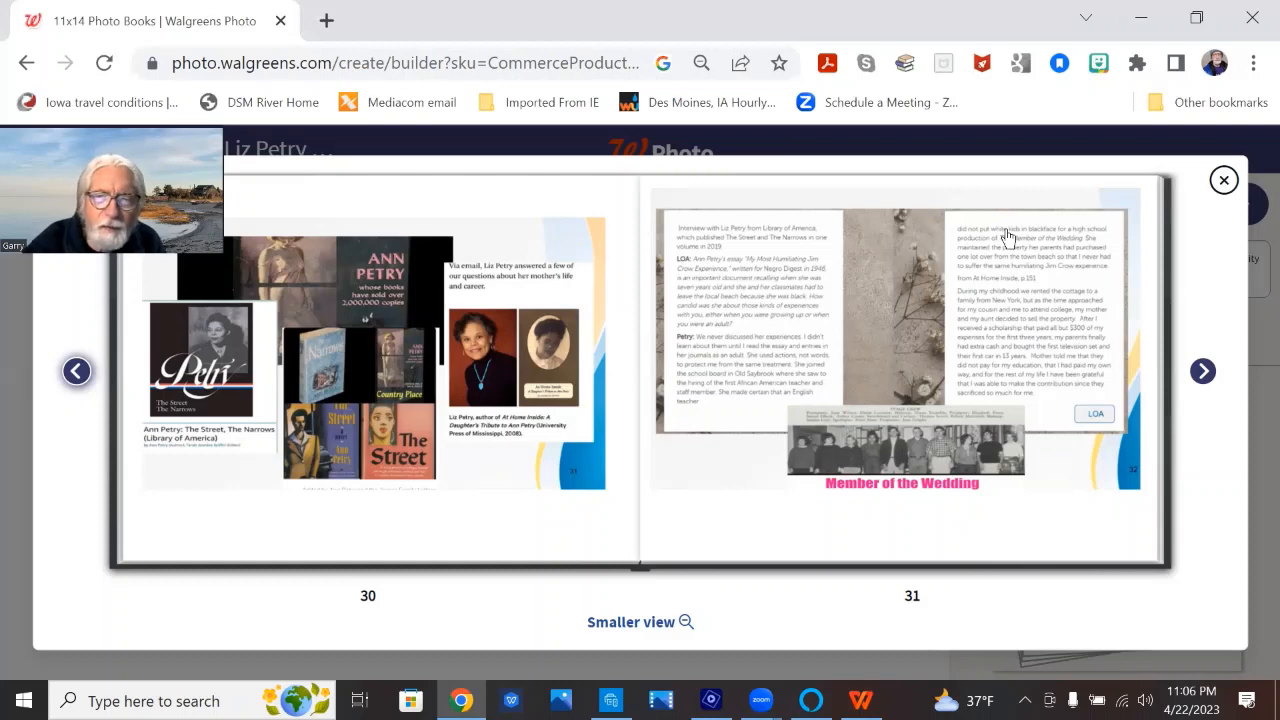
pyautogui.moveTo(1234, 337)
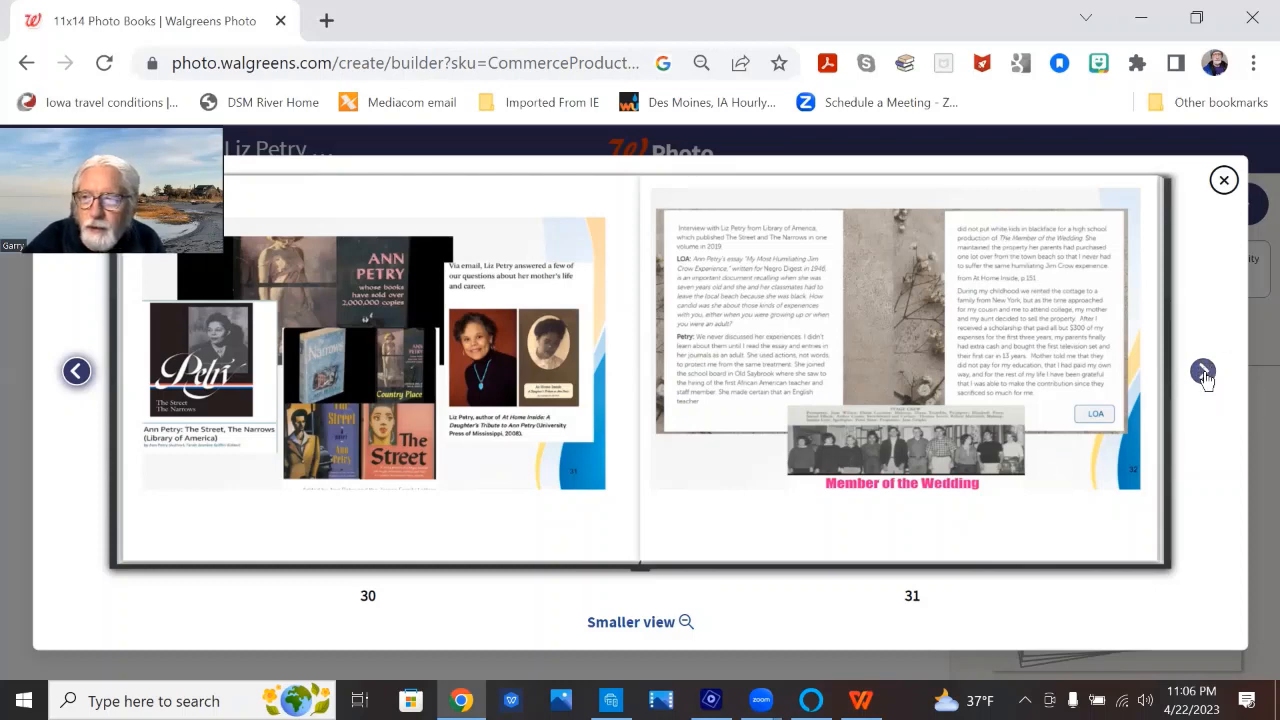
# Show pages 32–33 with the Old Saybrook beach house and James Pharmacy images
pyautogui.click(1203, 372)
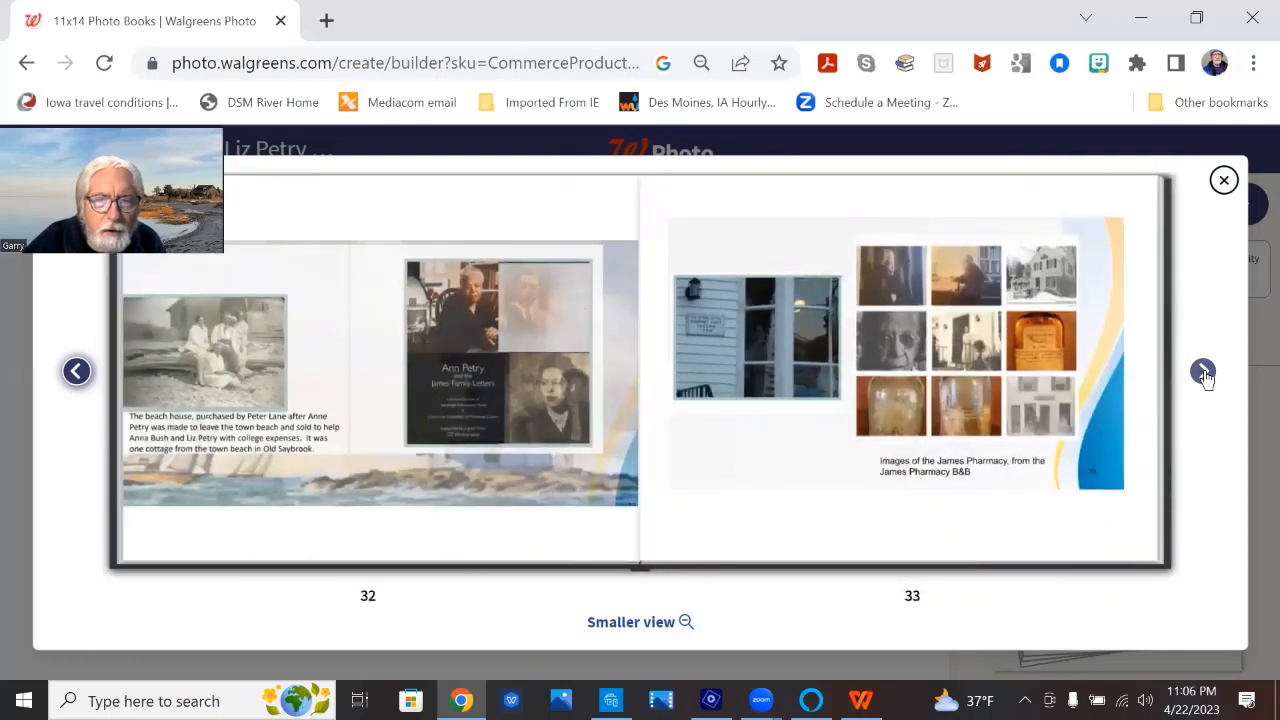
pyautogui.moveTo(348, 410)
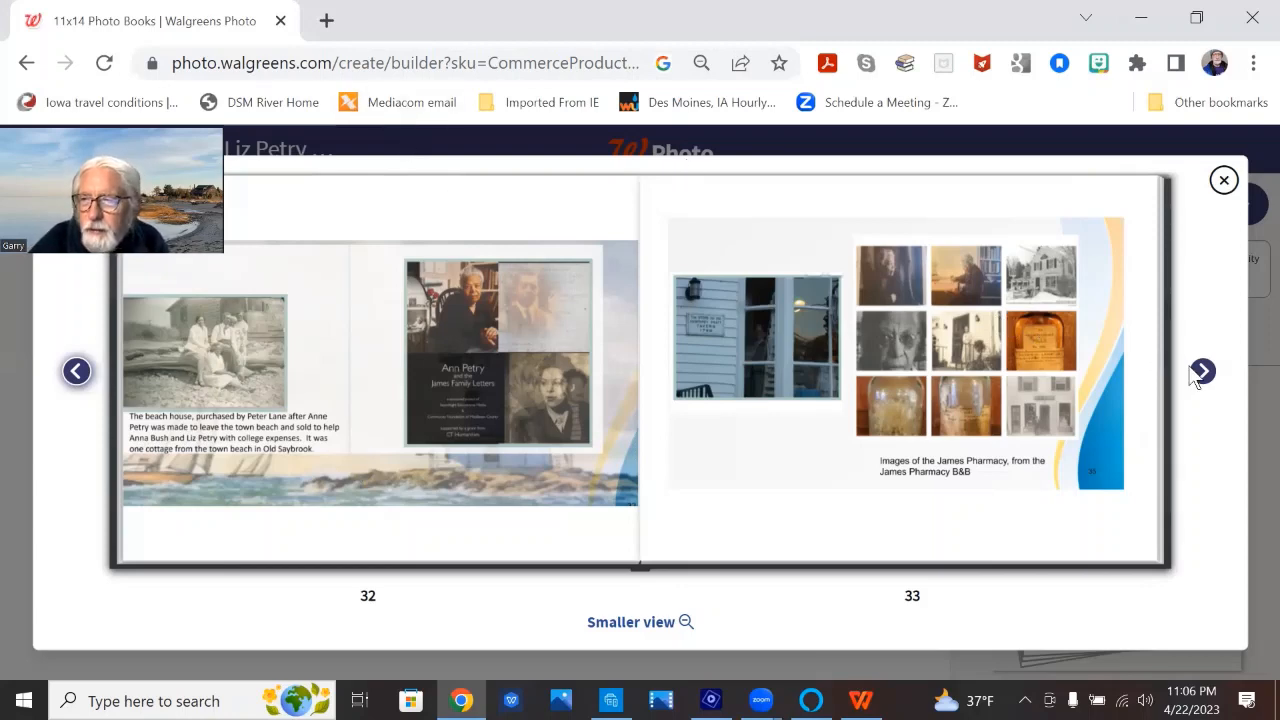
pyautogui.click(1202, 371)
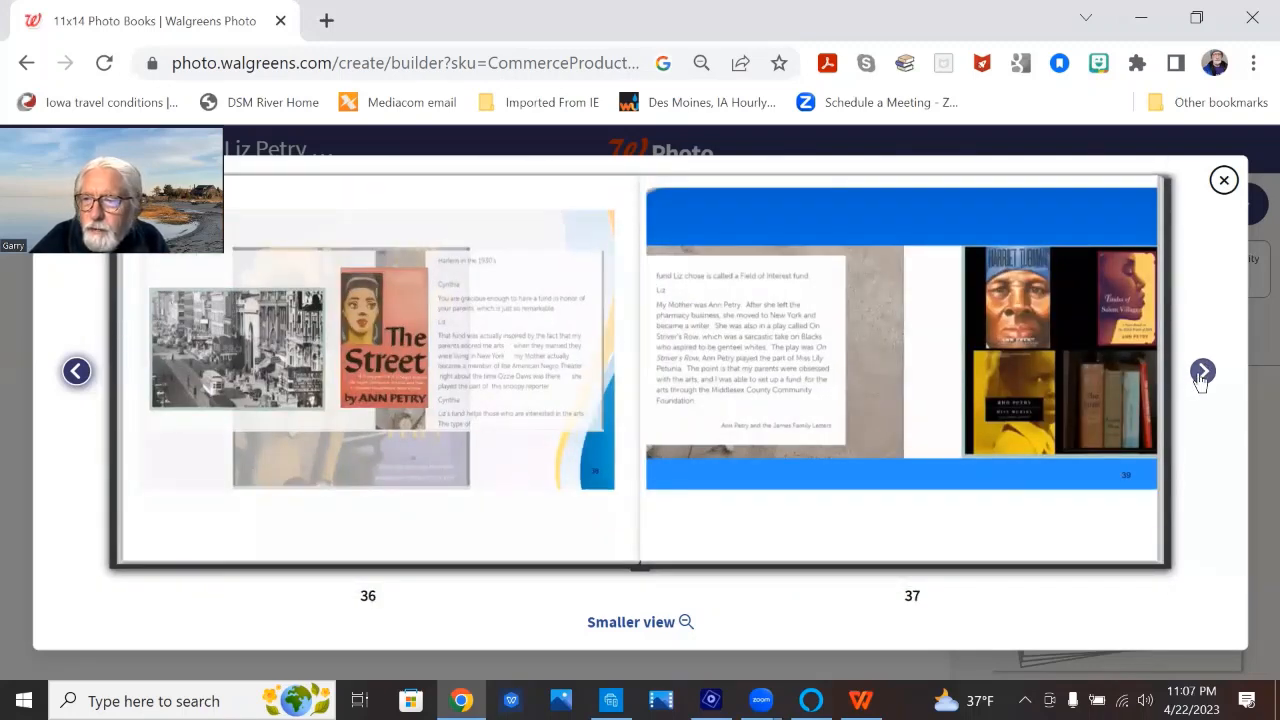
pyautogui.click(1202, 372)
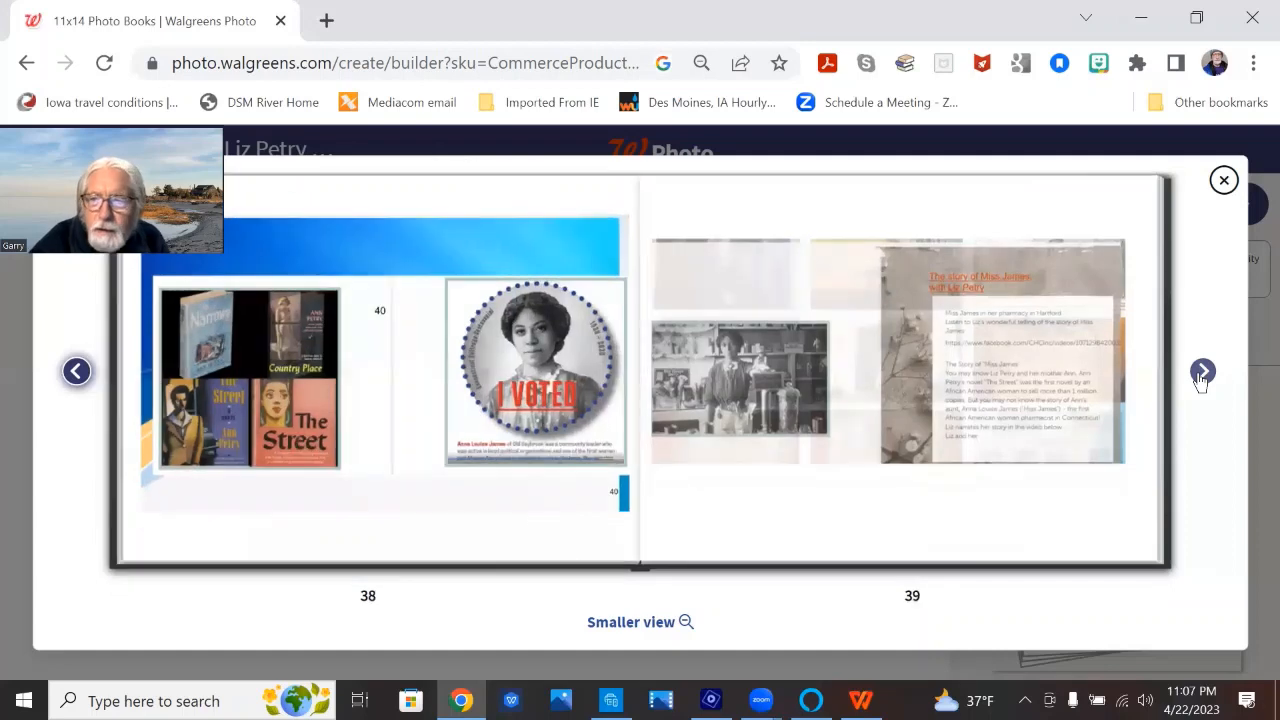
pyautogui.click(1202, 371)
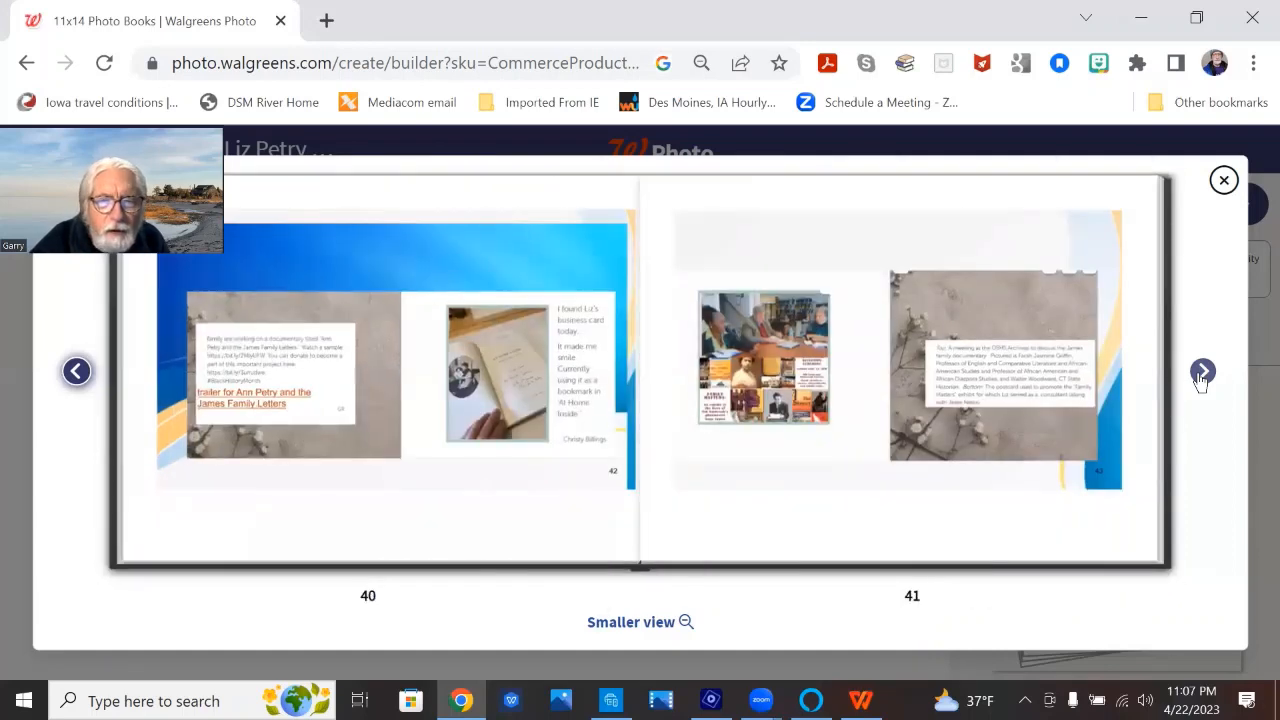
pyautogui.click(1202, 371)
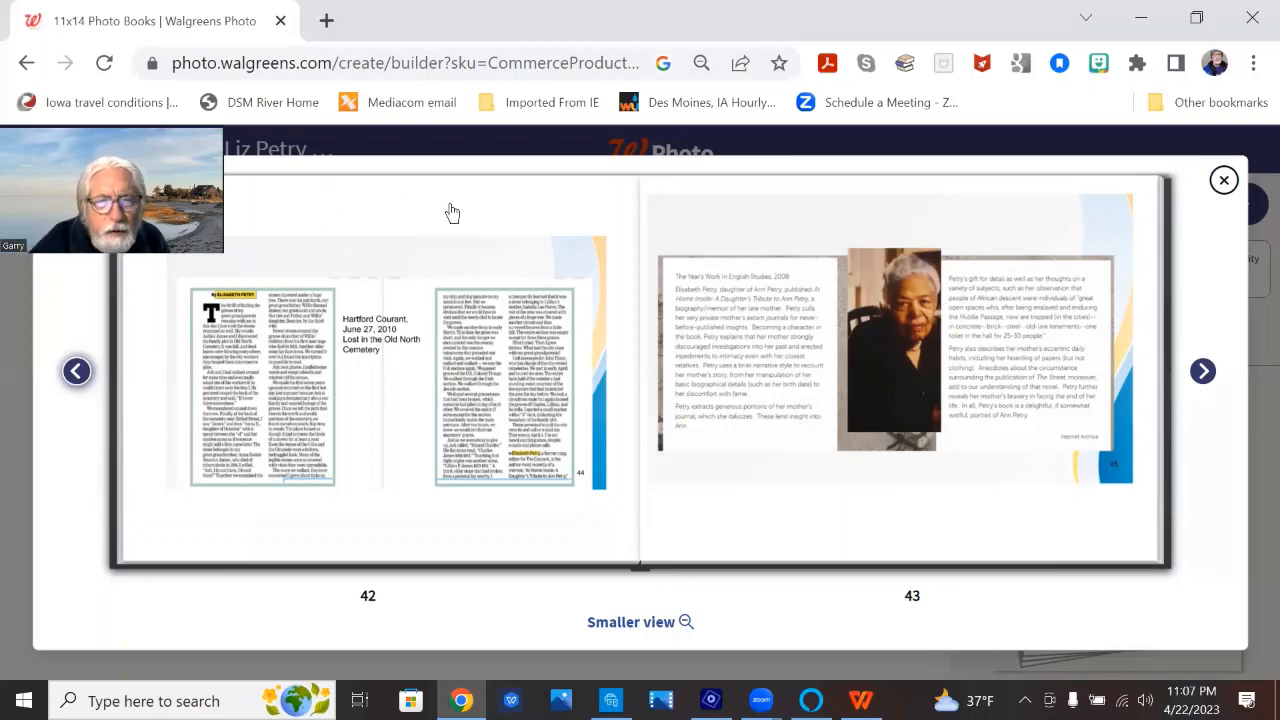
pyautogui.moveTo(459, 243)
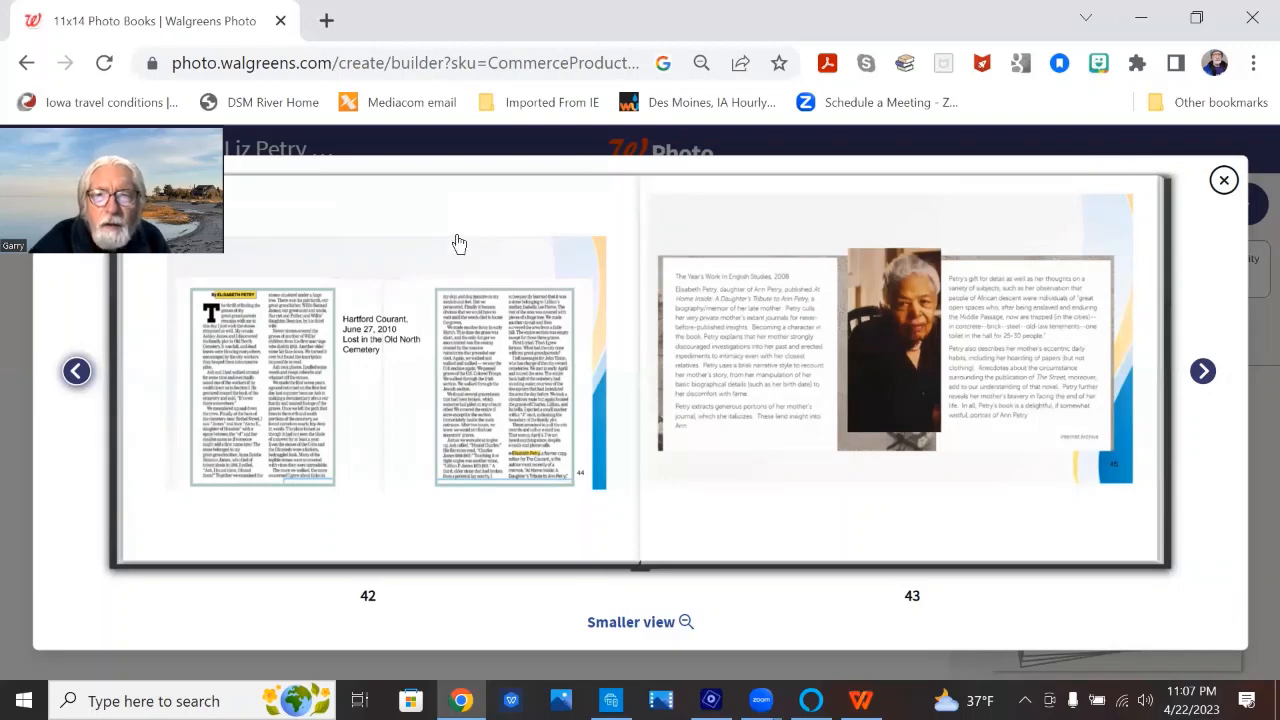
pyautogui.moveTo(454, 218)
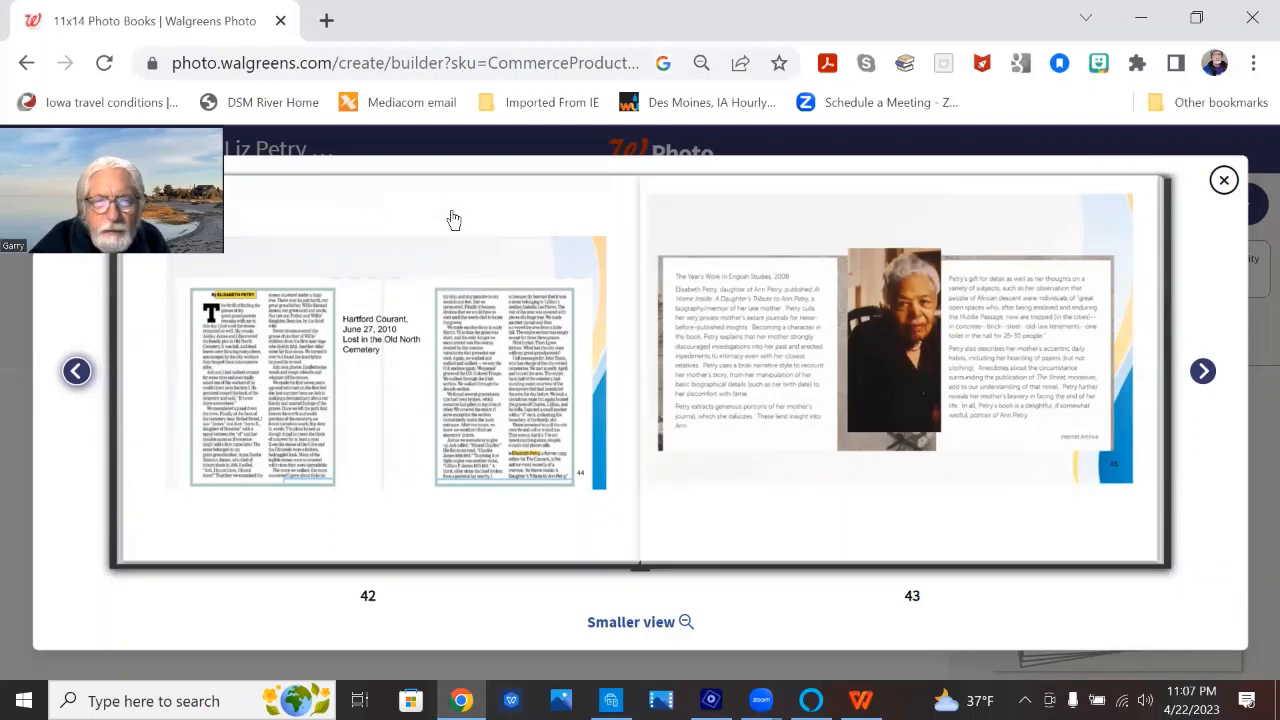
pyautogui.moveTo(379, 215)
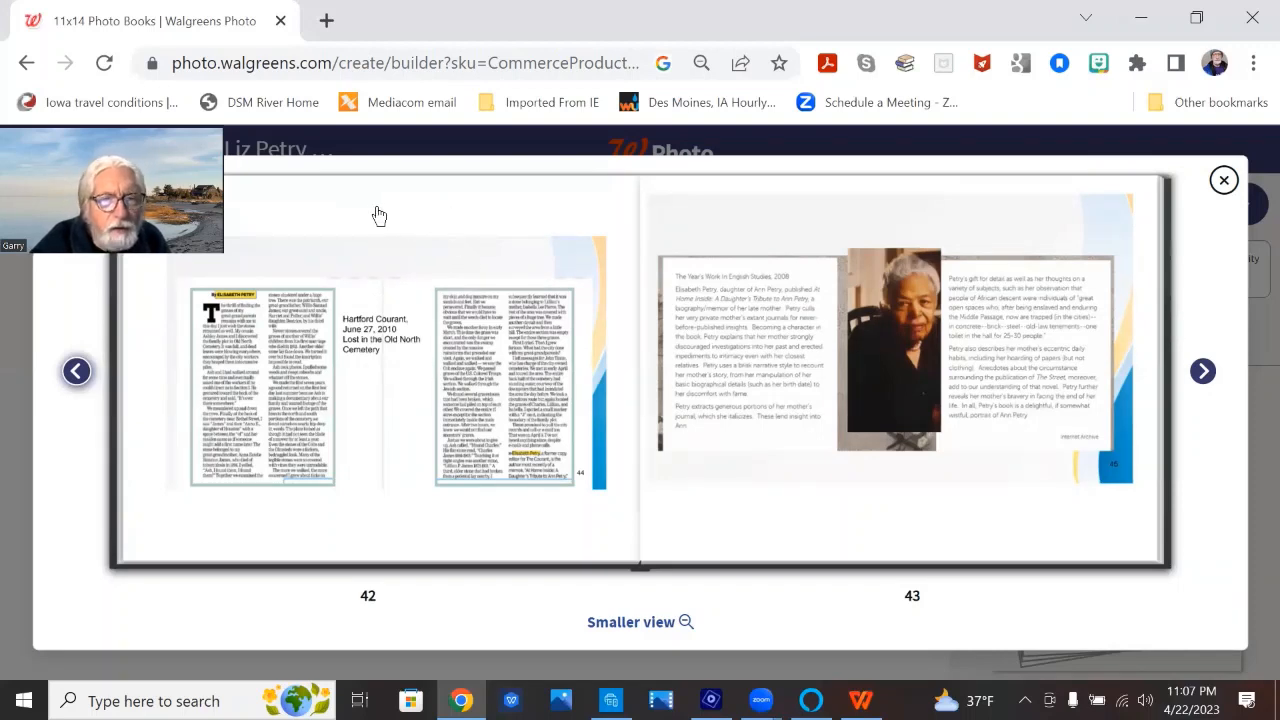
pyautogui.moveTo(464, 238)
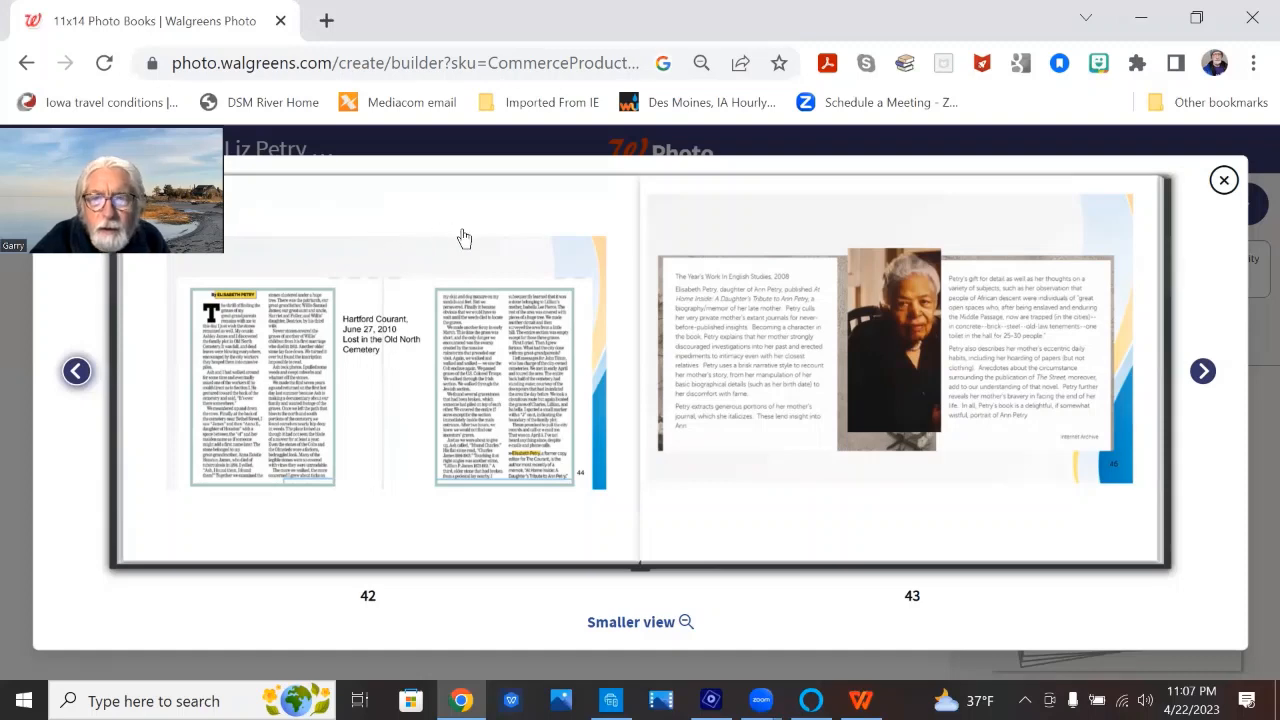
pyautogui.moveTo(397, 299)
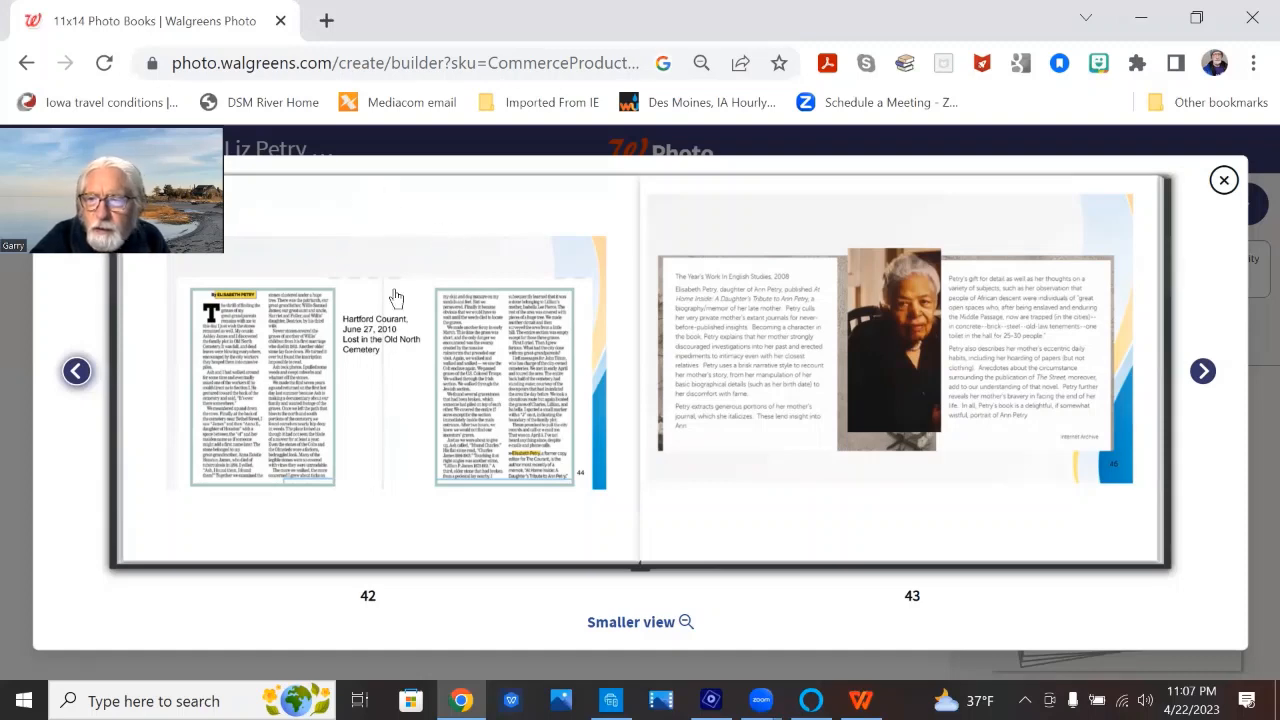
pyautogui.moveTo(989, 352)
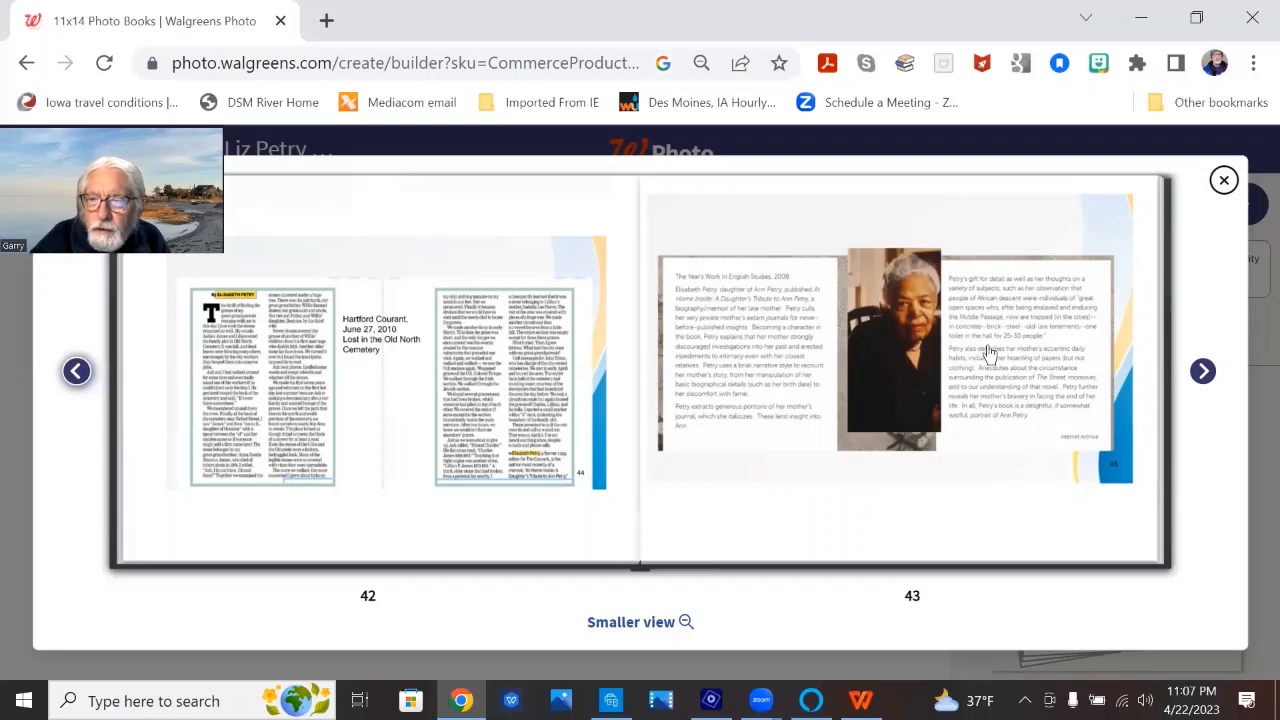
pyautogui.moveTo(1001, 333)
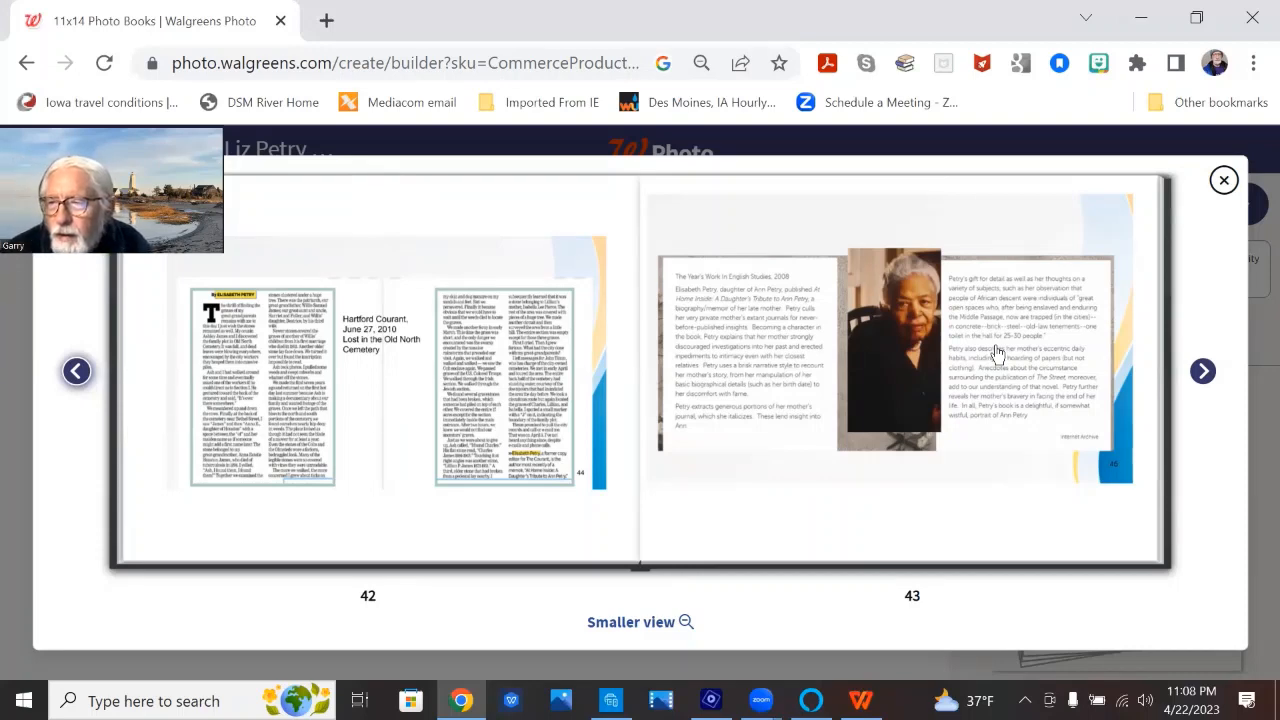
pyautogui.moveTo(1100, 343)
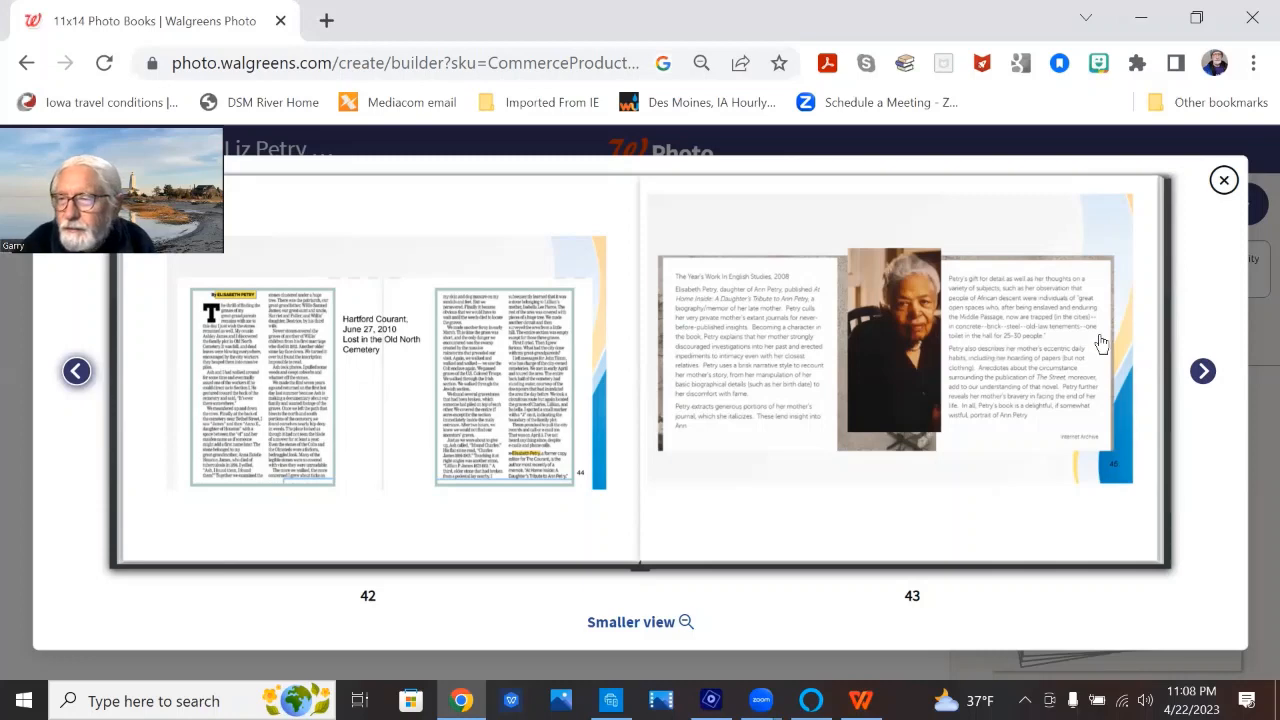
pyautogui.click(1202, 371)
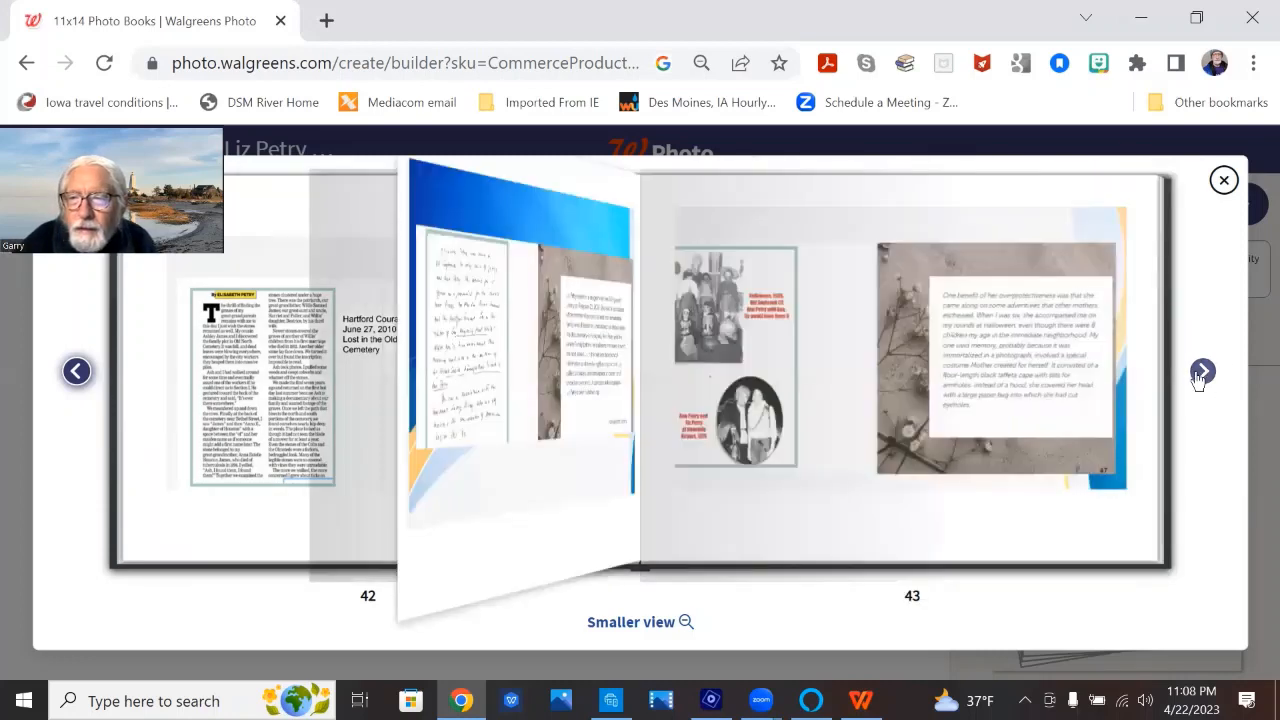
pyautogui.click(1202, 371)
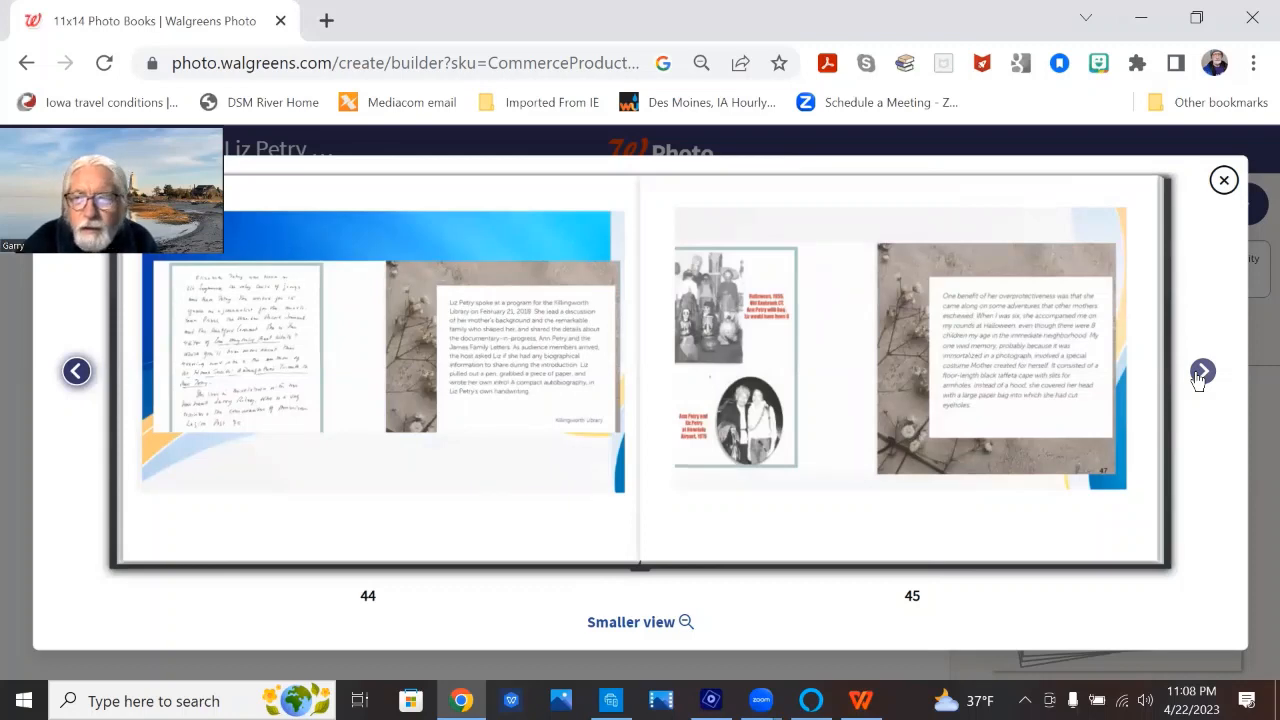
pyautogui.click(1202, 371)
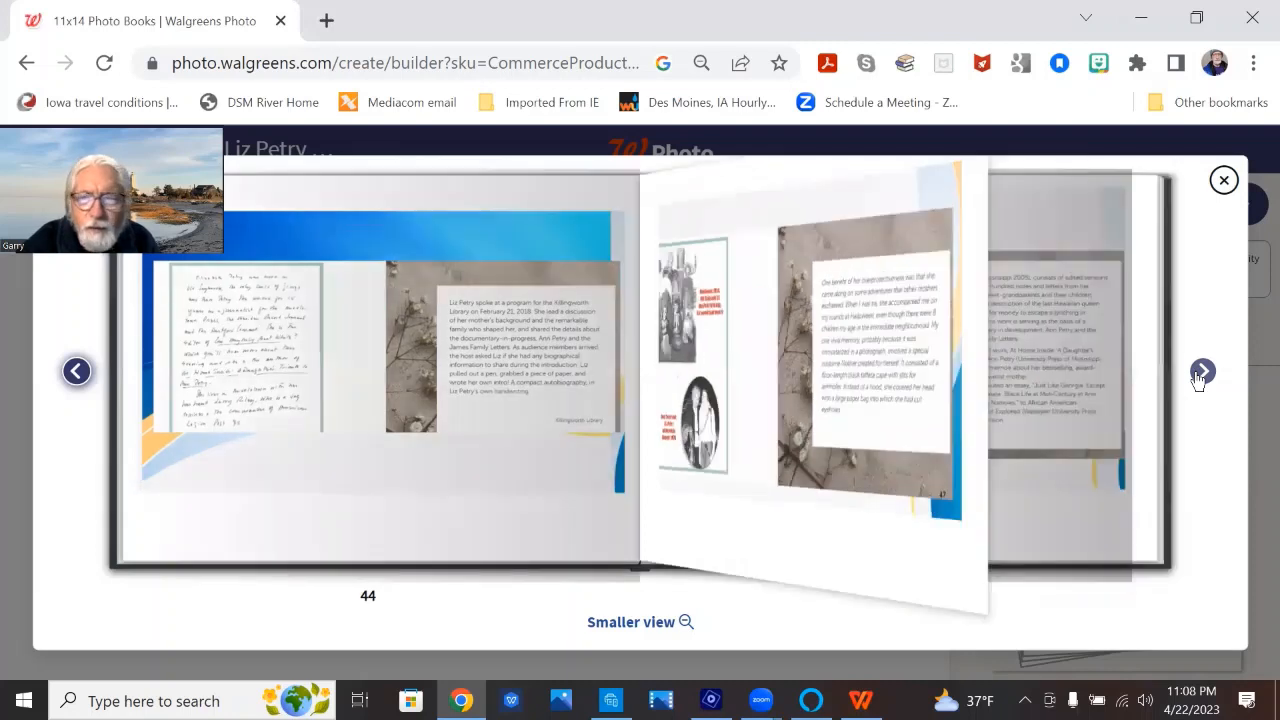
pyautogui.click(1202, 370)
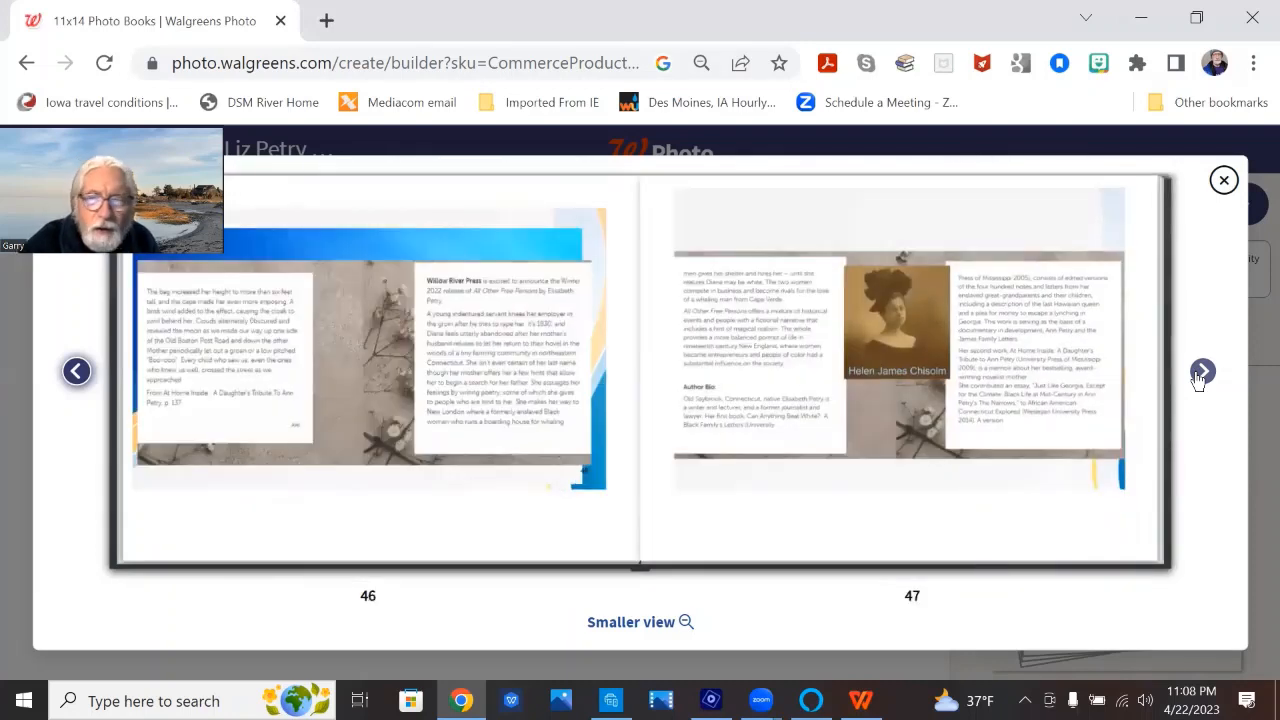
pyautogui.click(1202, 371)
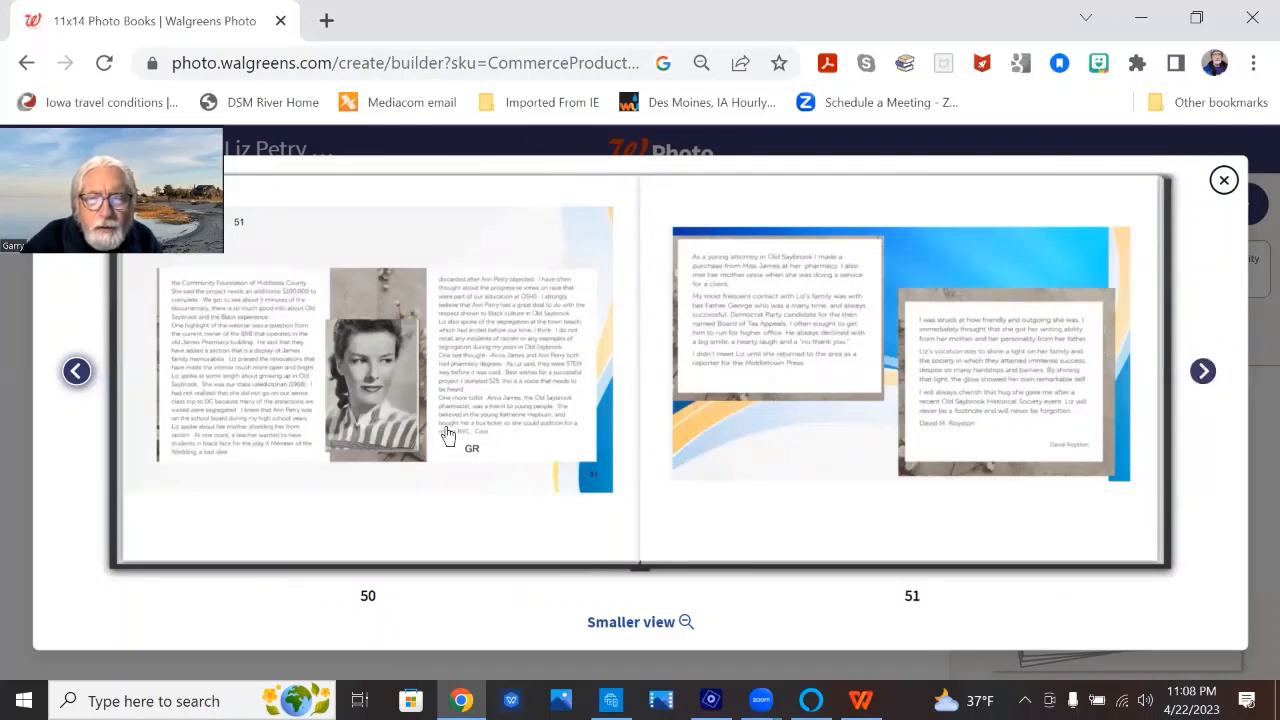
pyautogui.moveTo(403, 402)
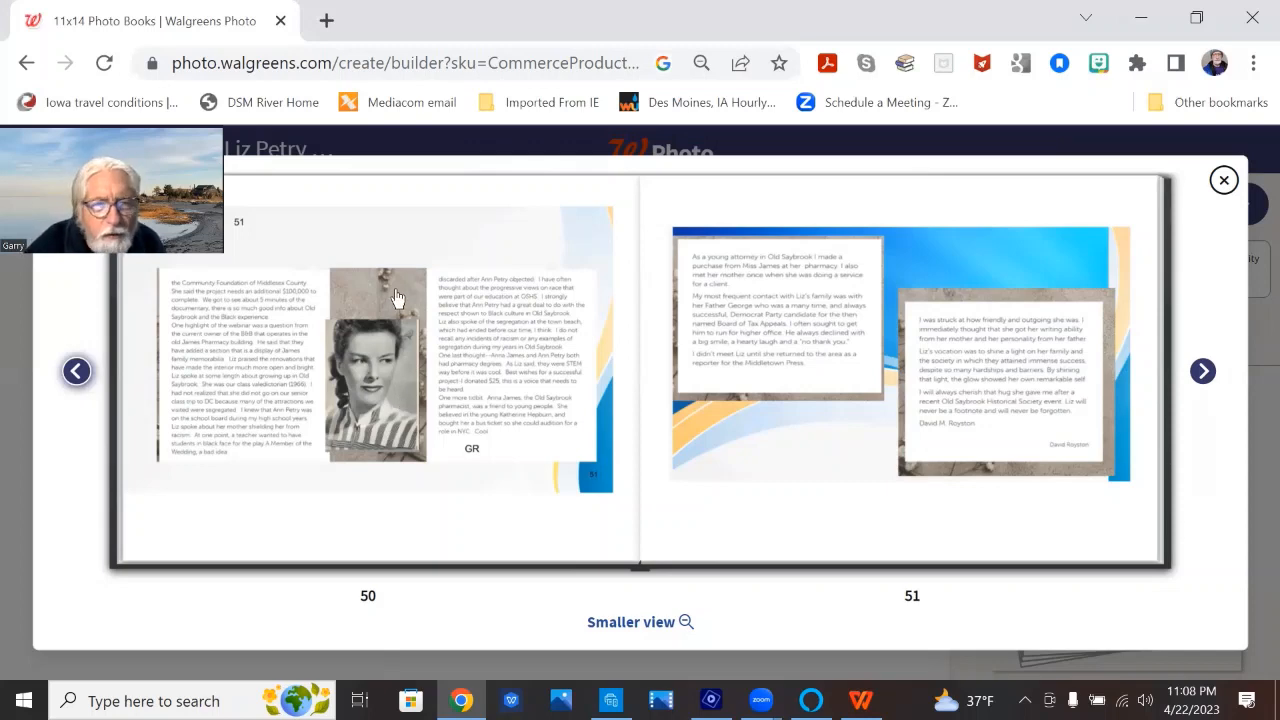
pyautogui.moveTo(384, 196)
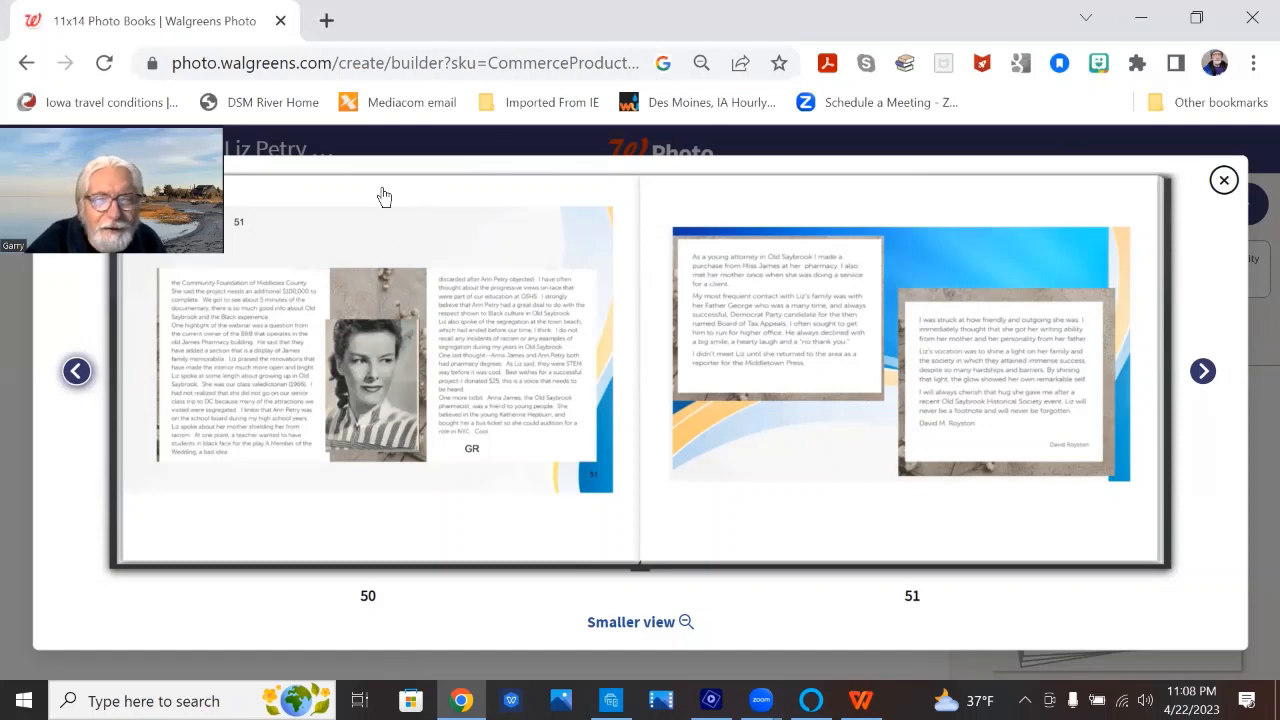
pyautogui.moveTo(432, 236)
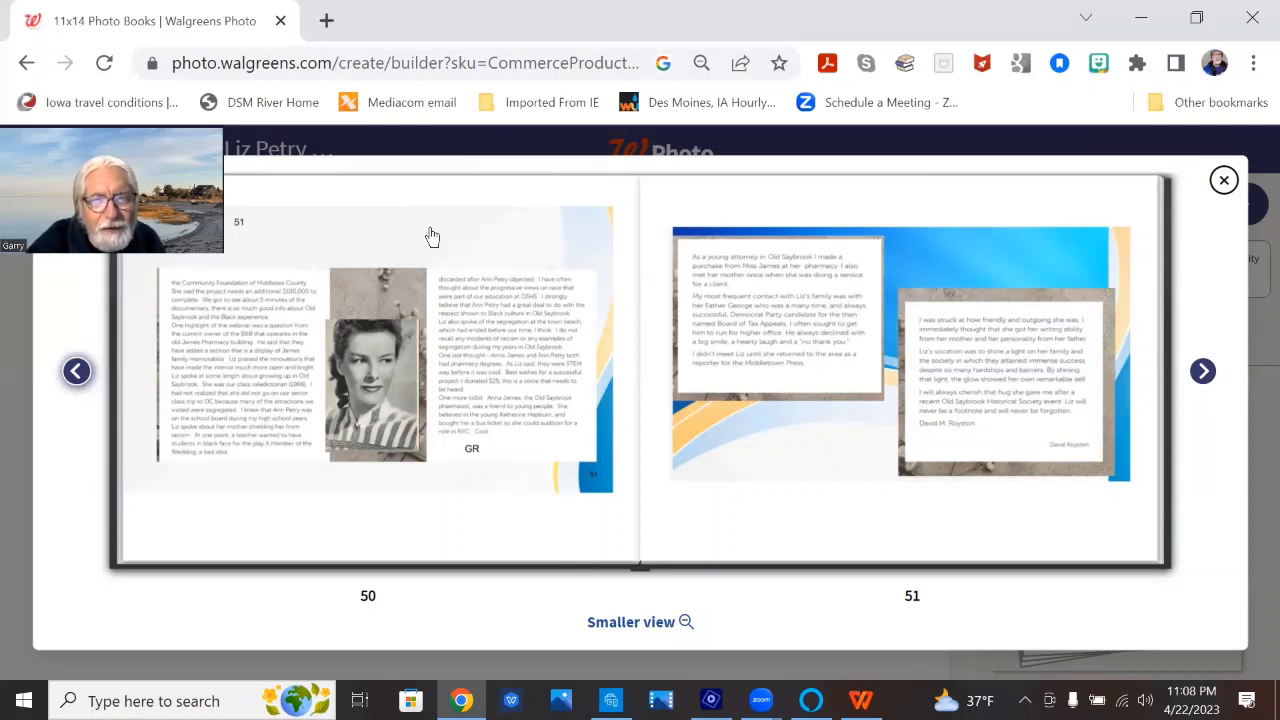
pyautogui.moveTo(1075, 312)
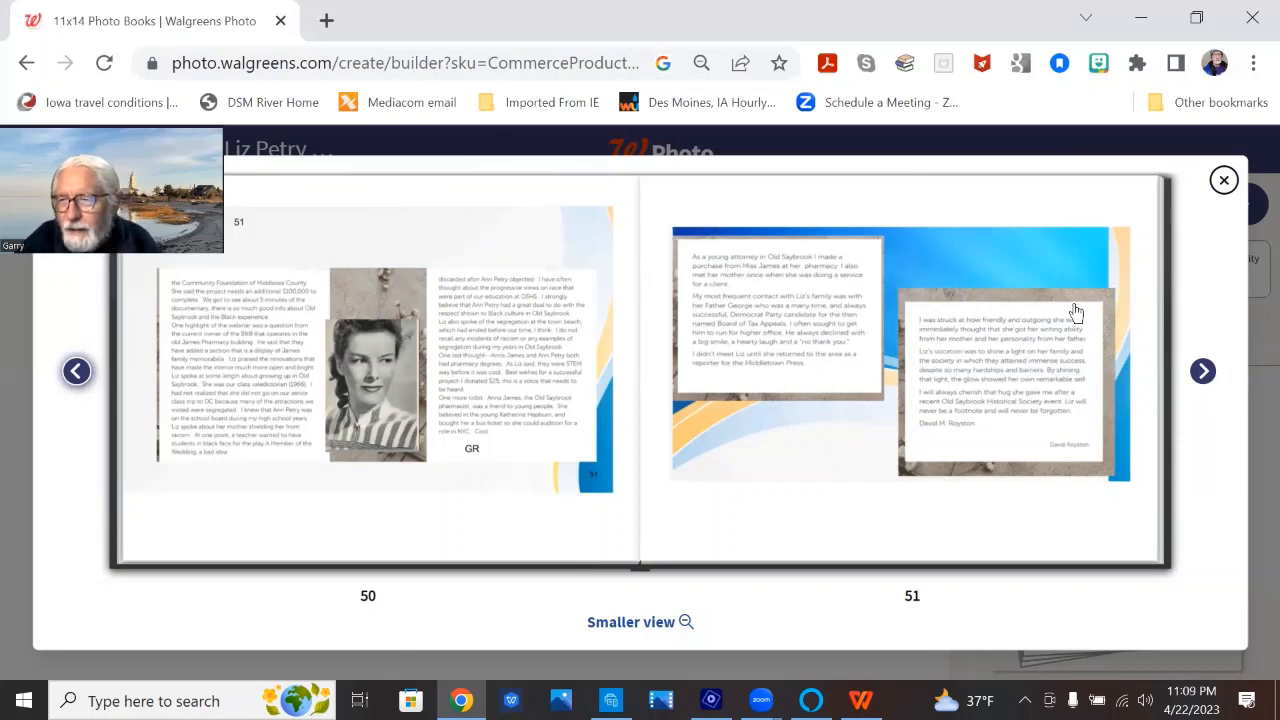
# Page past spreads 52–57 to pages 58–59 with the Veterans Writing Group photo
pyautogui.click(1202, 371)
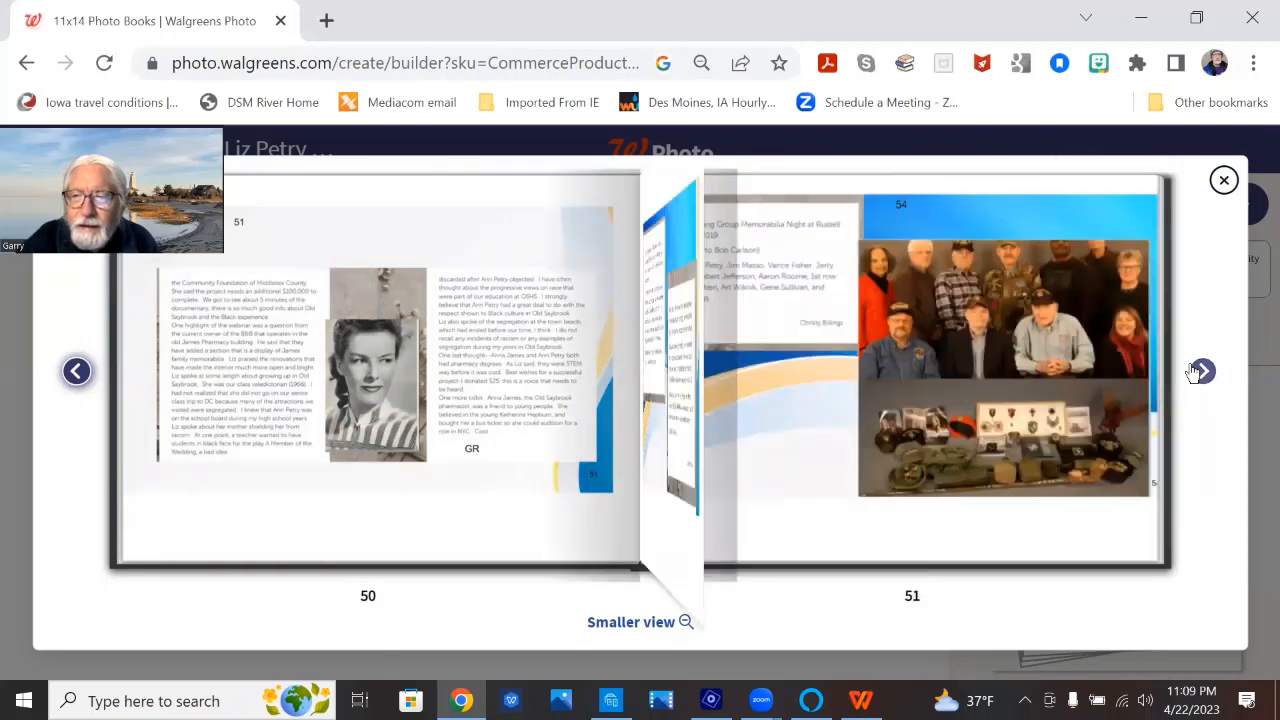
pyautogui.click(1202, 371)
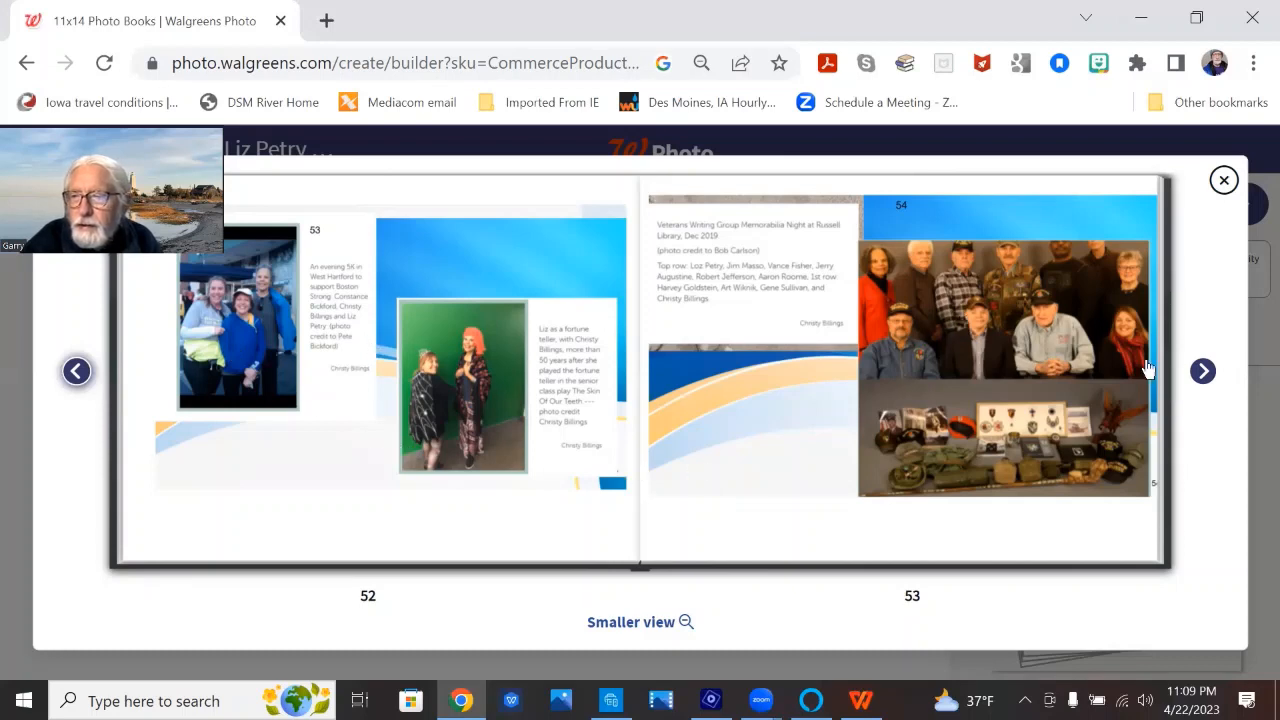
pyautogui.click(1202, 371)
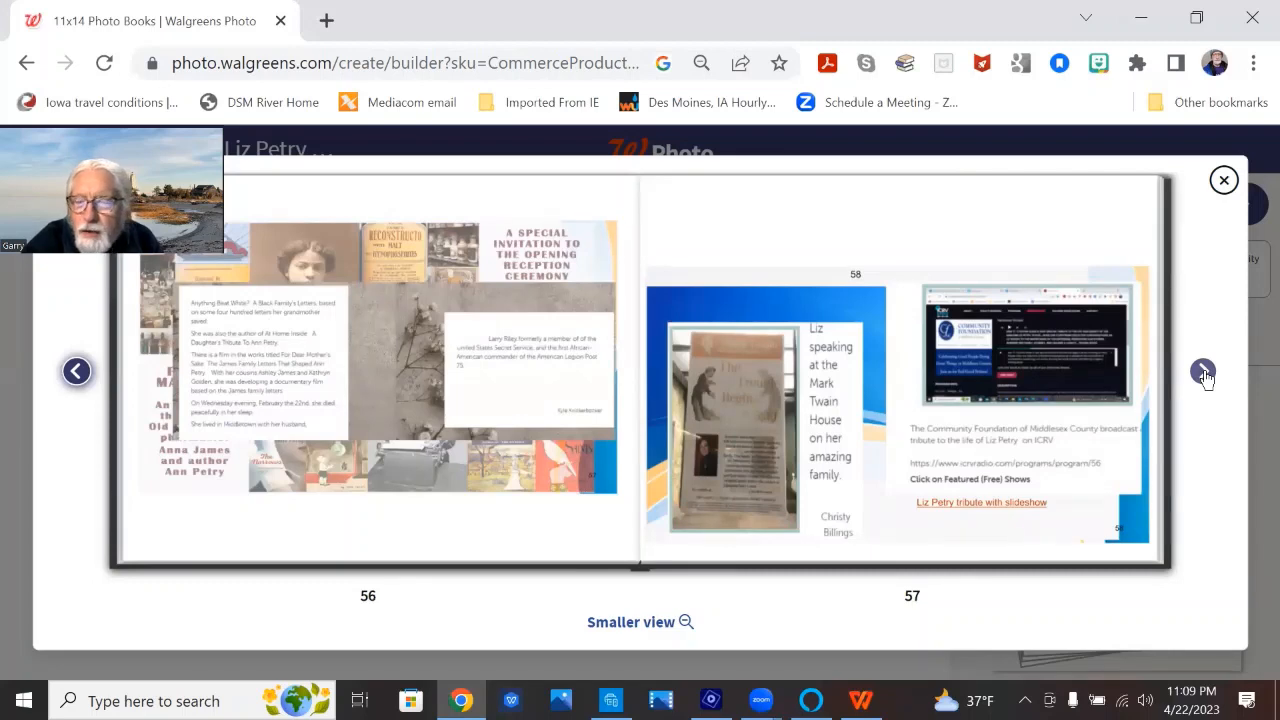
pyautogui.click(1202, 372)
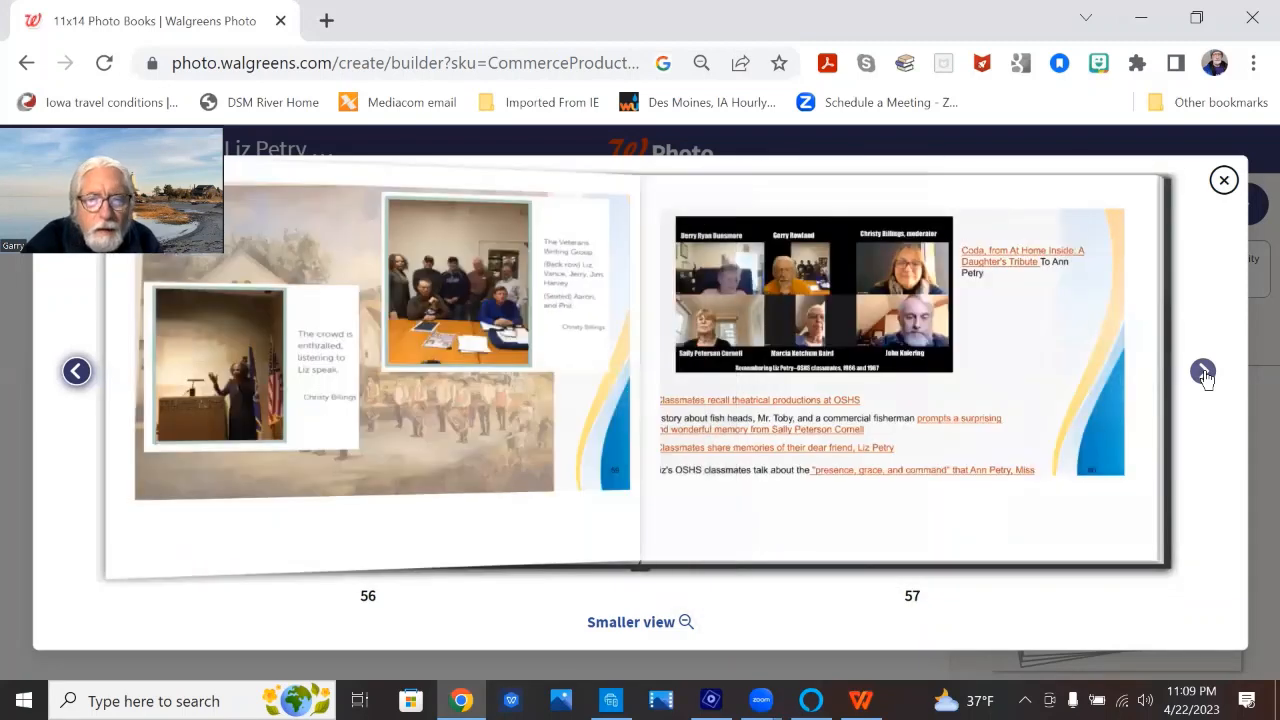
pyautogui.click(1203, 371)
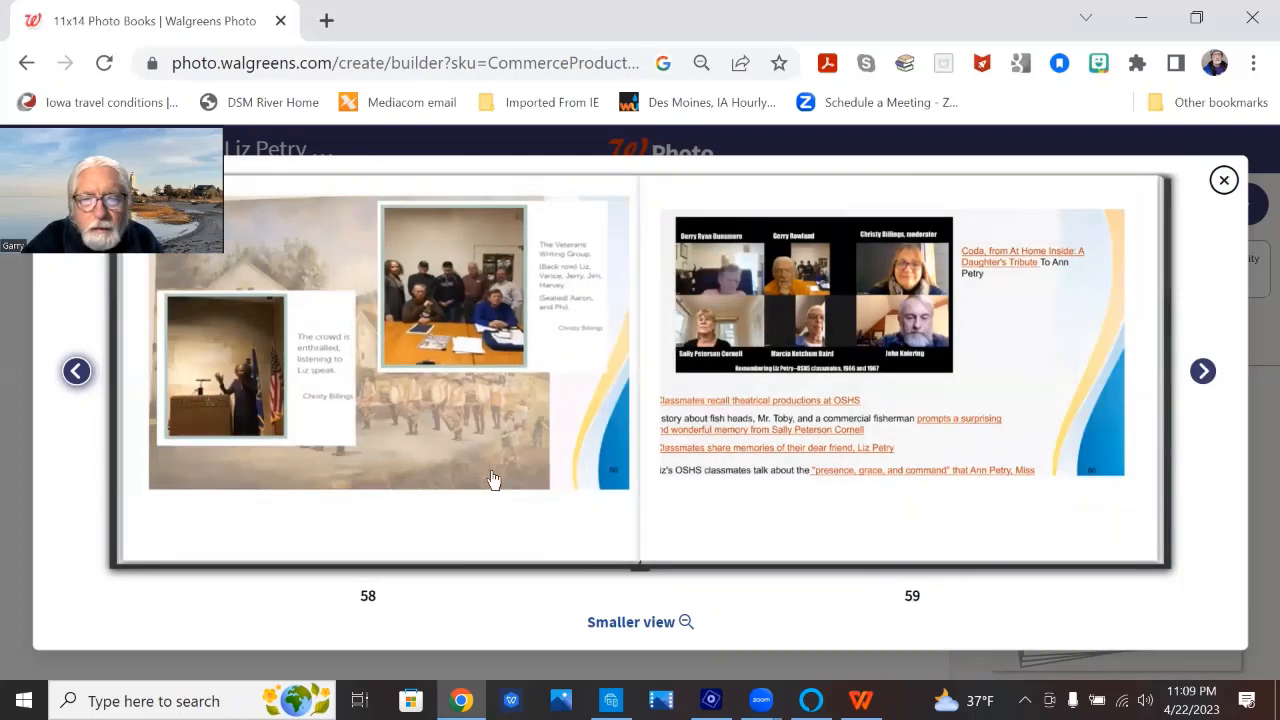
pyautogui.moveTo(1028, 336)
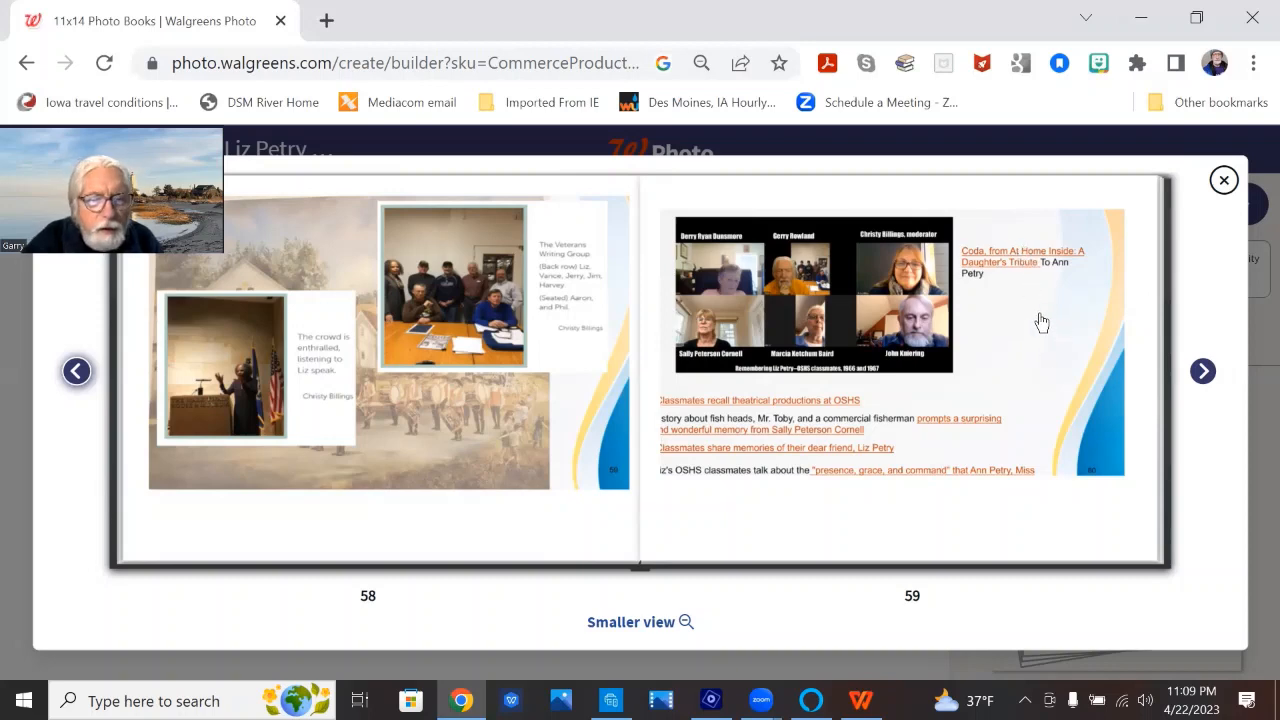
pyautogui.moveTo(998, 348)
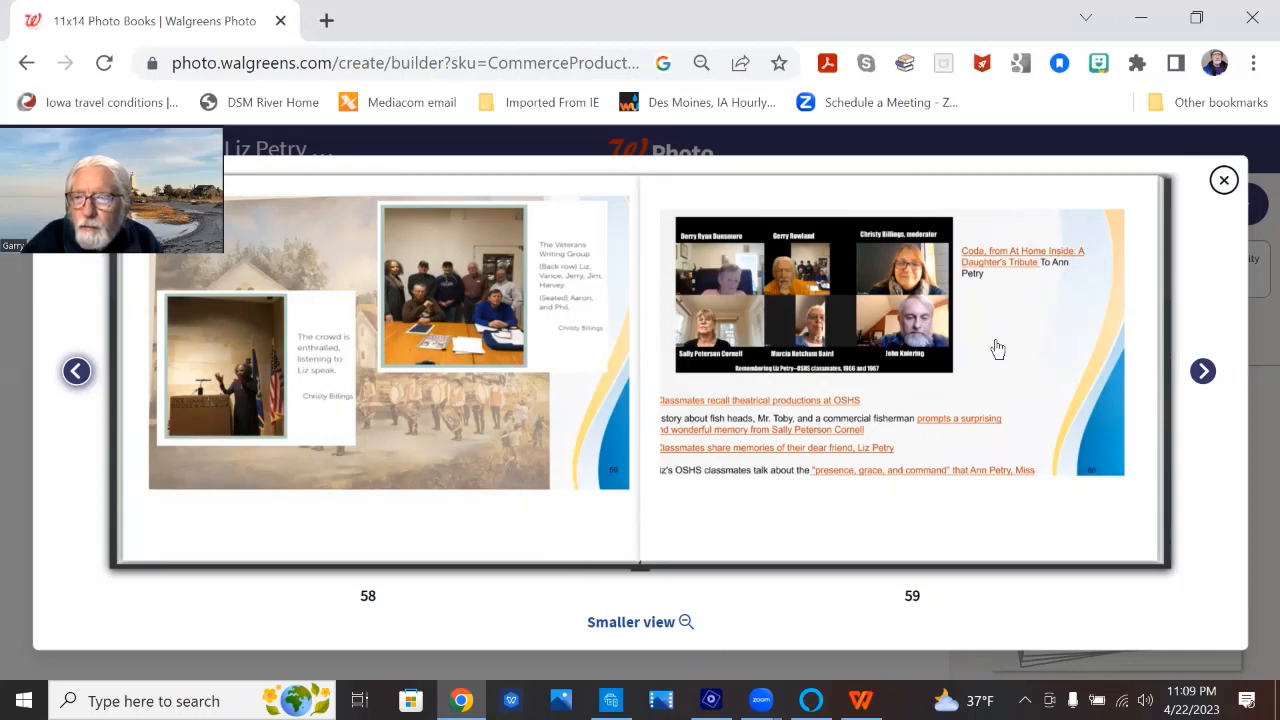
pyautogui.moveTo(720, 405)
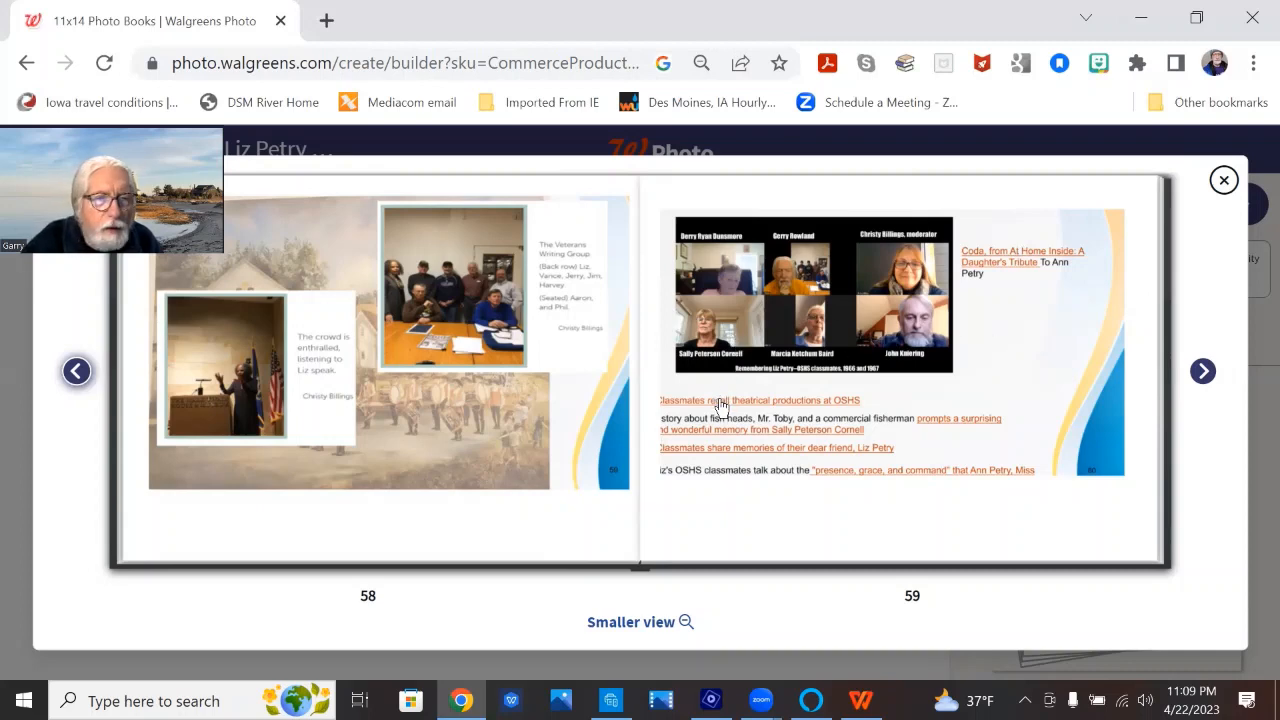
pyautogui.moveTo(1090, 330)
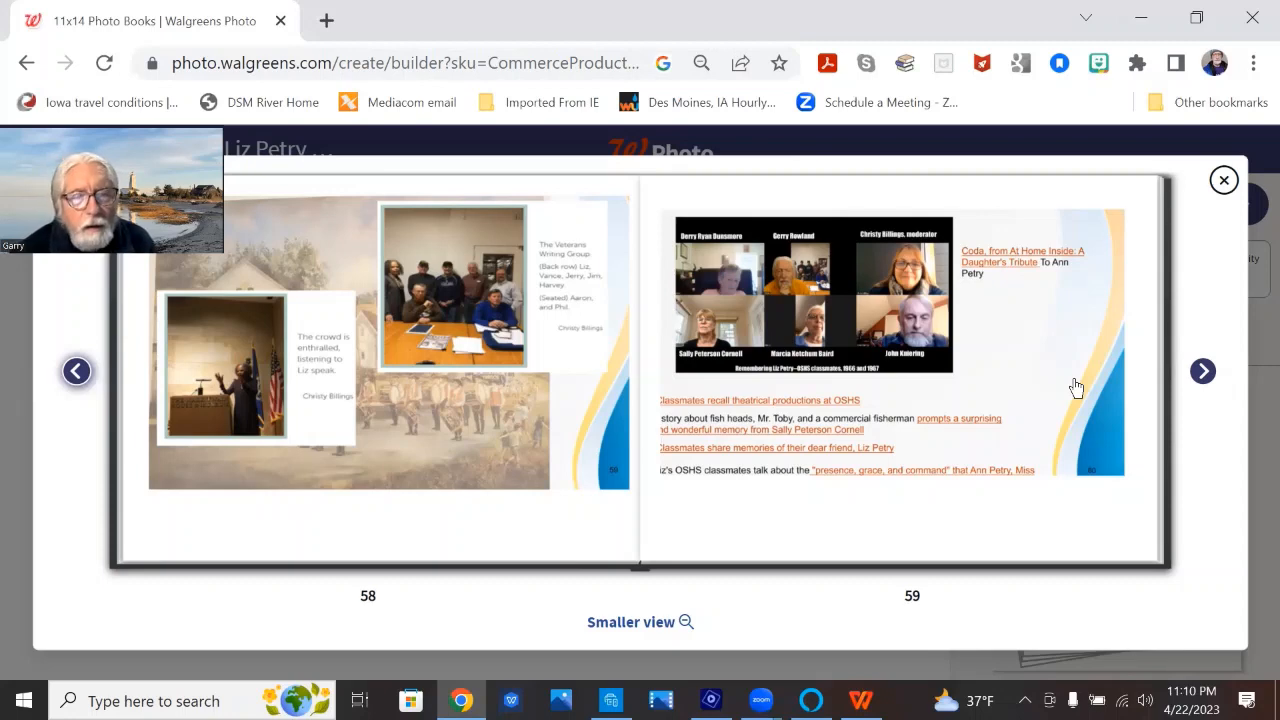
pyautogui.moveTo(964, 335)
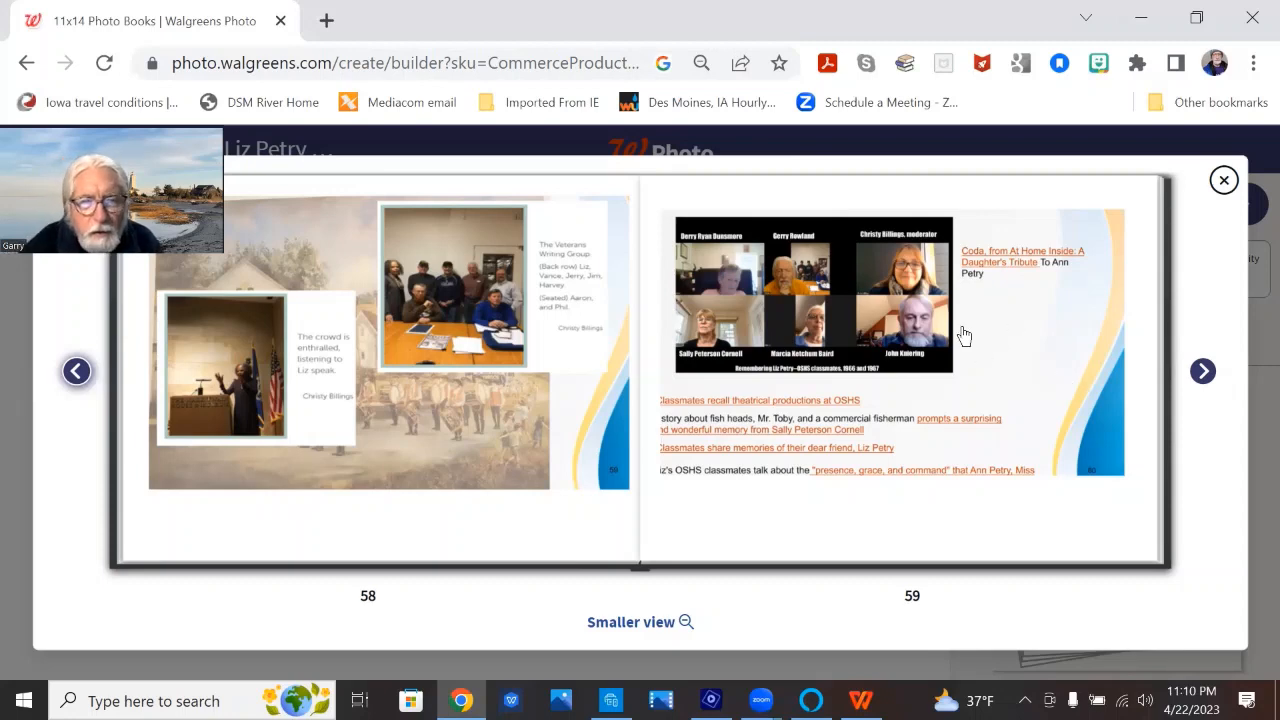
pyautogui.moveTo(988, 304)
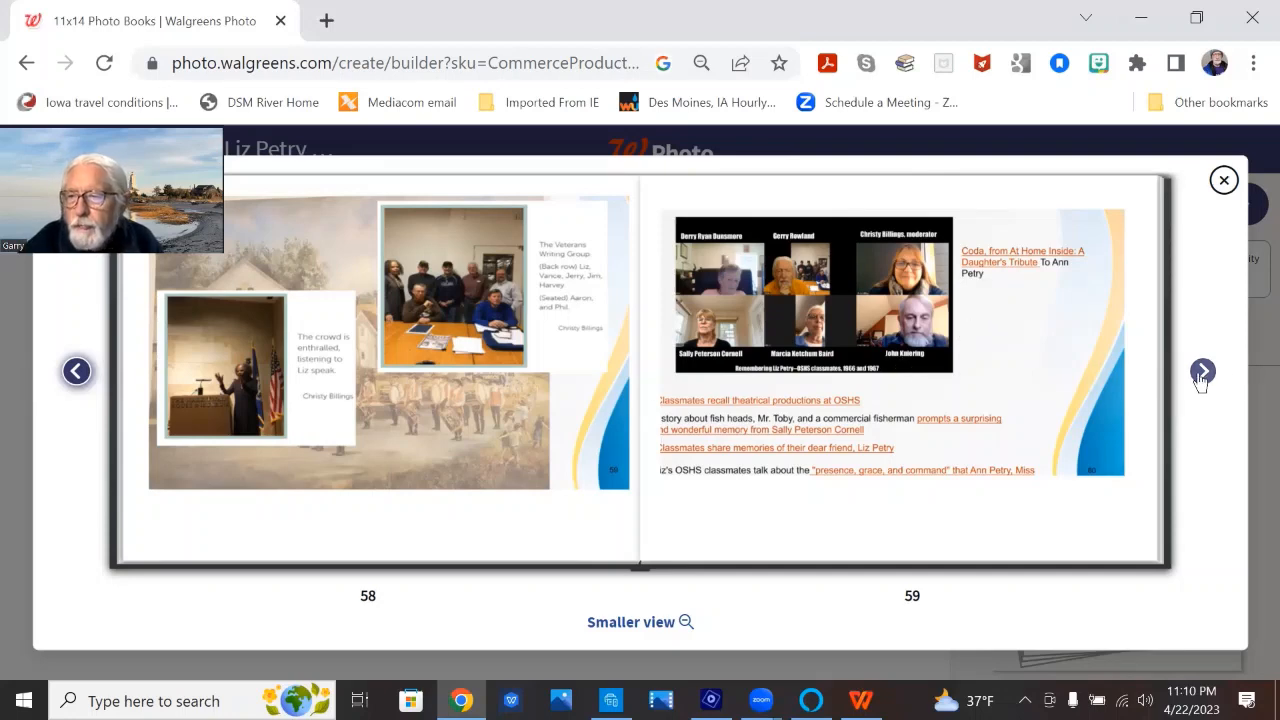
# Flip the book preview from pages 58–59 through 60–63 to pages 64–65
pyautogui.click(1202, 371)
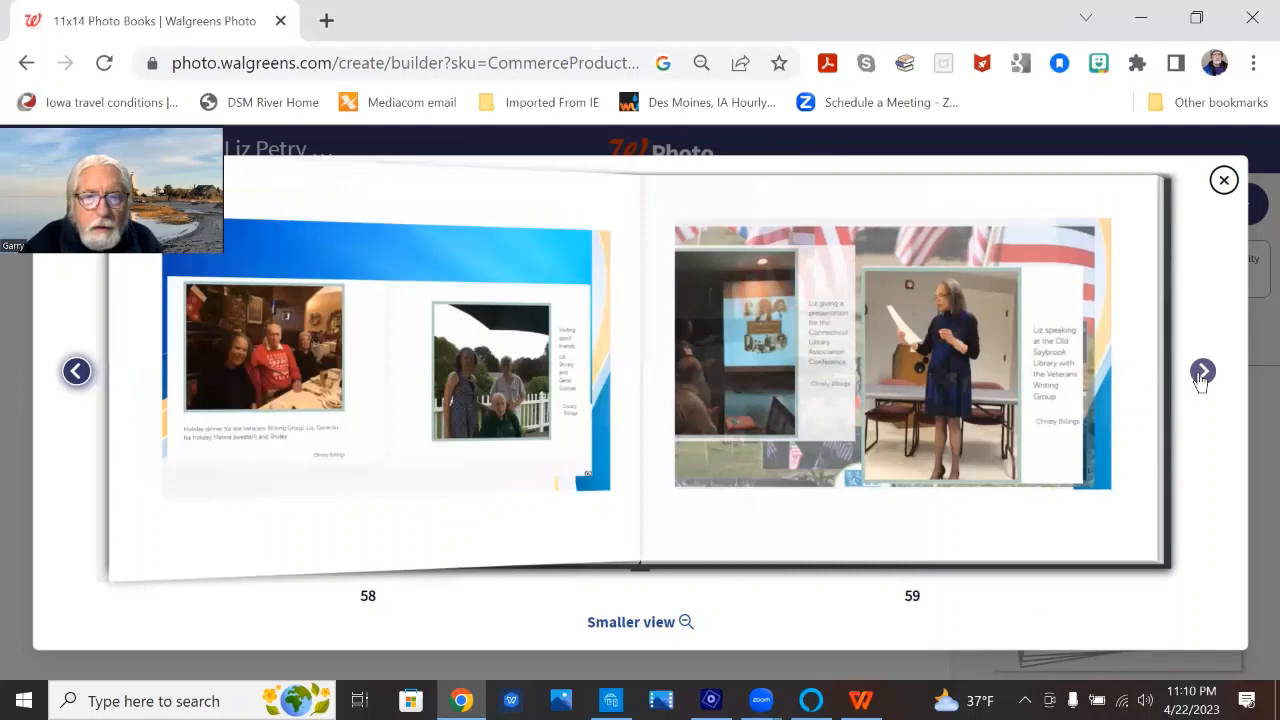
pyautogui.click(1202, 371)
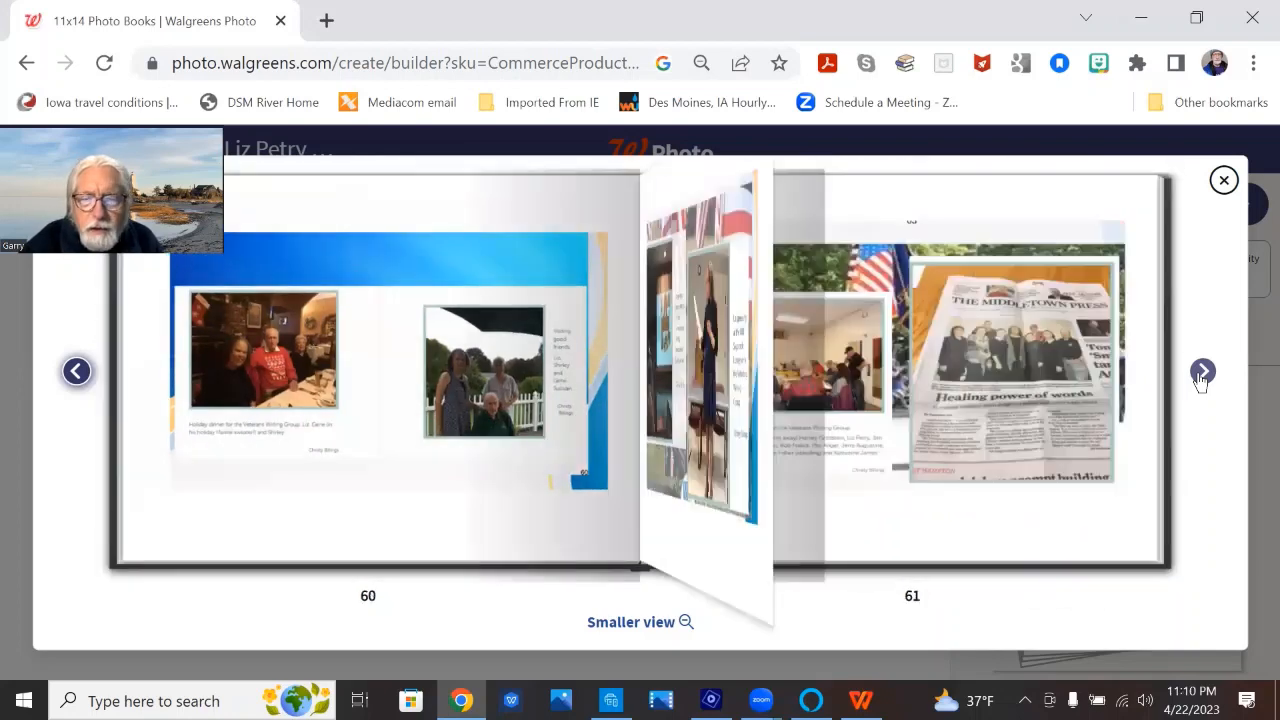
pyautogui.click(1202, 371)
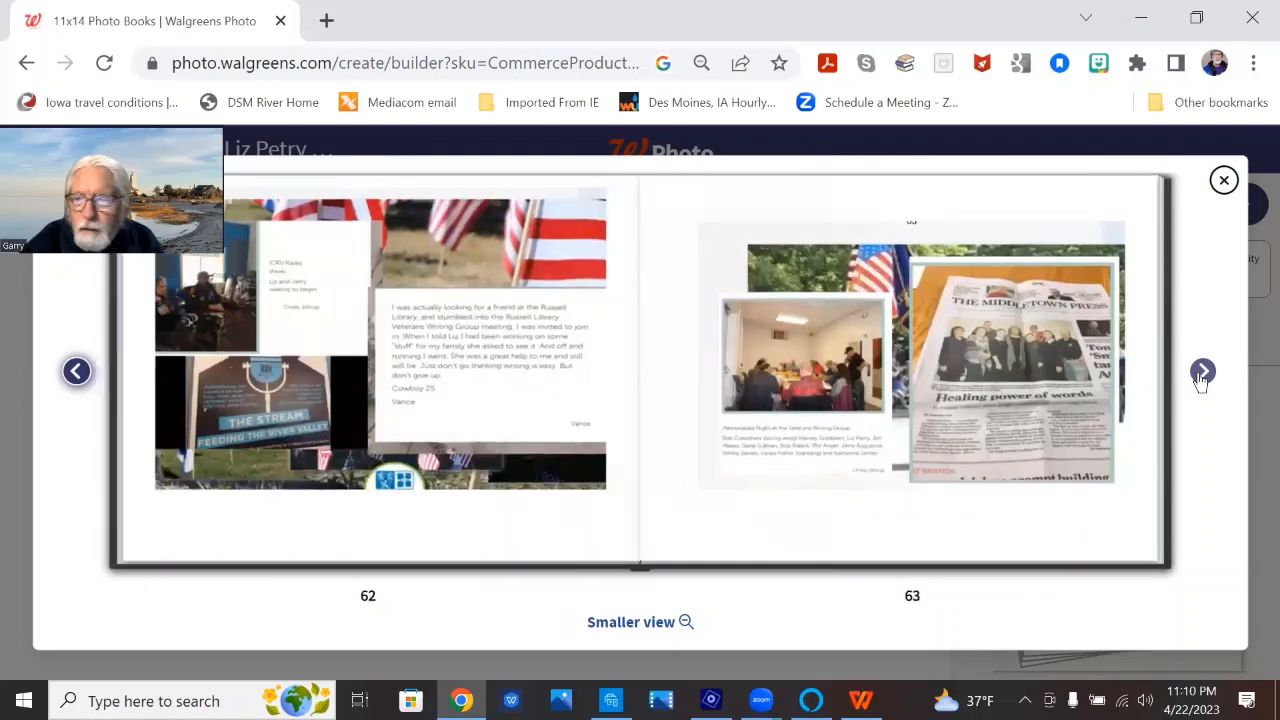
pyautogui.click(1202, 370)
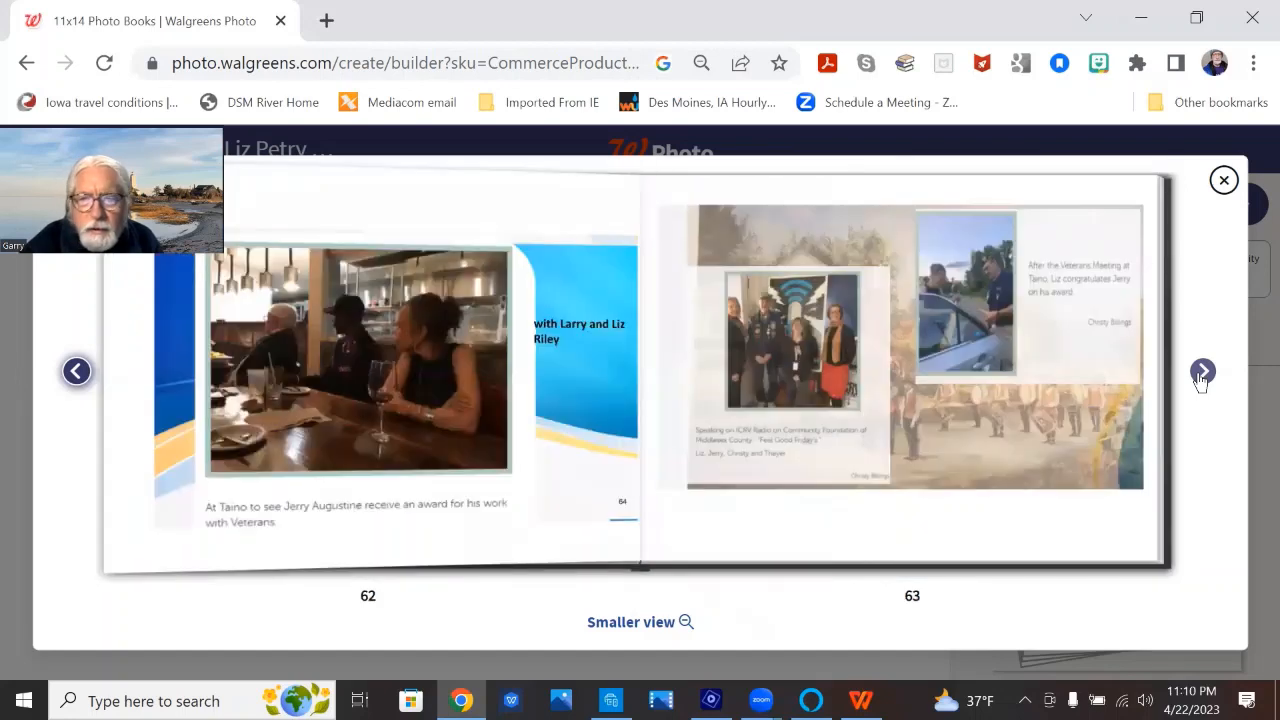
pyautogui.click(1202, 370)
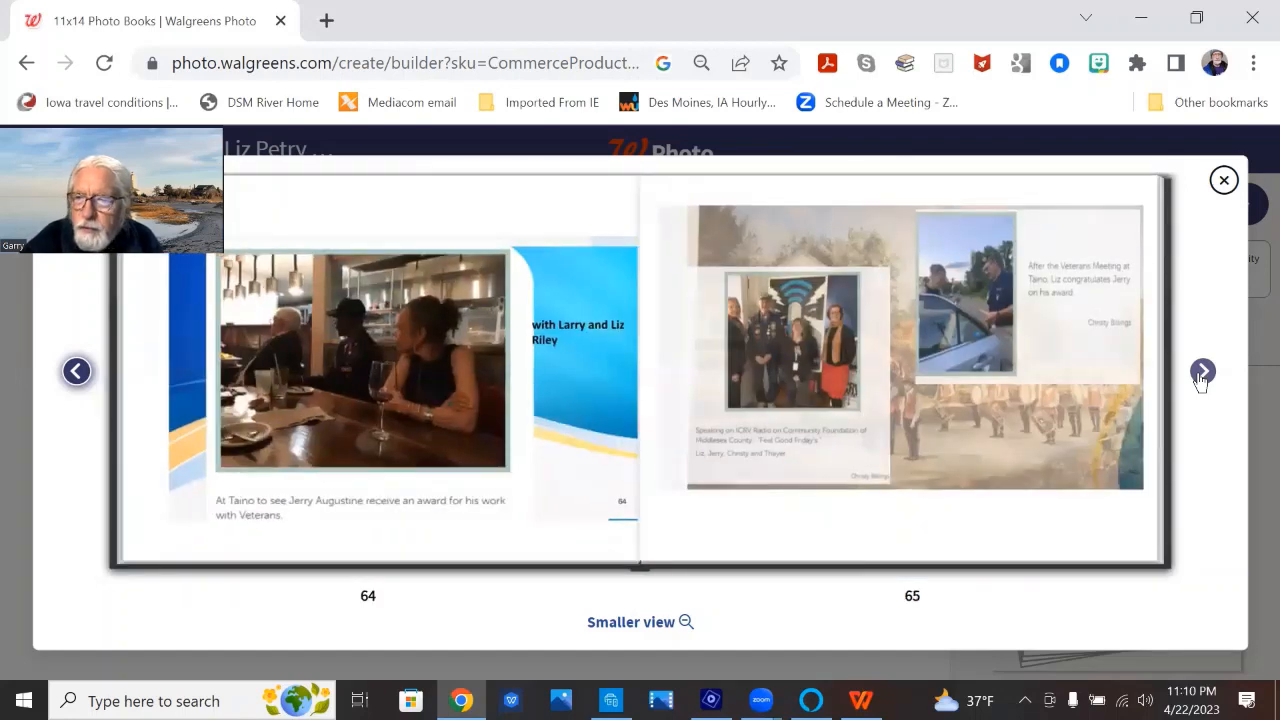
pyautogui.moveTo(1203, 371)
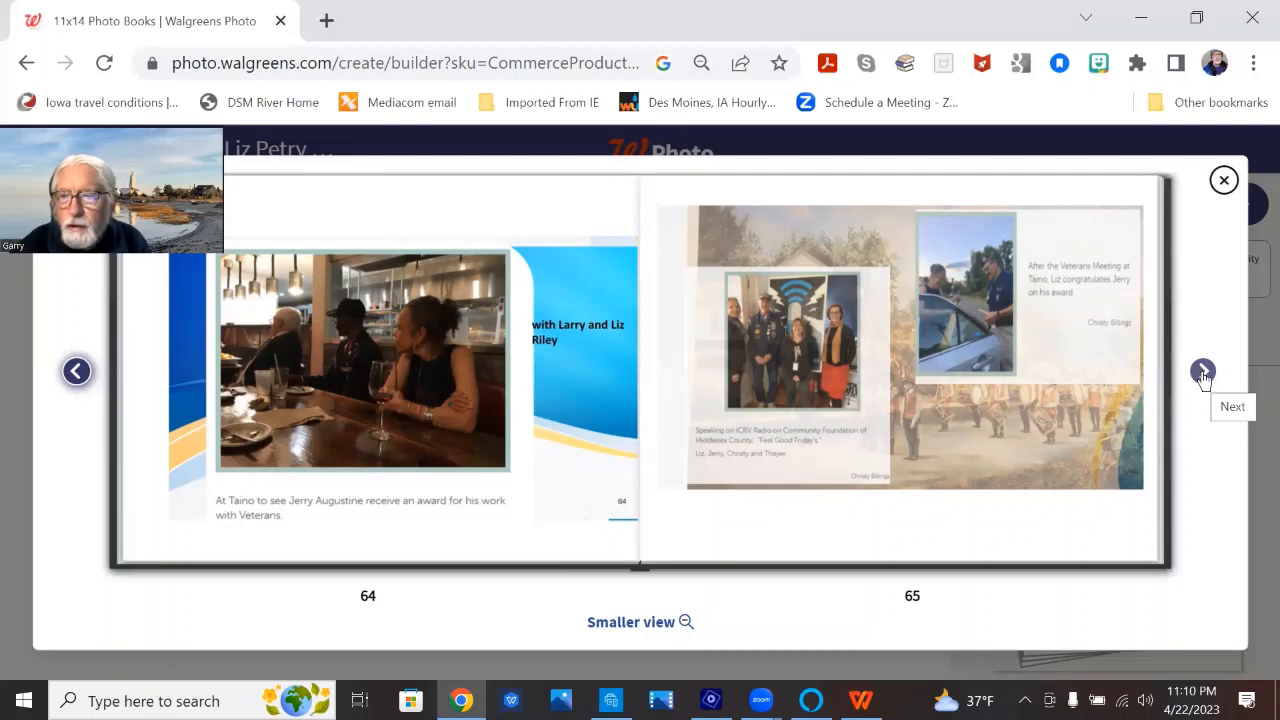
# Page through spreads 66–73, step back to 68–69, then settle on pages 70–71
pyautogui.click(1202, 371)
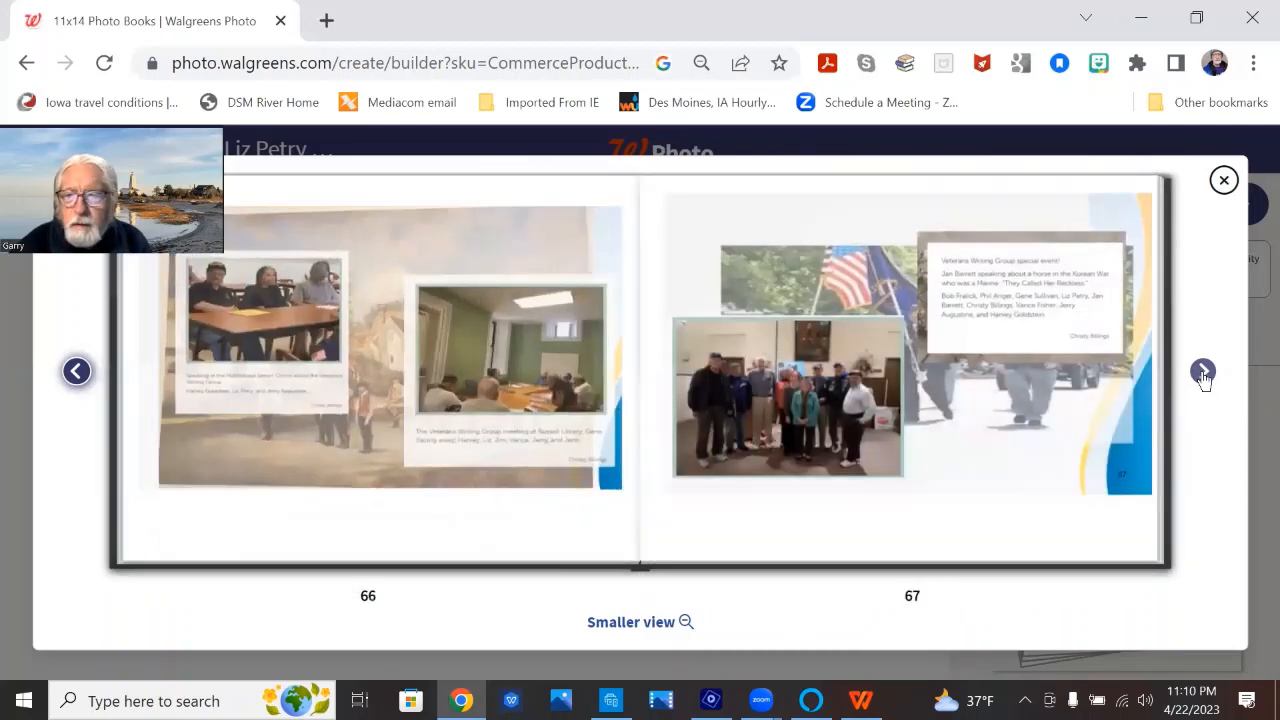
pyautogui.click(1202, 371)
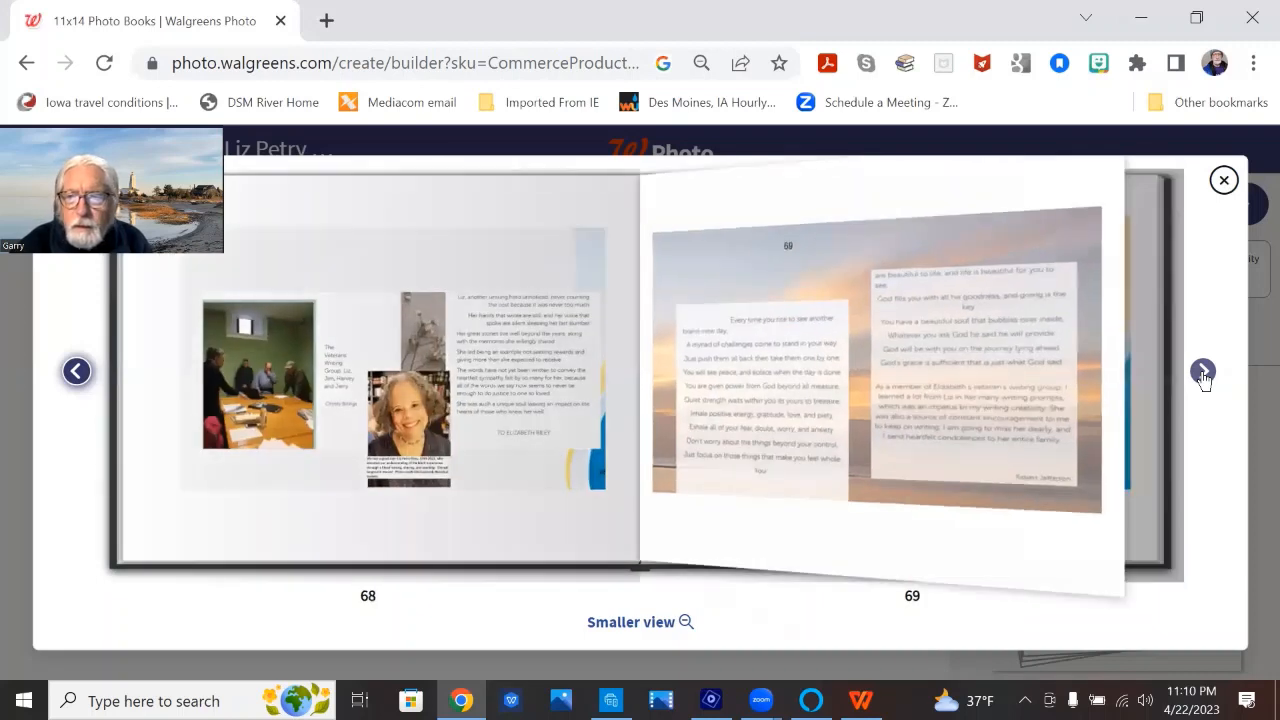
pyautogui.click(1202, 371)
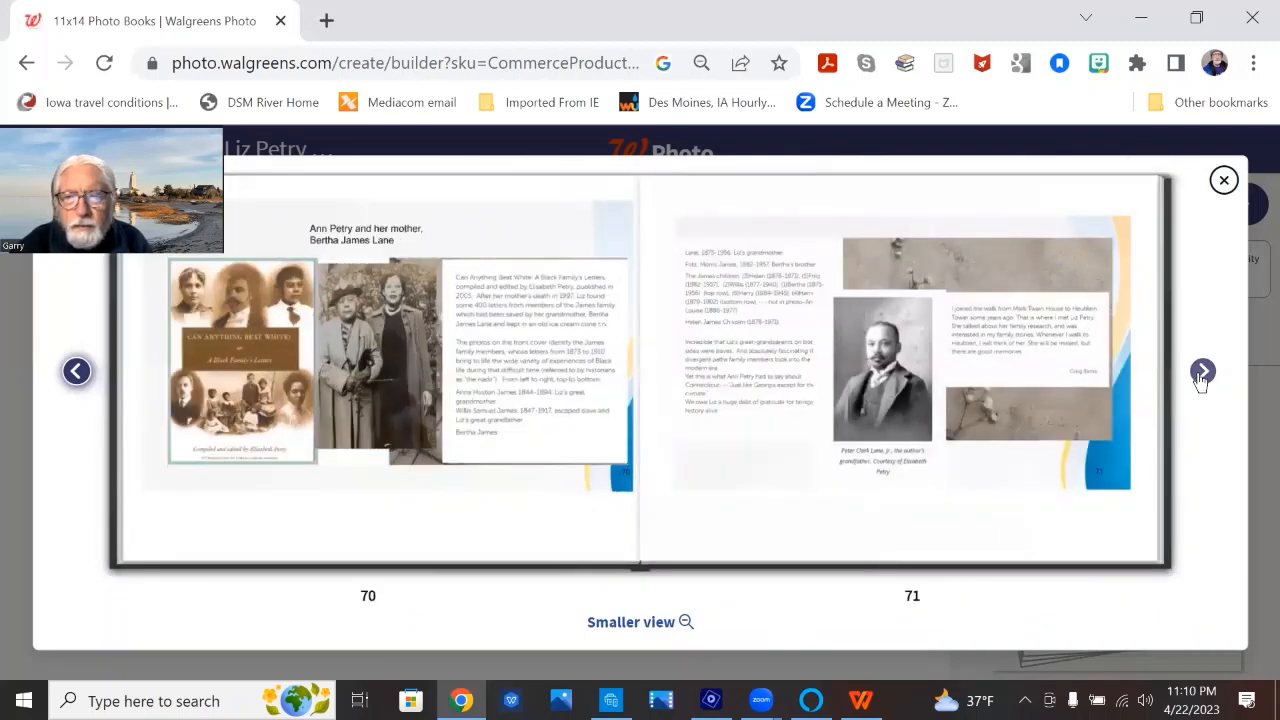
pyautogui.click(1202, 371)
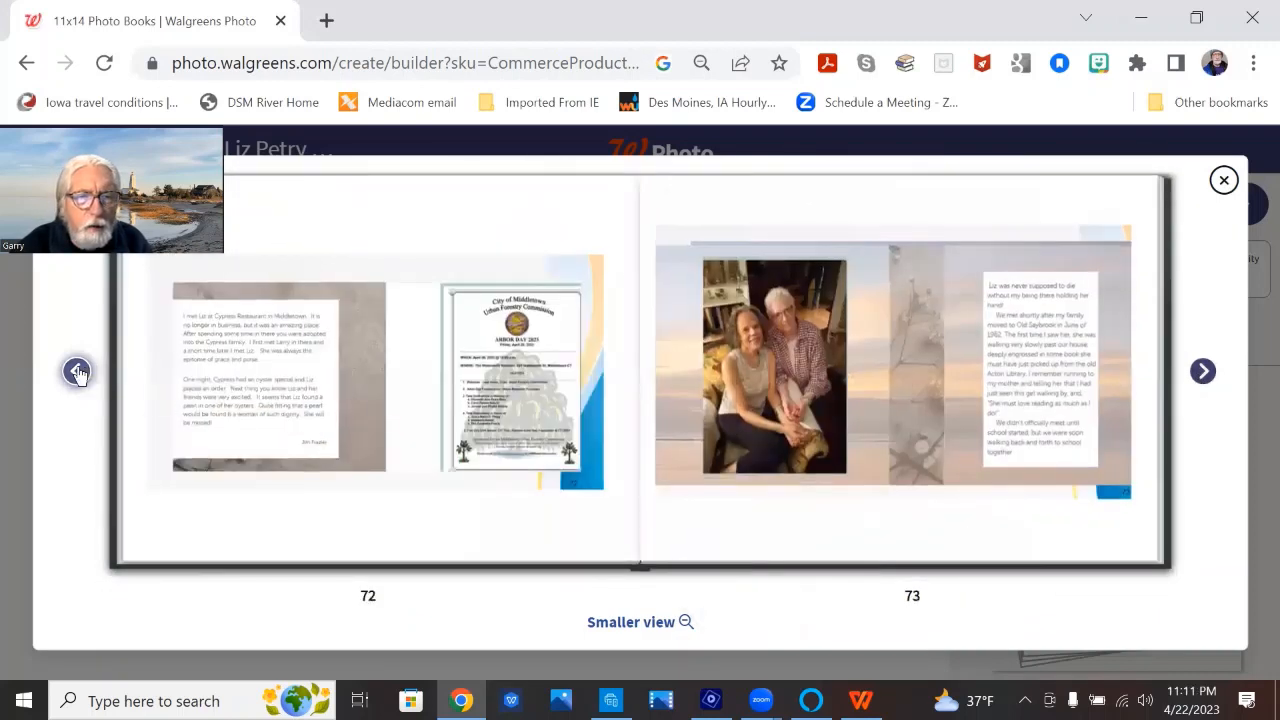
pyautogui.click(77, 372)
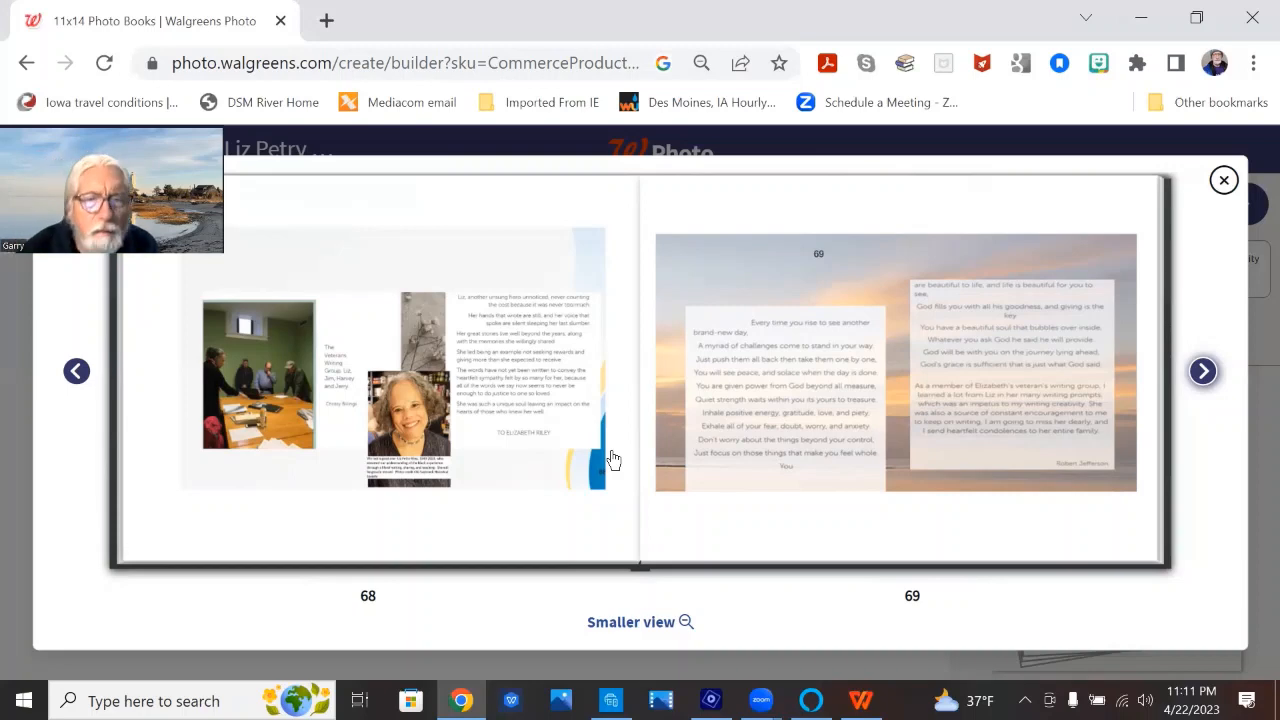
pyautogui.moveTo(838, 269)
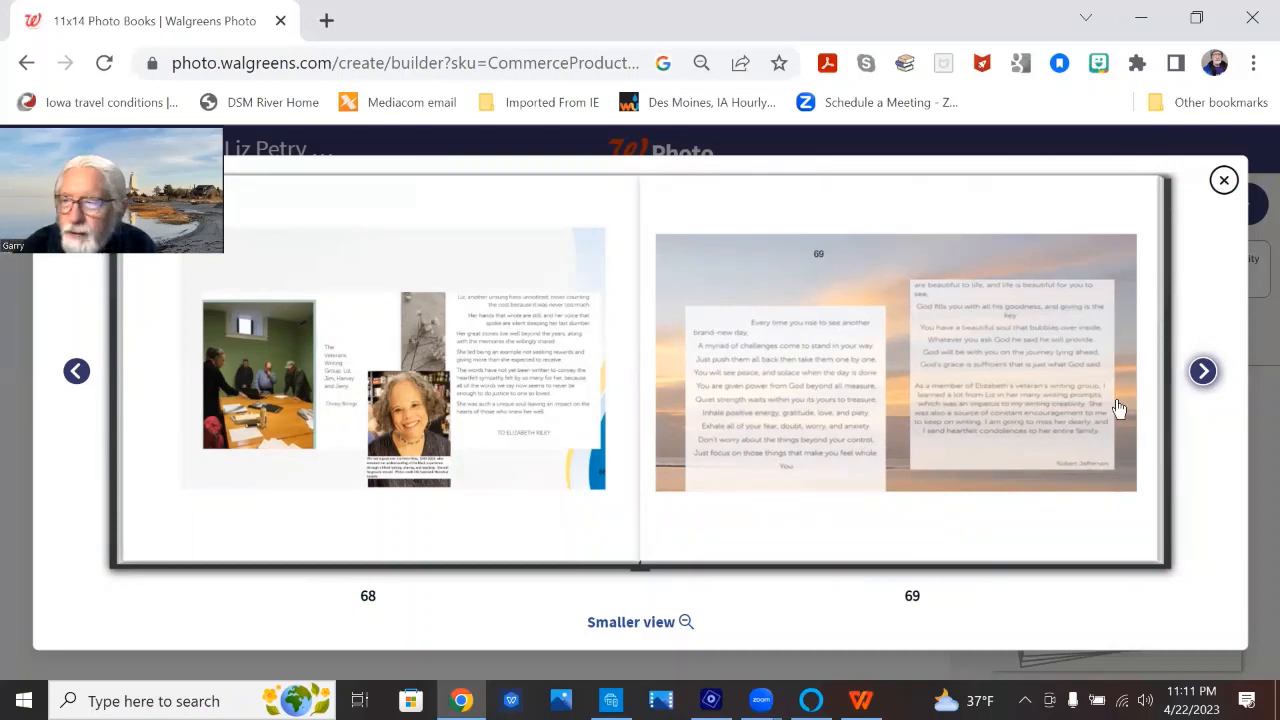
pyautogui.click(1202, 371)
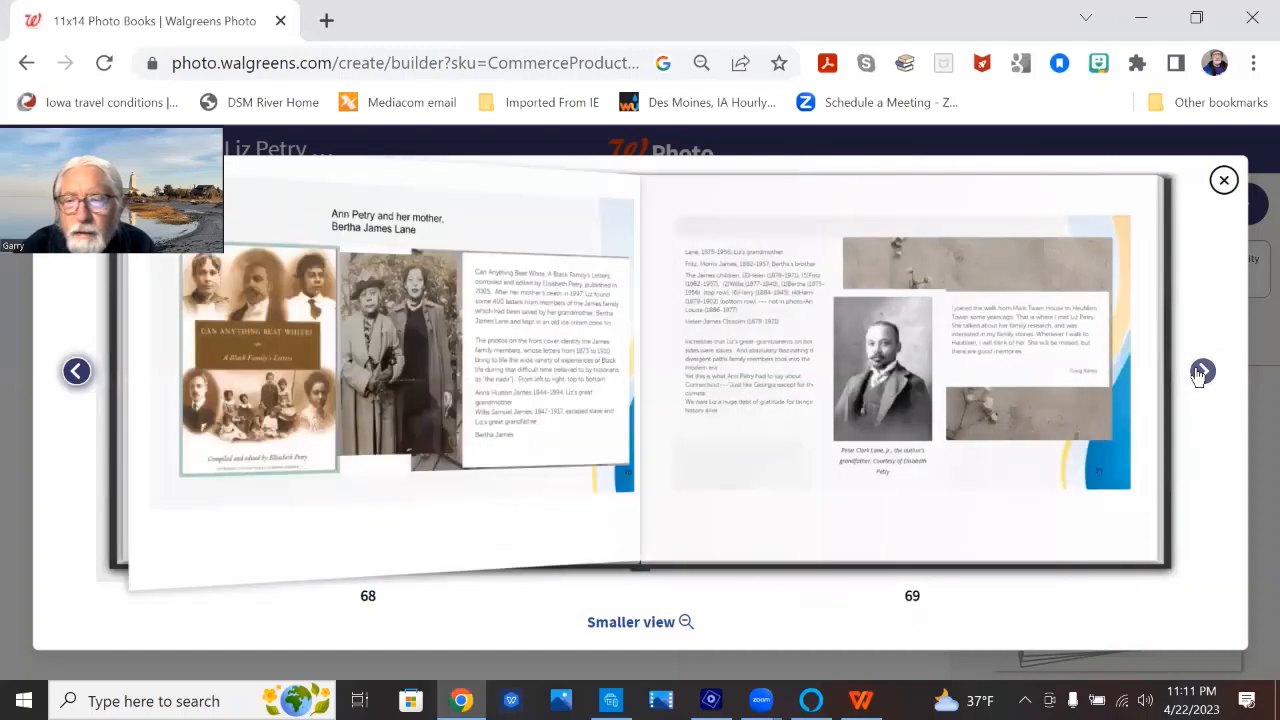
pyautogui.click(1202, 371)
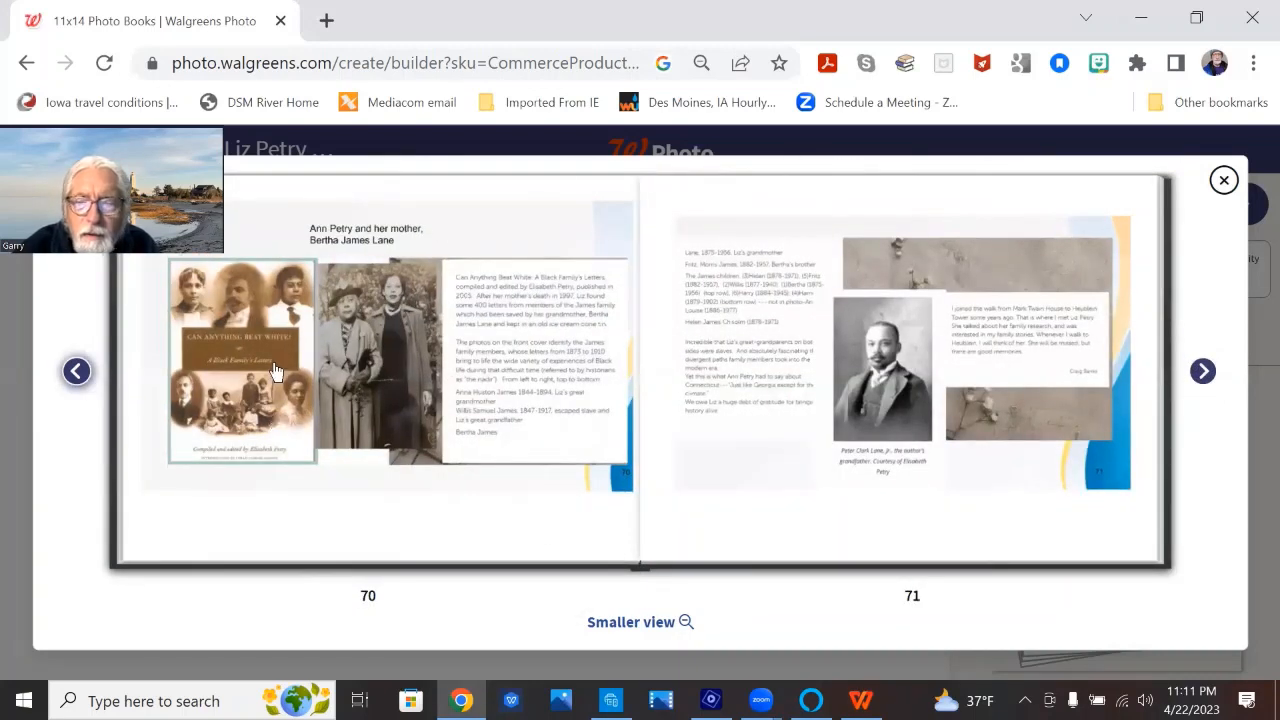
pyautogui.moveTo(355, 364)
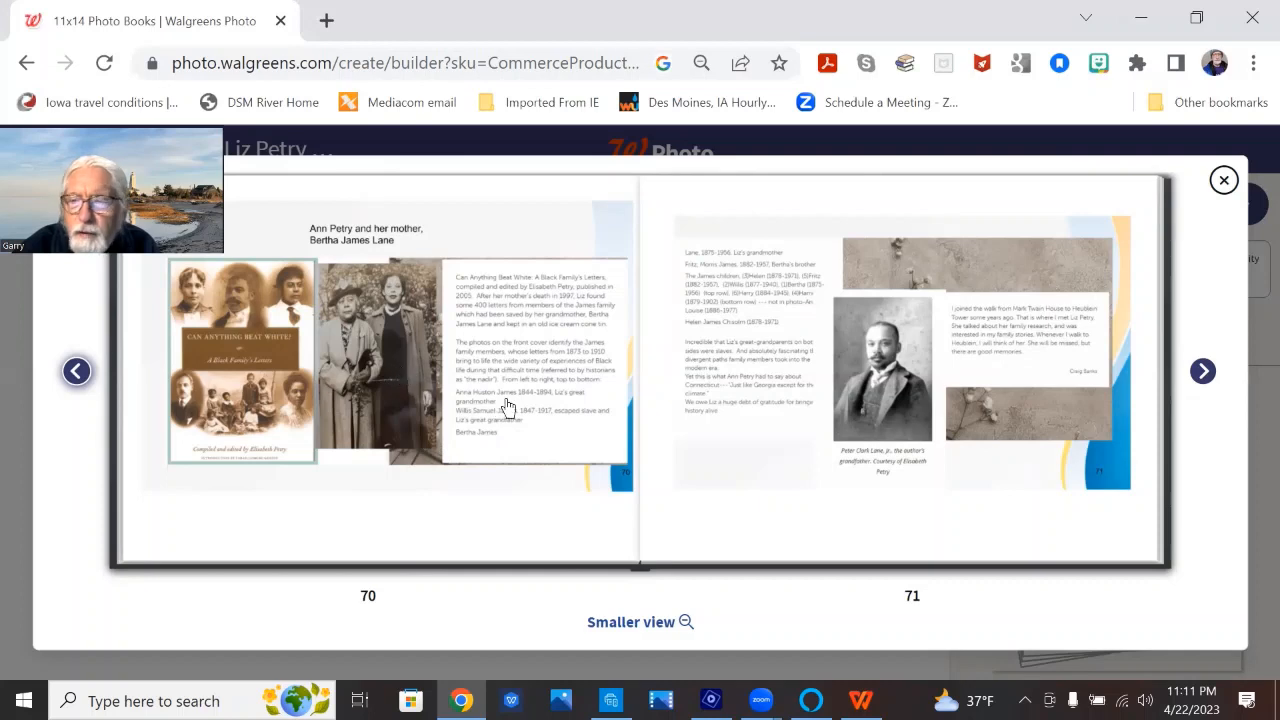
pyautogui.moveTo(897, 390)
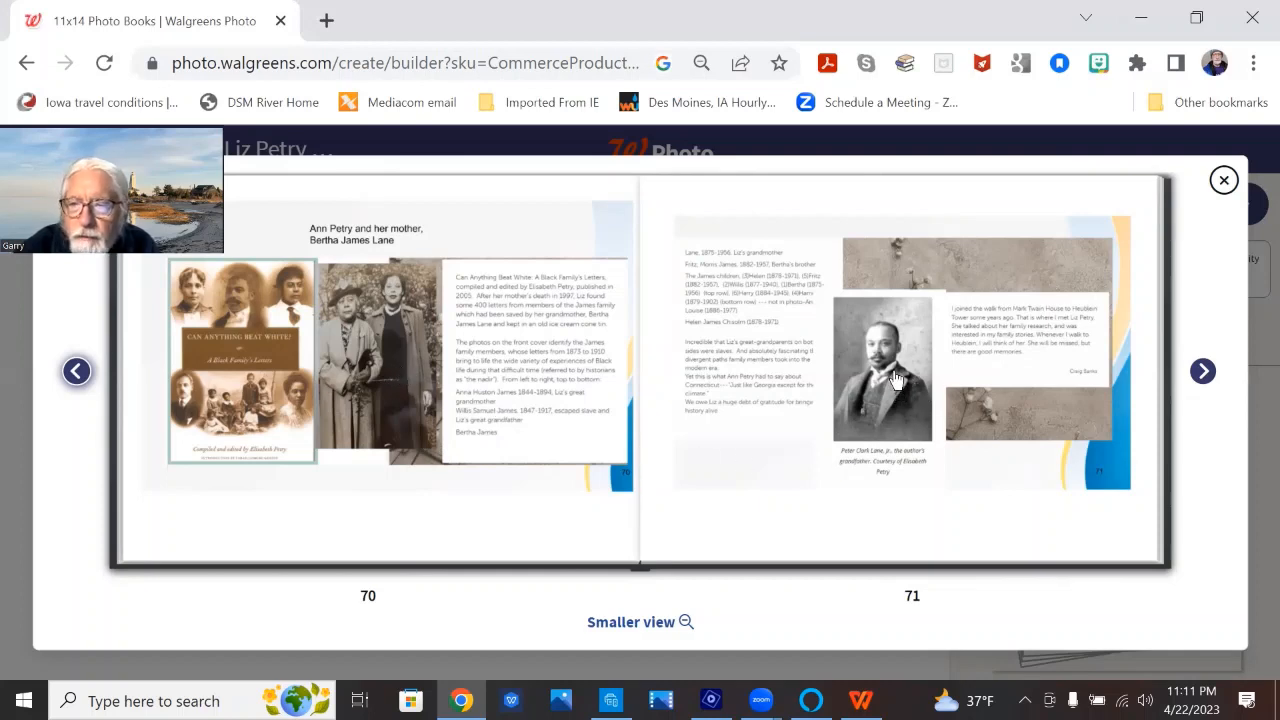
# Flip past pages 72–73 to the friendship remembrance on pages 74–75
pyautogui.click(1203, 371)
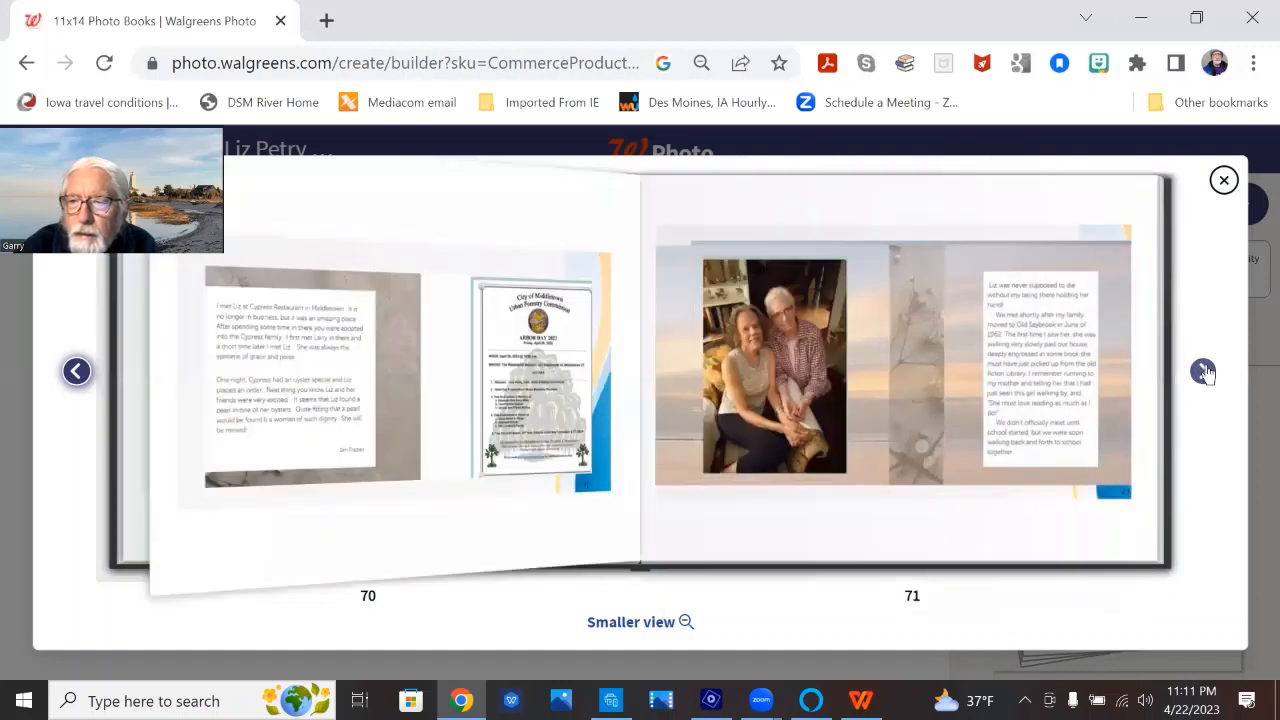
pyautogui.click(1203, 371)
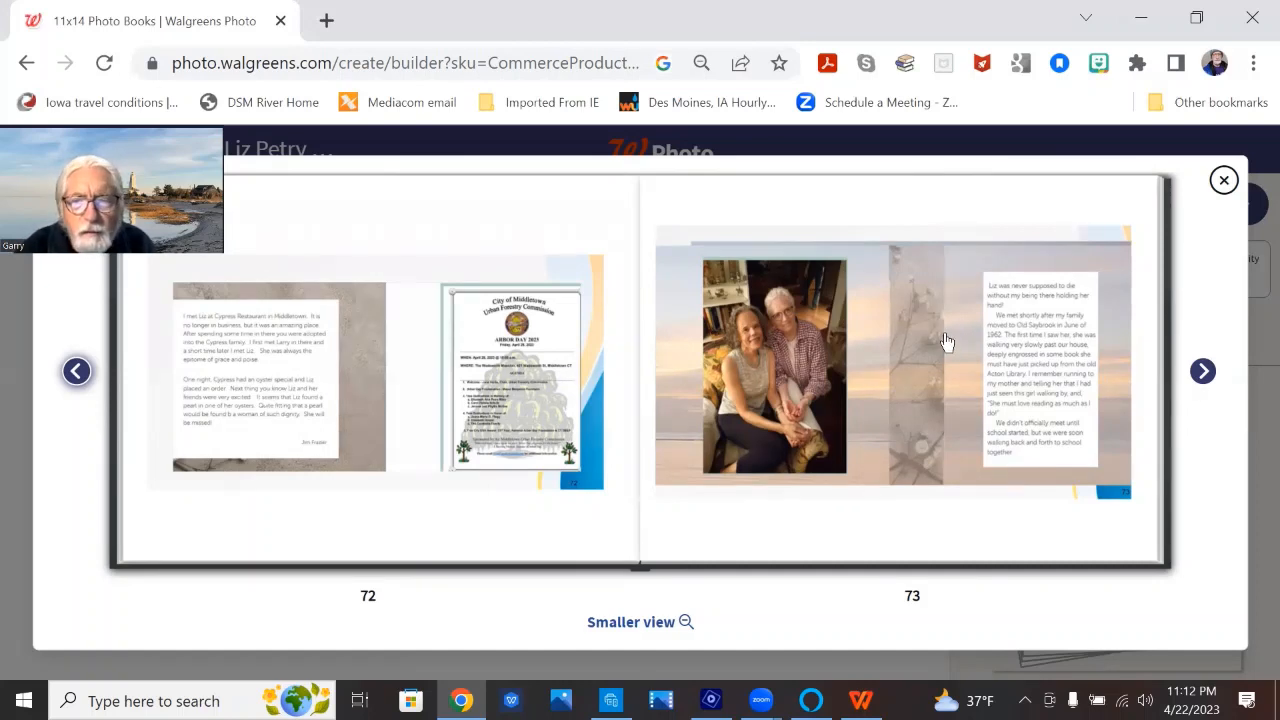
pyautogui.moveTo(943, 200)
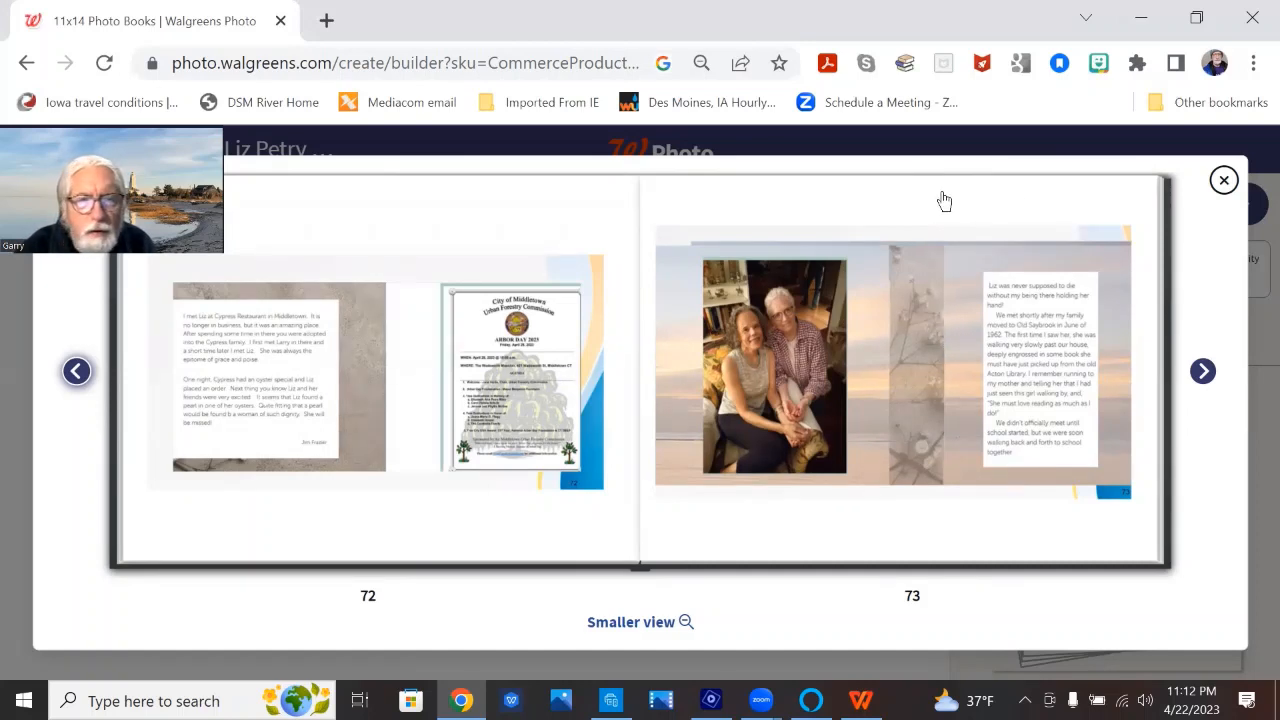
pyautogui.moveTo(924, 192)
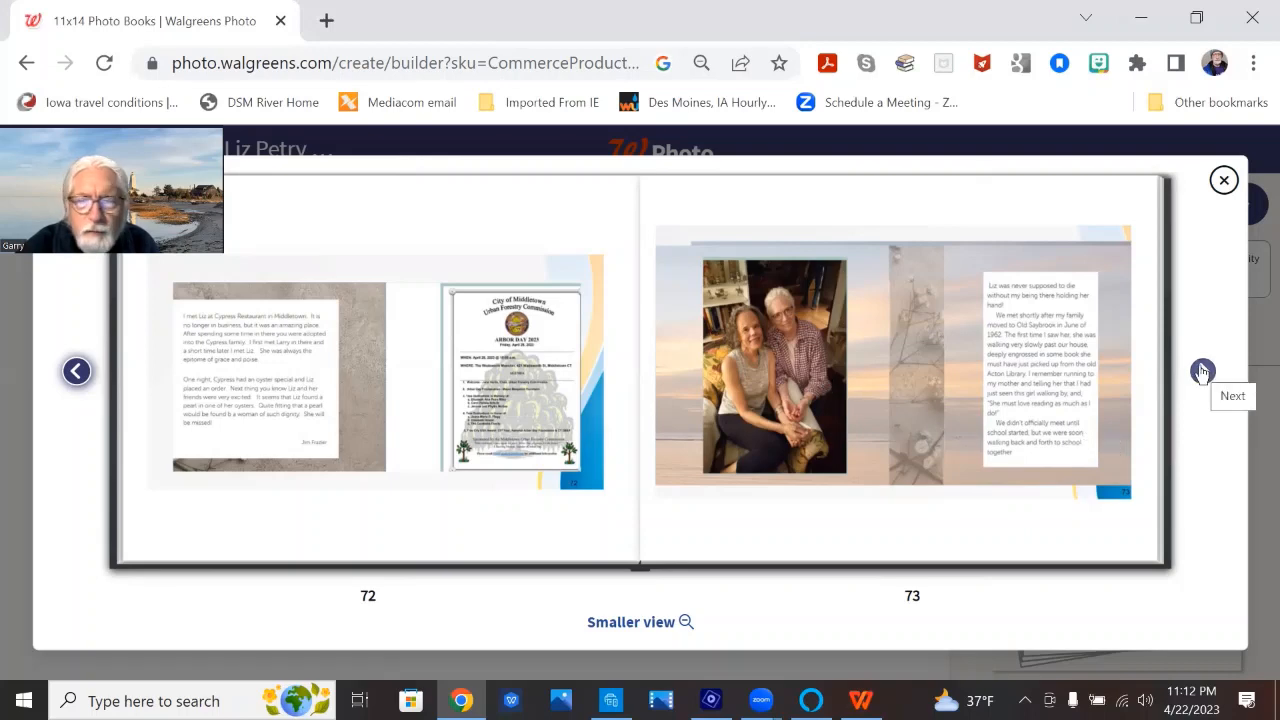
pyautogui.click(1202, 371)
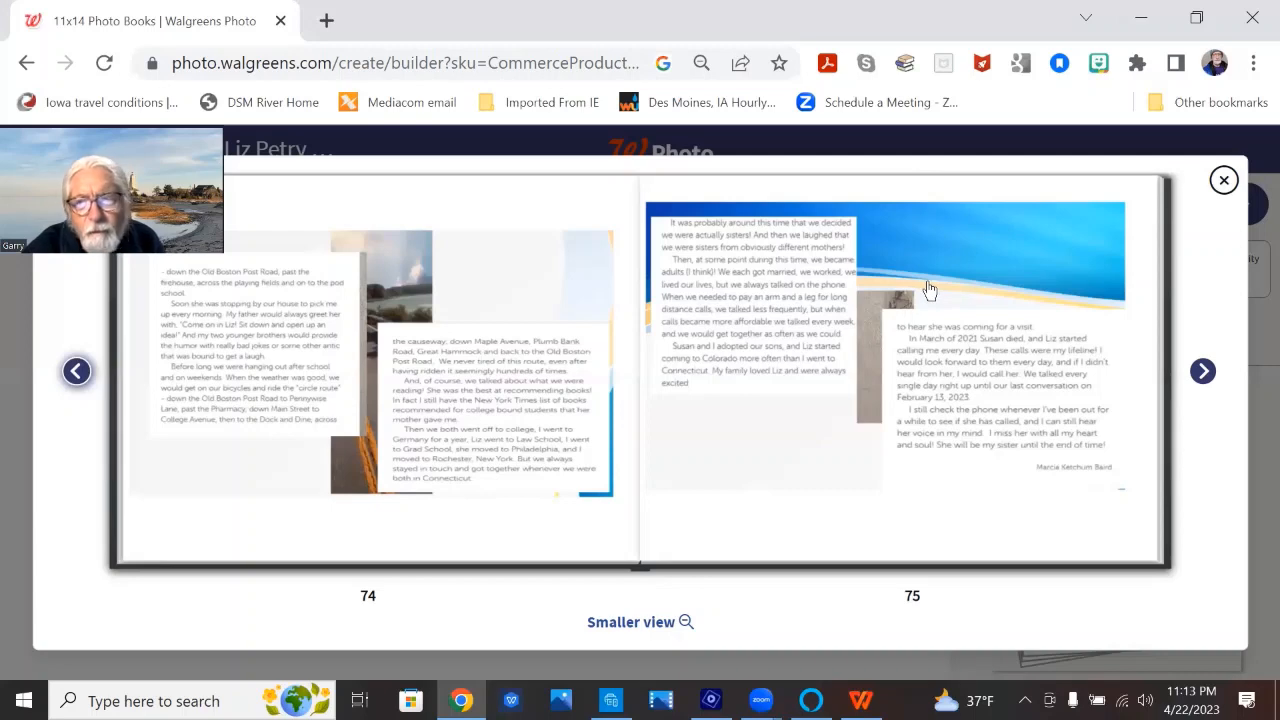
pyautogui.moveTo(932, 272)
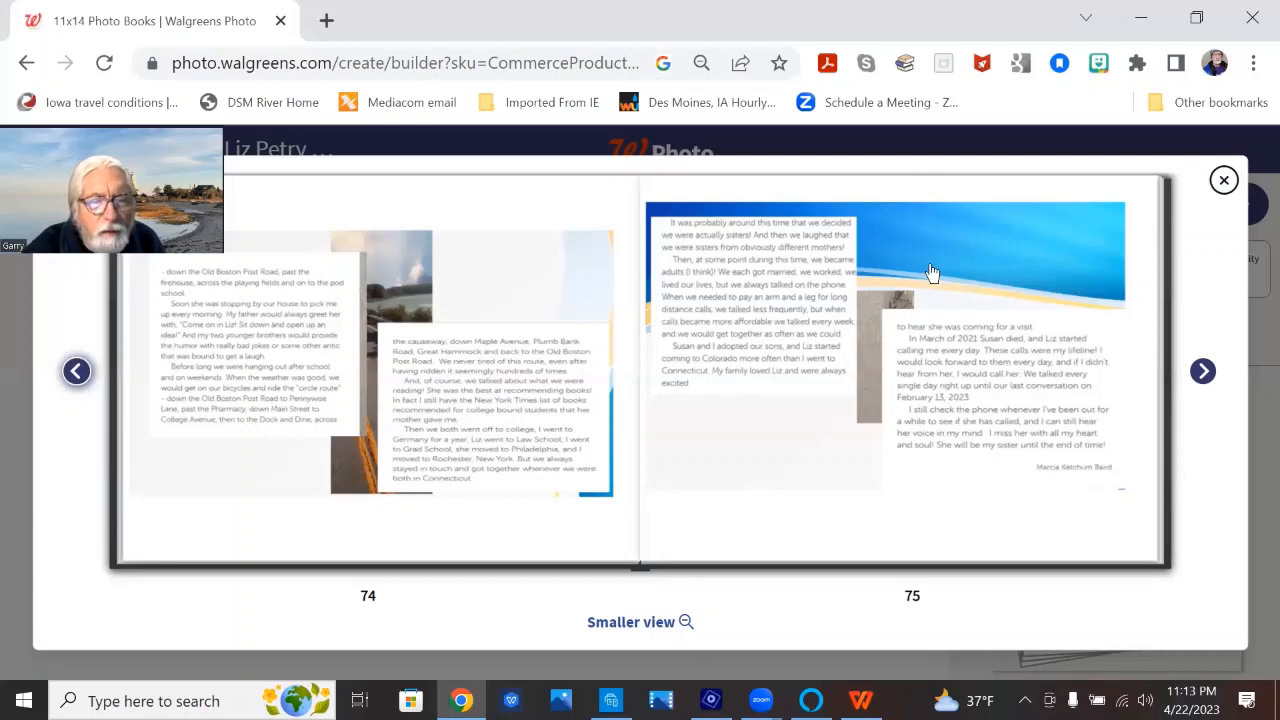
pyautogui.moveTo(928, 260)
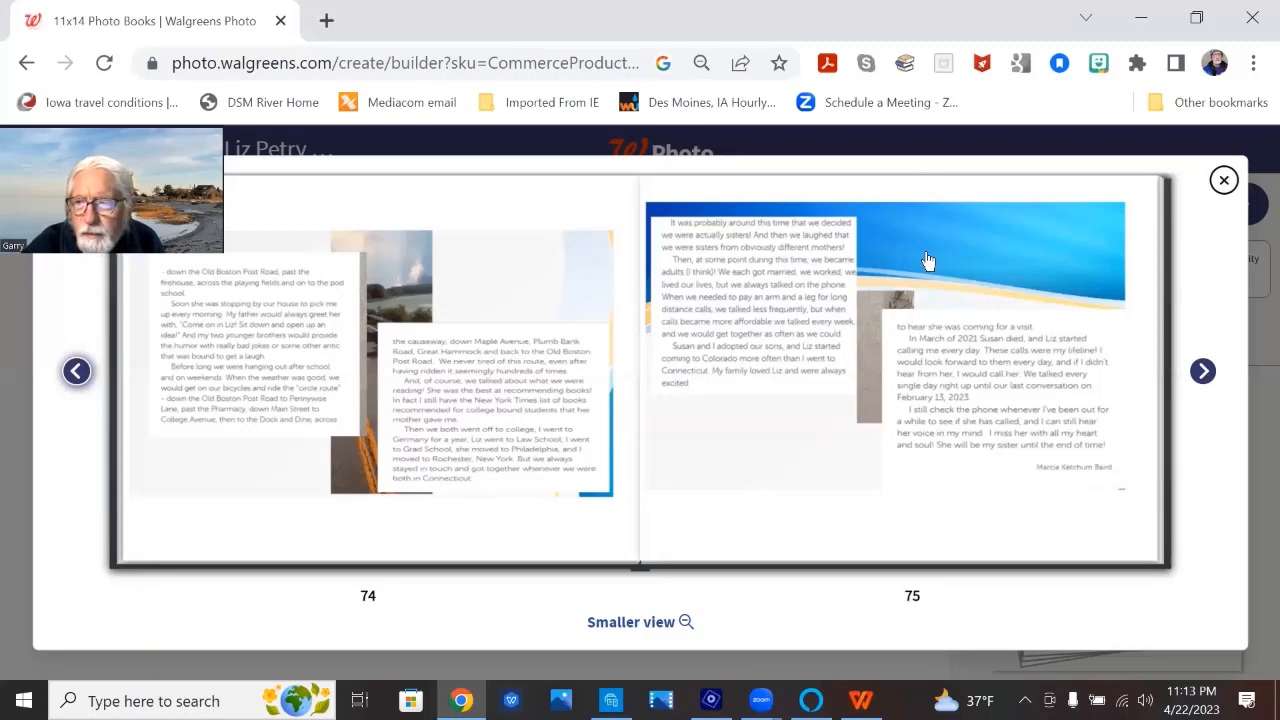
pyautogui.moveTo(943, 272)
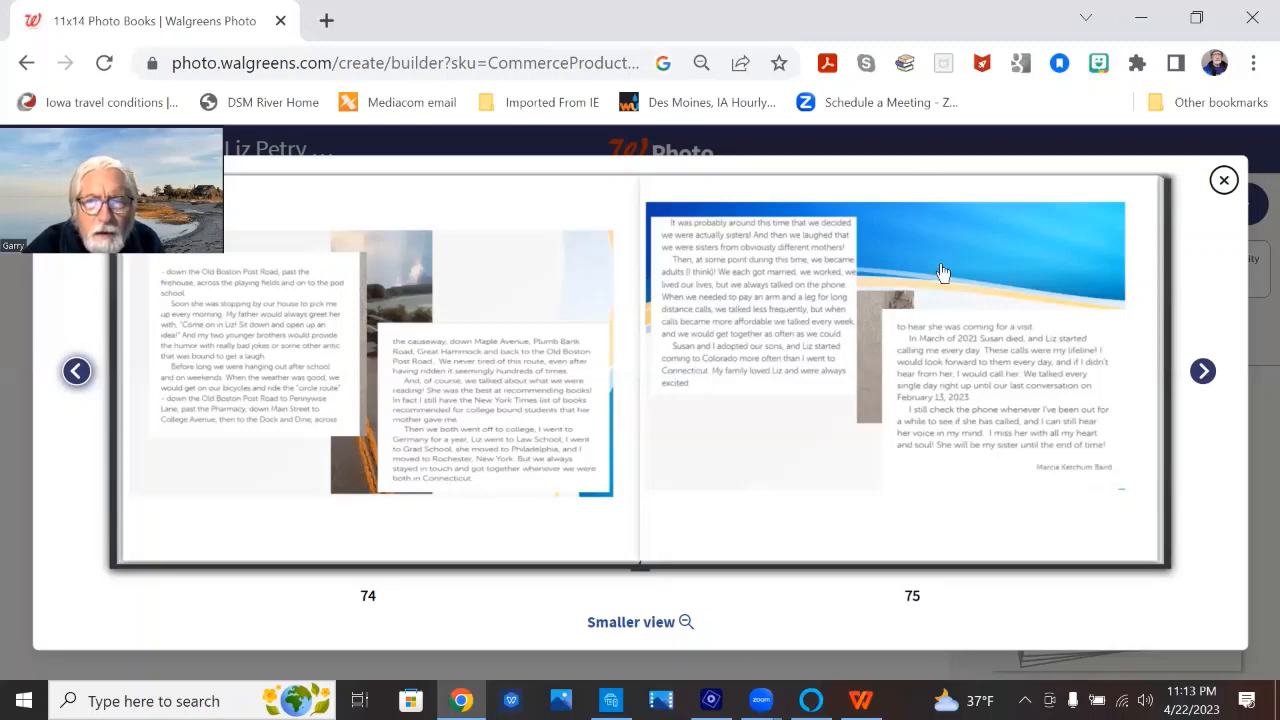
# Turn past pages 76–77's advisory-group photo to the drug store and OSHS pages 78–79
pyautogui.click(1203, 371)
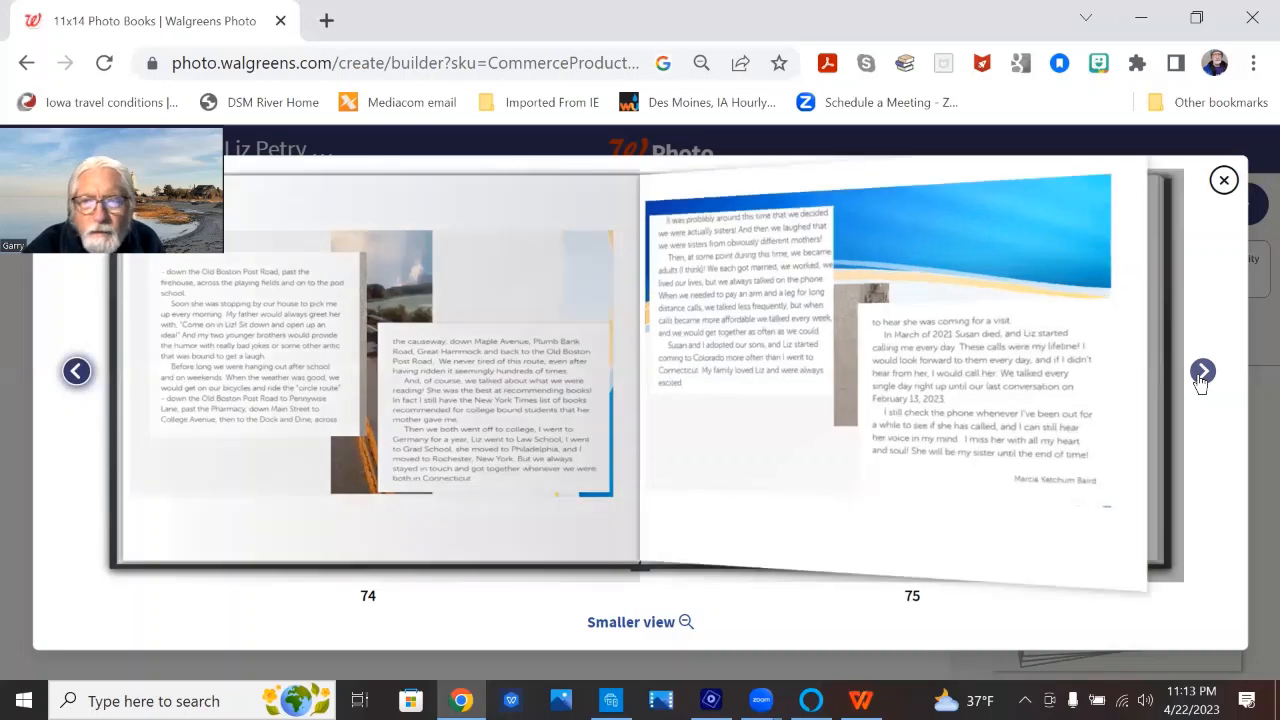
pyautogui.click(1202, 371)
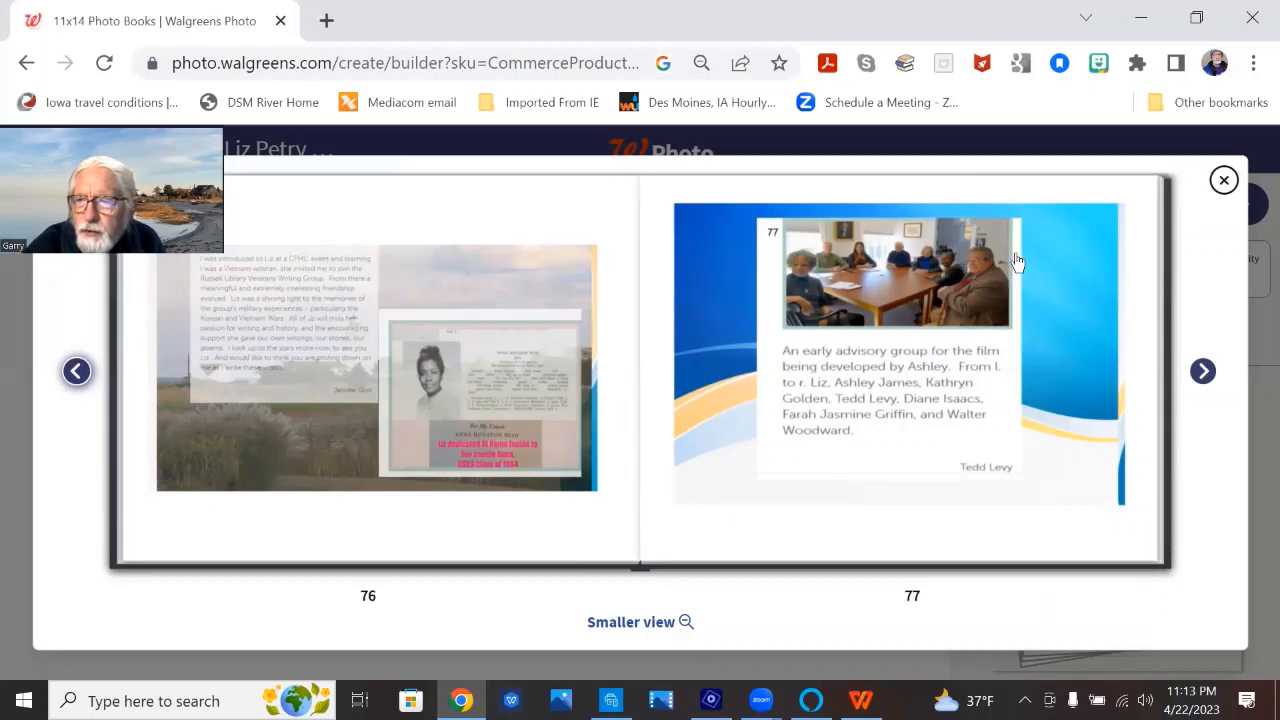
pyautogui.moveTo(1035, 257)
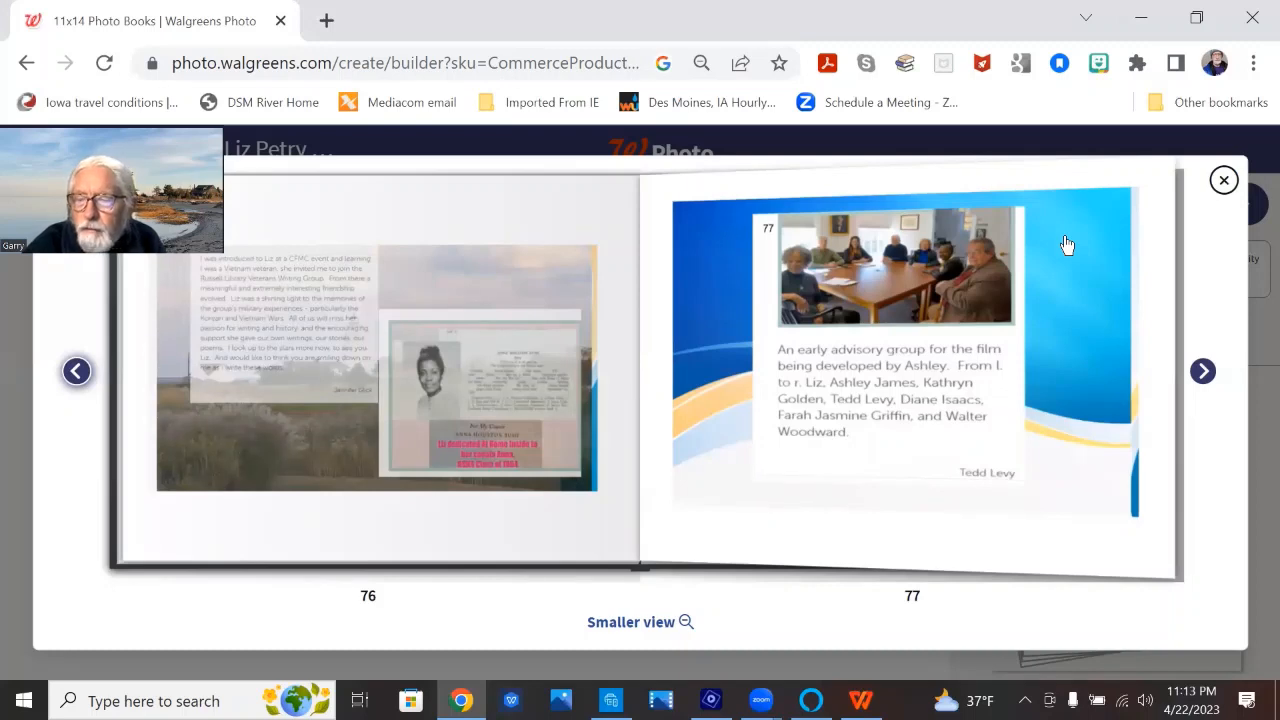
pyautogui.moveTo(1082, 248)
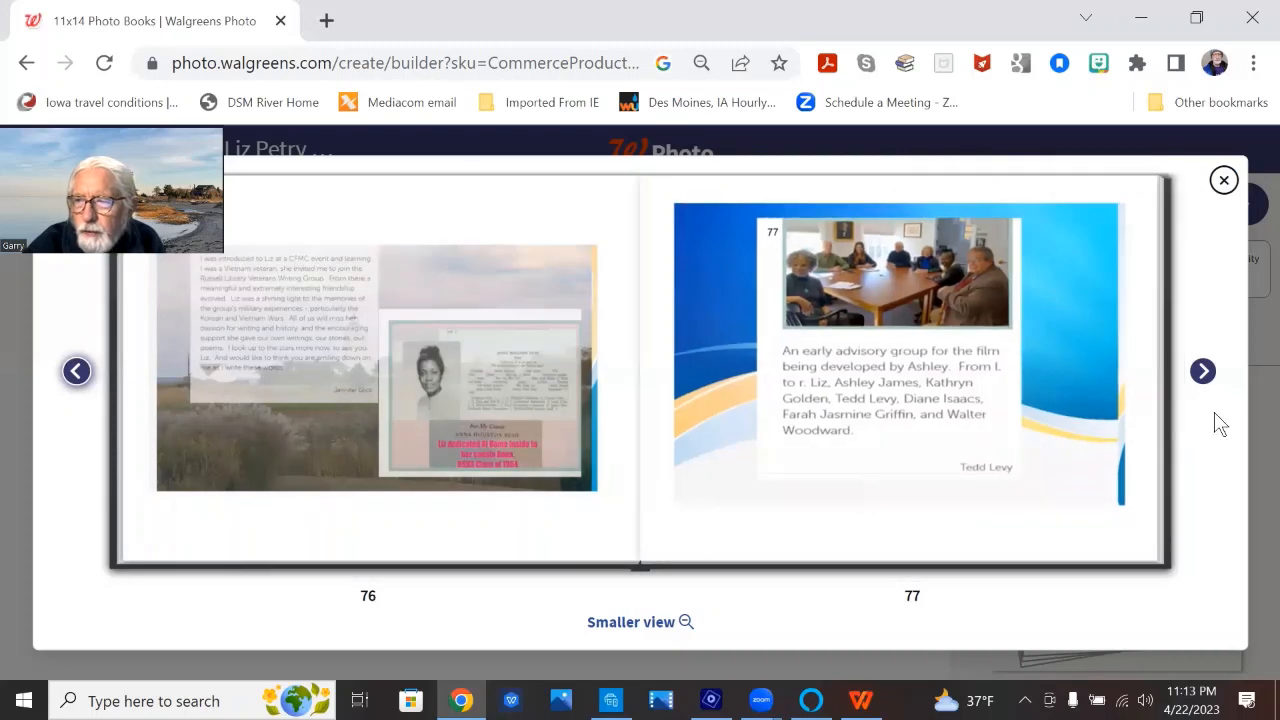
pyautogui.click(1202, 371)
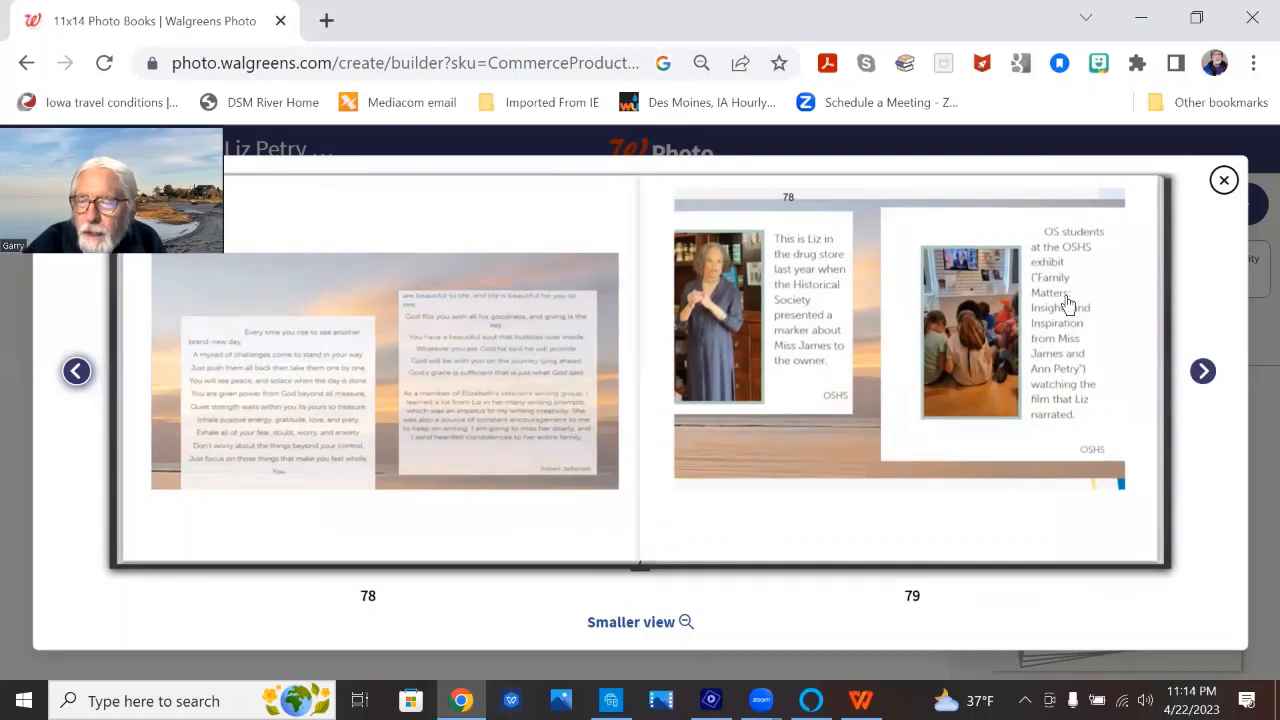
# Flip to pages 80–81 with the Kate forum stage photo and classmates' video call
pyautogui.click(1202, 371)
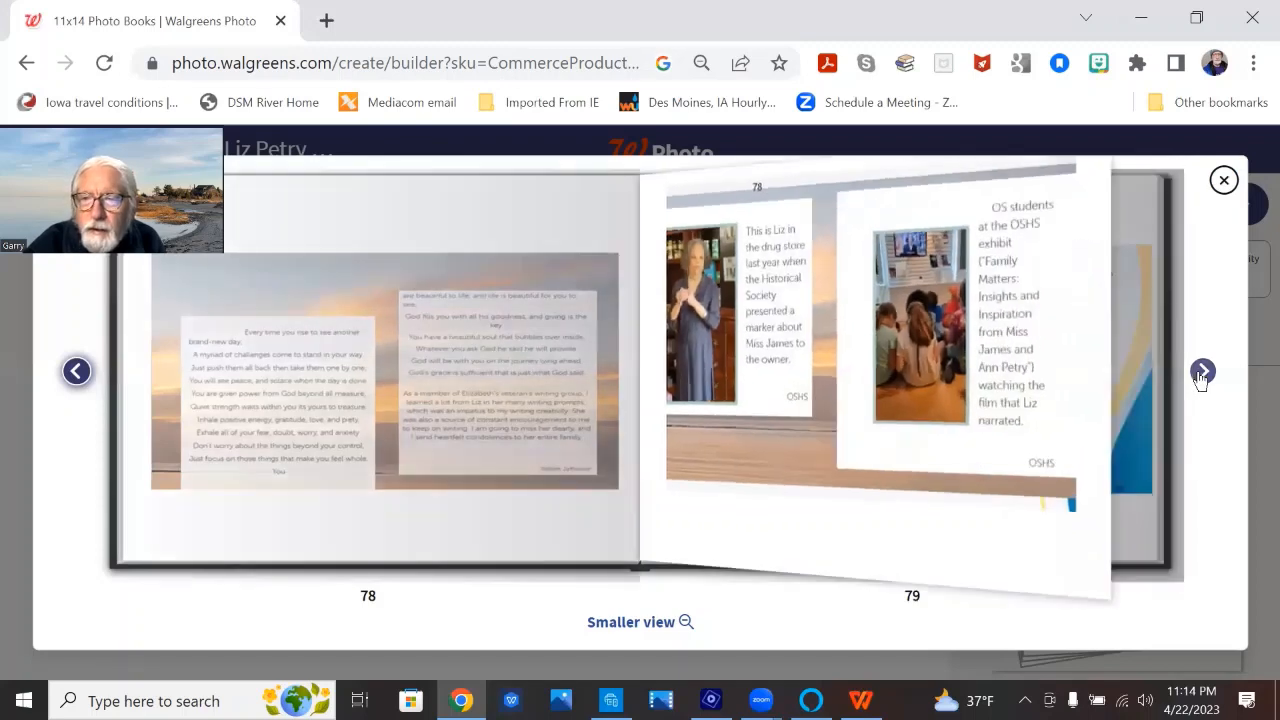
pyautogui.click(1202, 371)
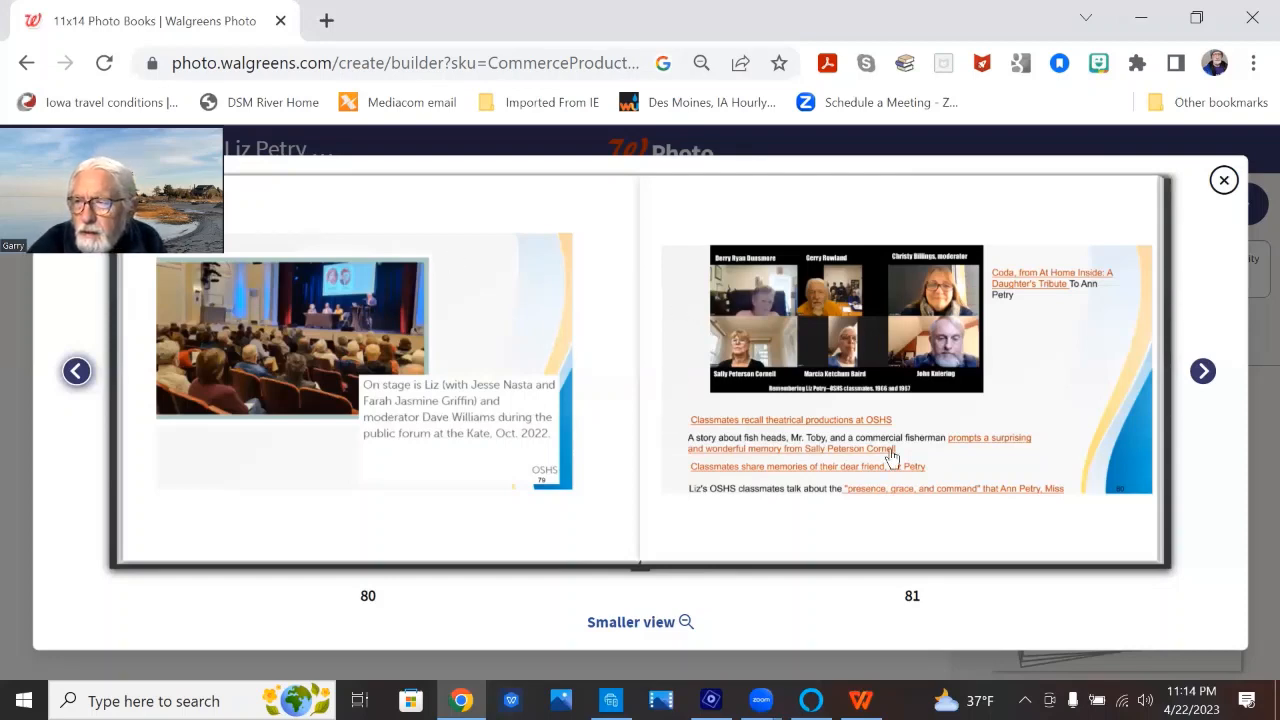
pyautogui.moveTo(1203, 371)
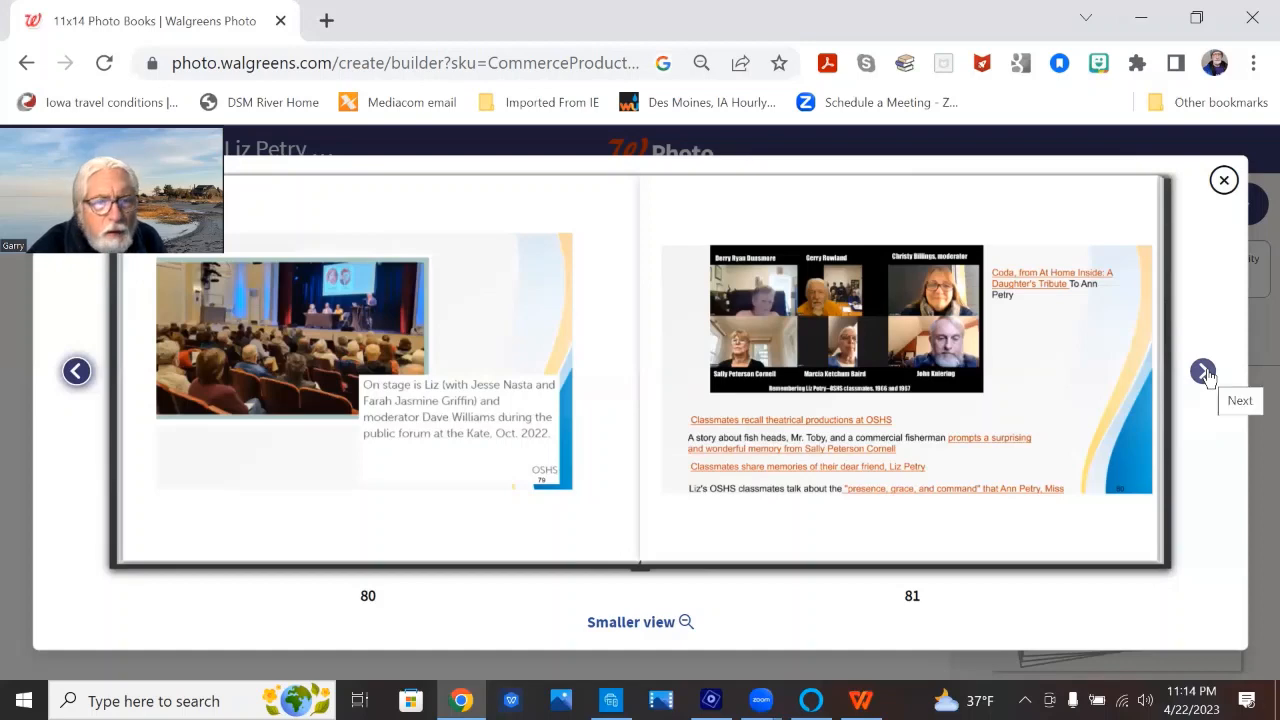
# Flip to the final spread: blank page 82 and the inside back cover
pyautogui.click(1202, 371)
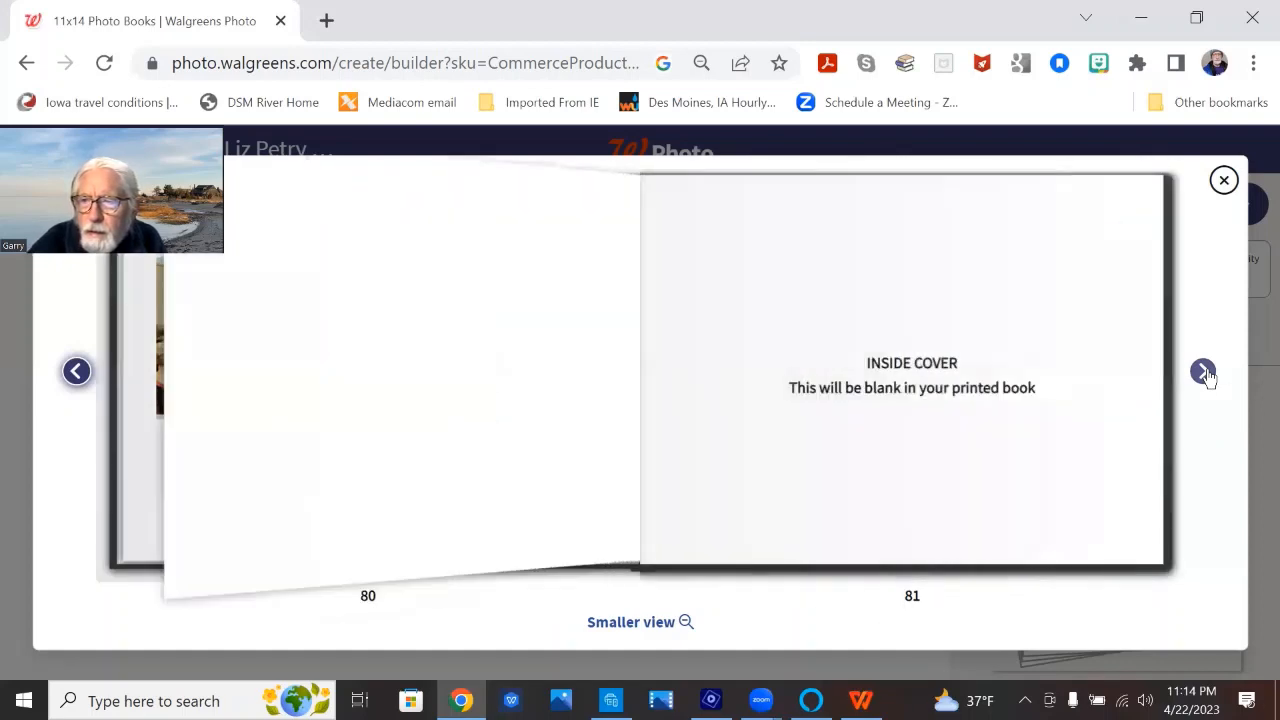
pyautogui.click(1203, 371)
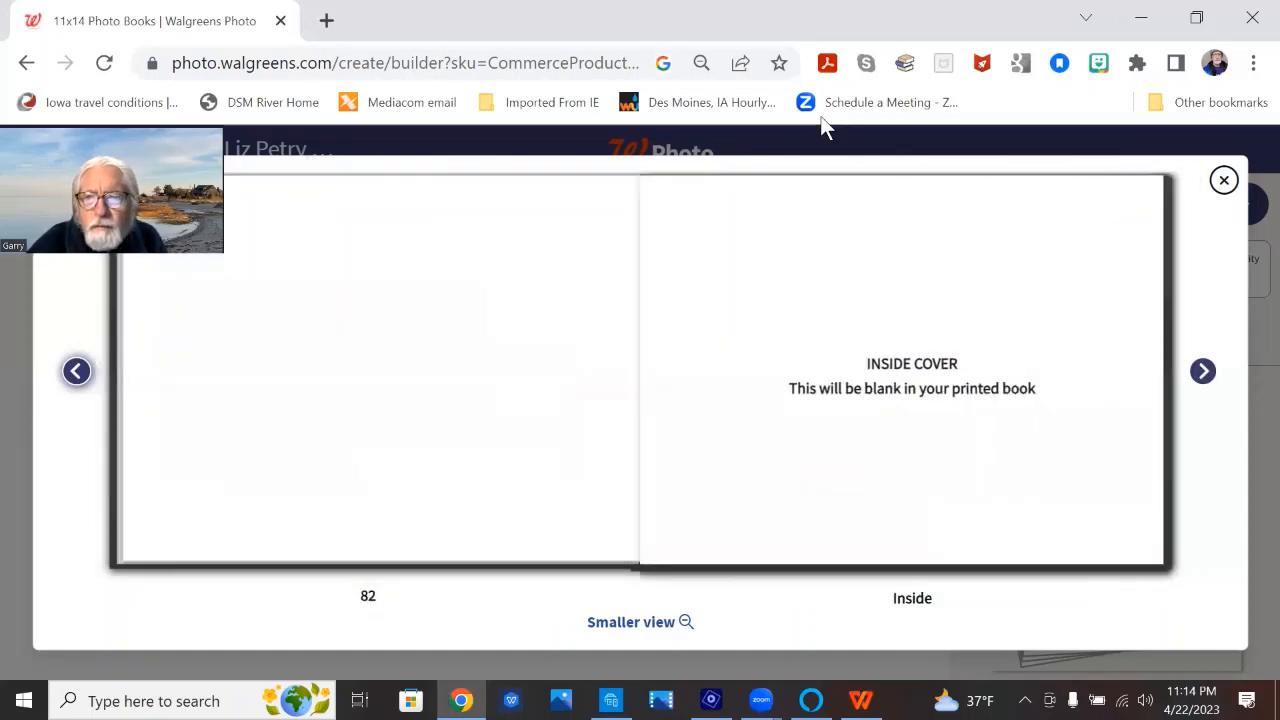